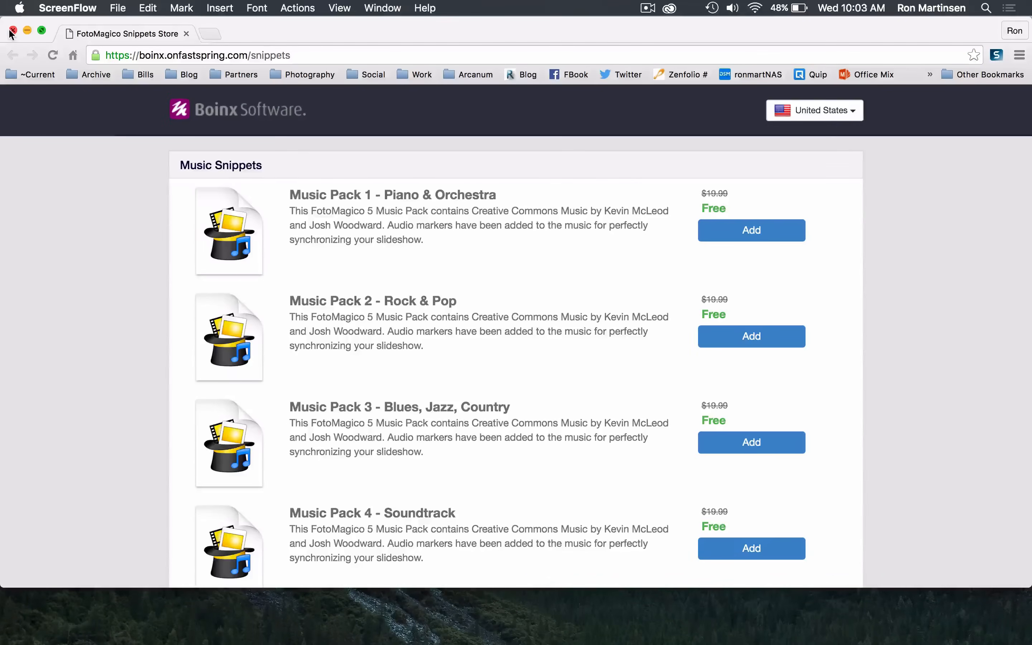
Step: Close the browser window showing the FotoMagico music snippets store
click(11, 33)
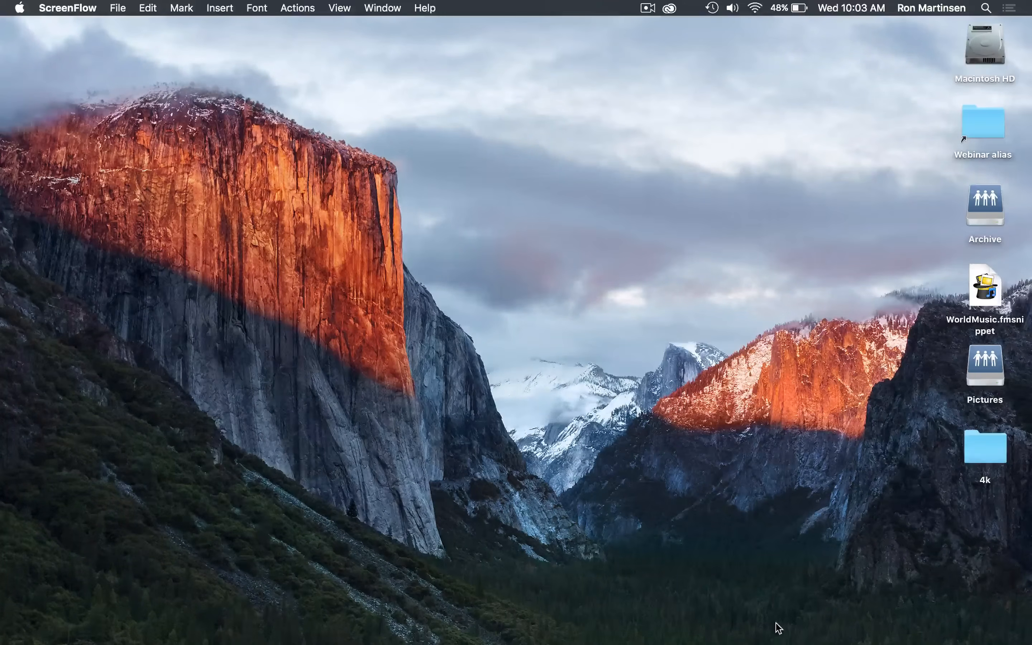
mouse_move(829, 626)
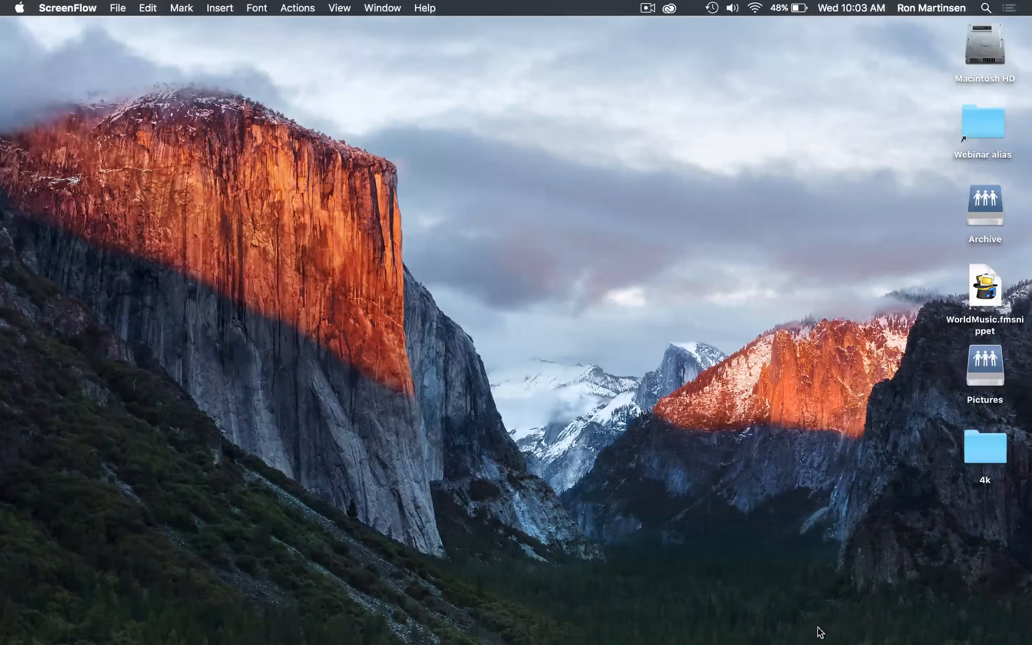
mouse_move(827, 635)
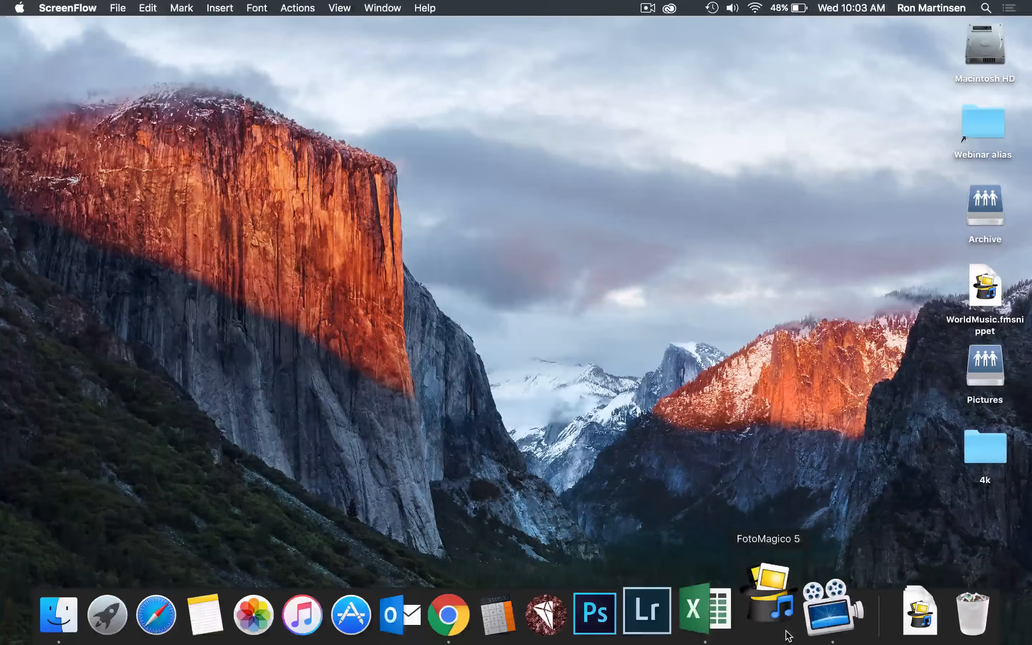
Step: Launch FotoMagico 5 and create a new empty slideshow keeping the 4K stage size
click(768, 606)
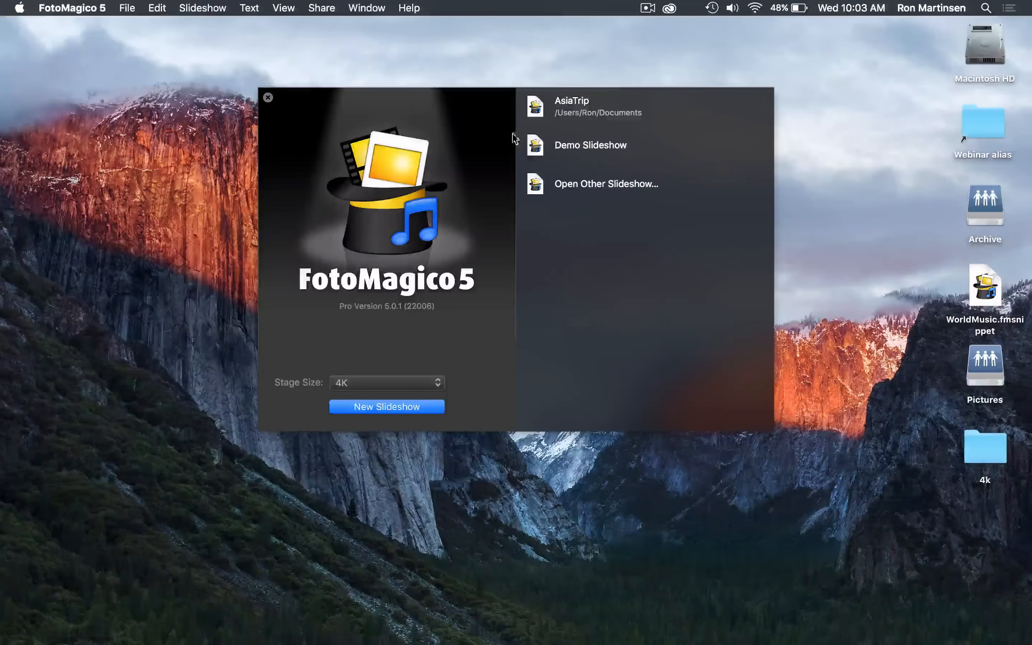
mouse_move(345, 392)
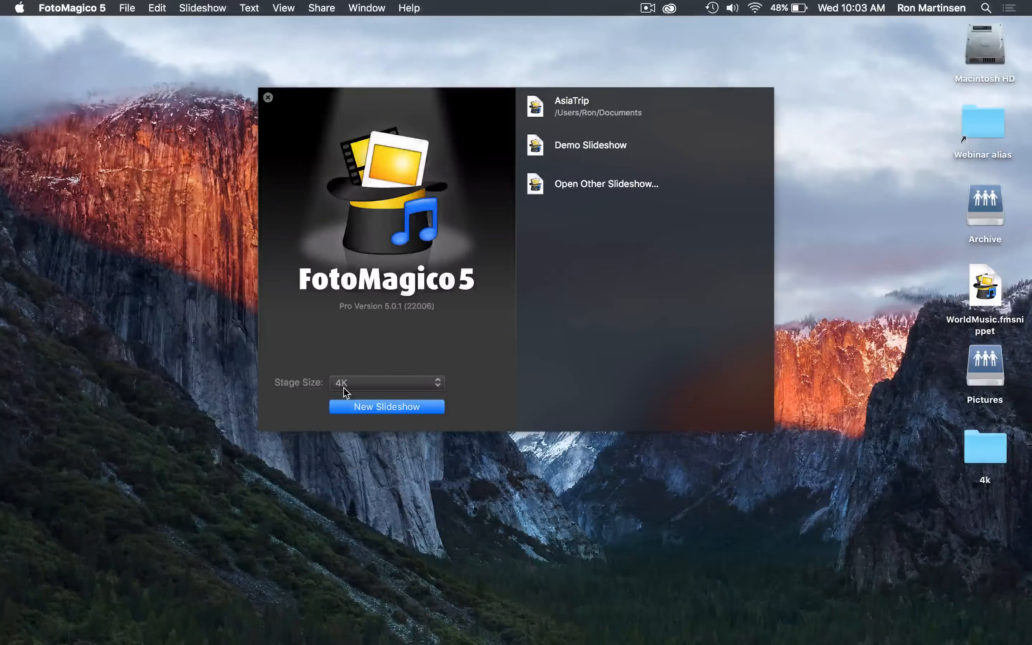
click(387, 383)
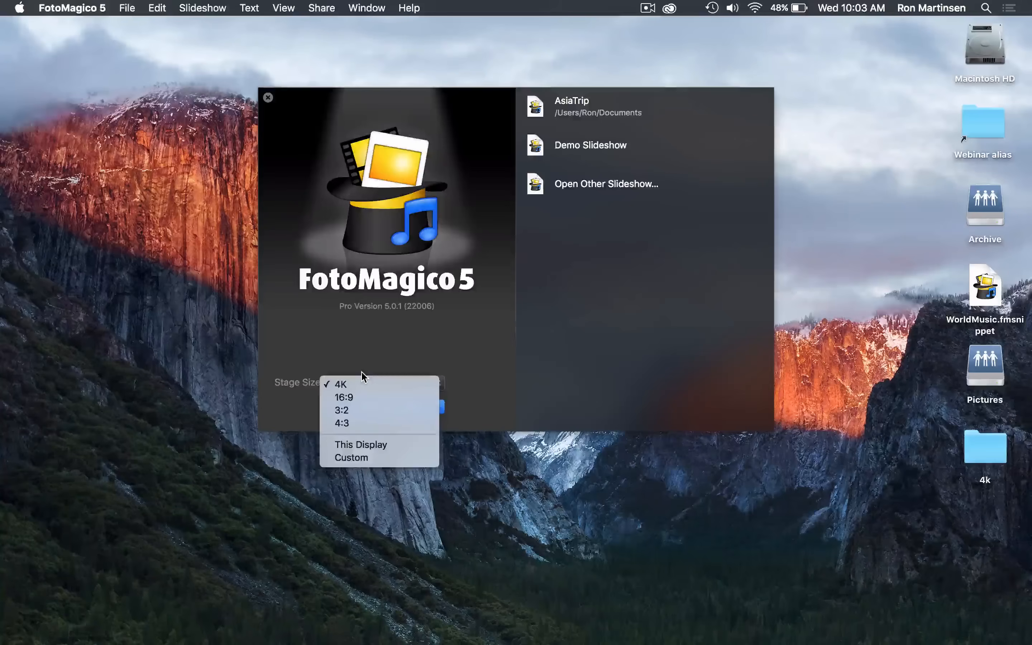
click(341, 383)
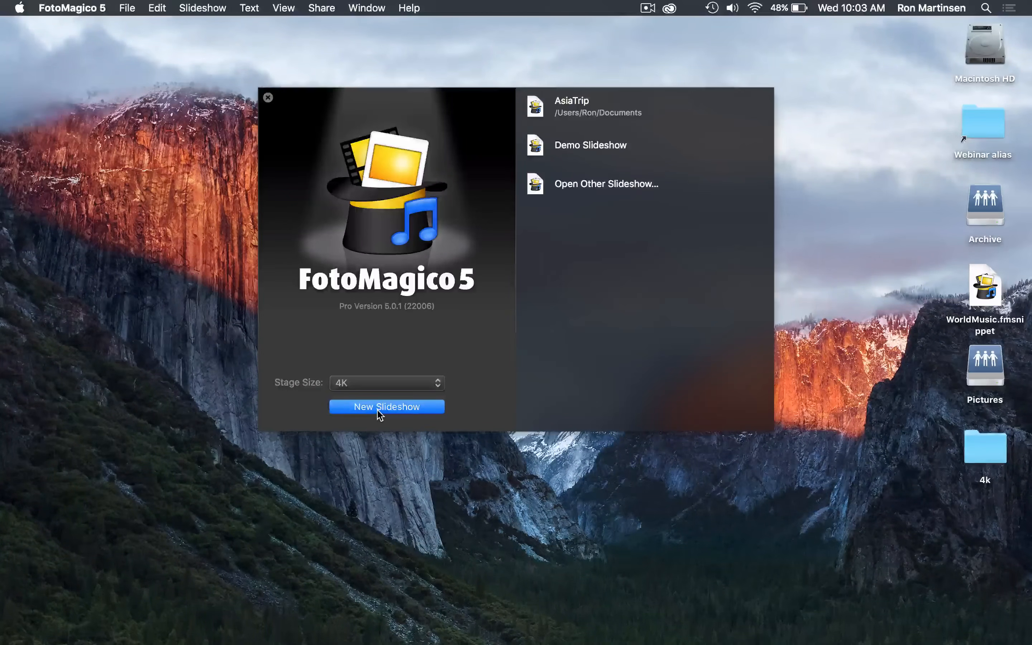
click(386, 407)
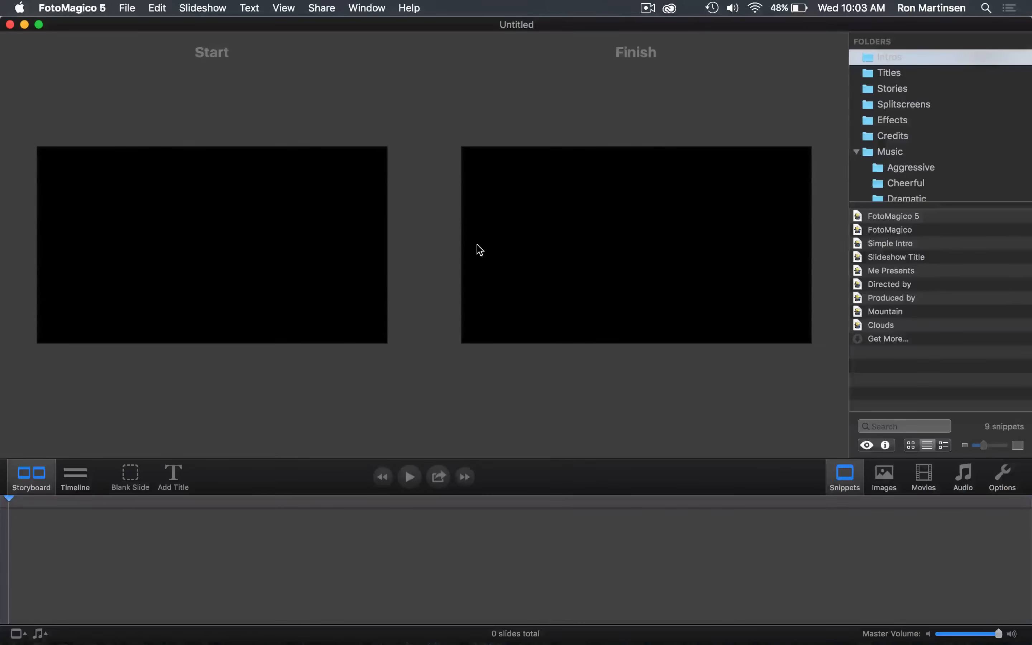
mouse_move(799, 314)
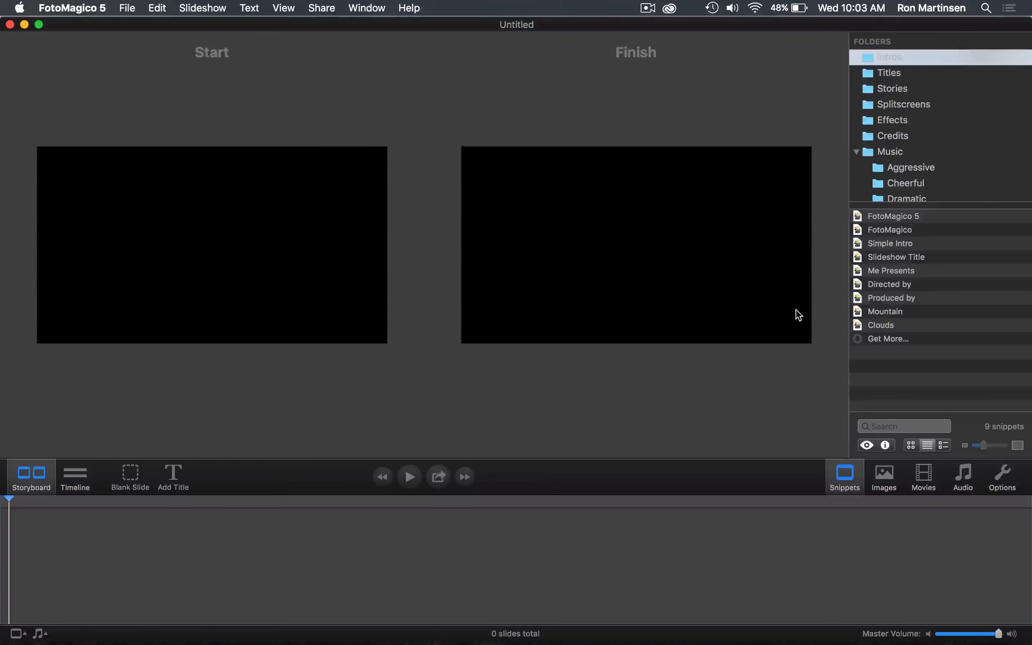
mouse_move(885, 239)
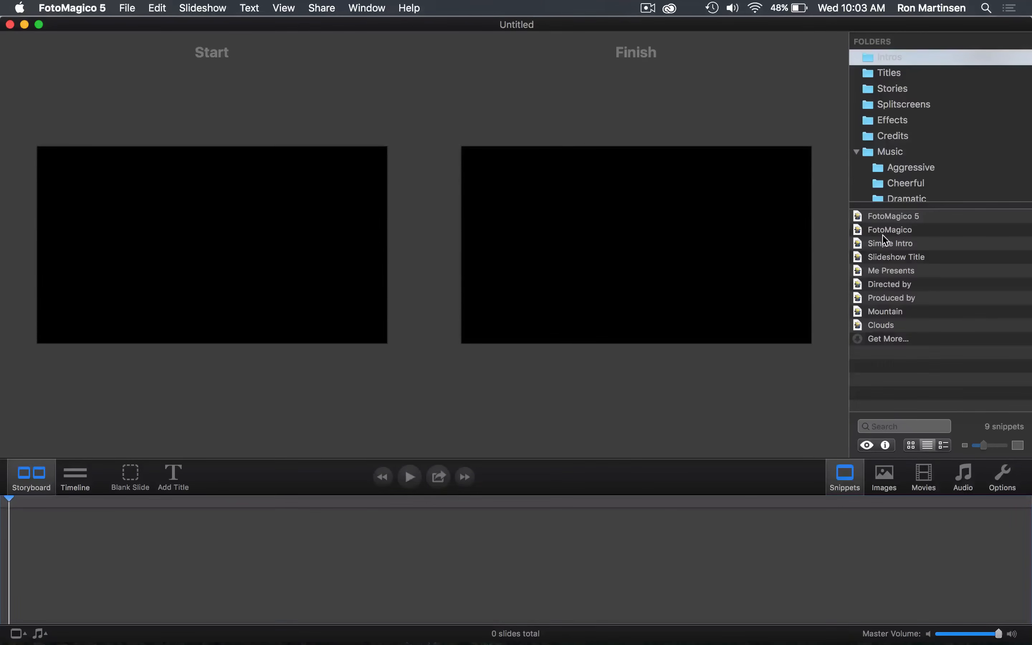
mouse_move(876, 315)
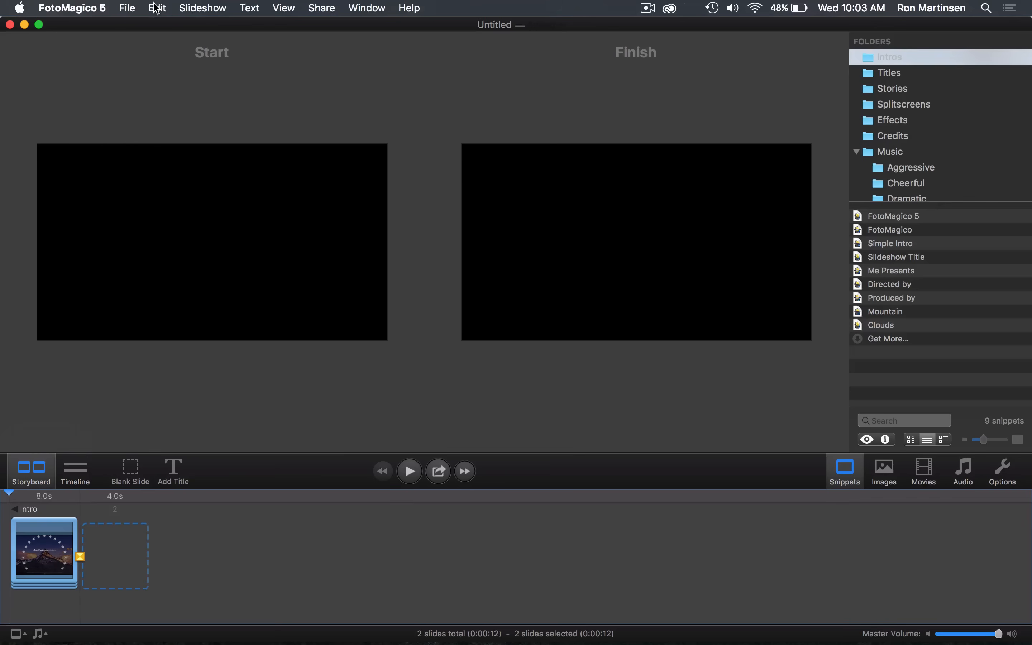
Step: Open the Slideshow menu after the intro snippet is in the storyboard
click(202, 7)
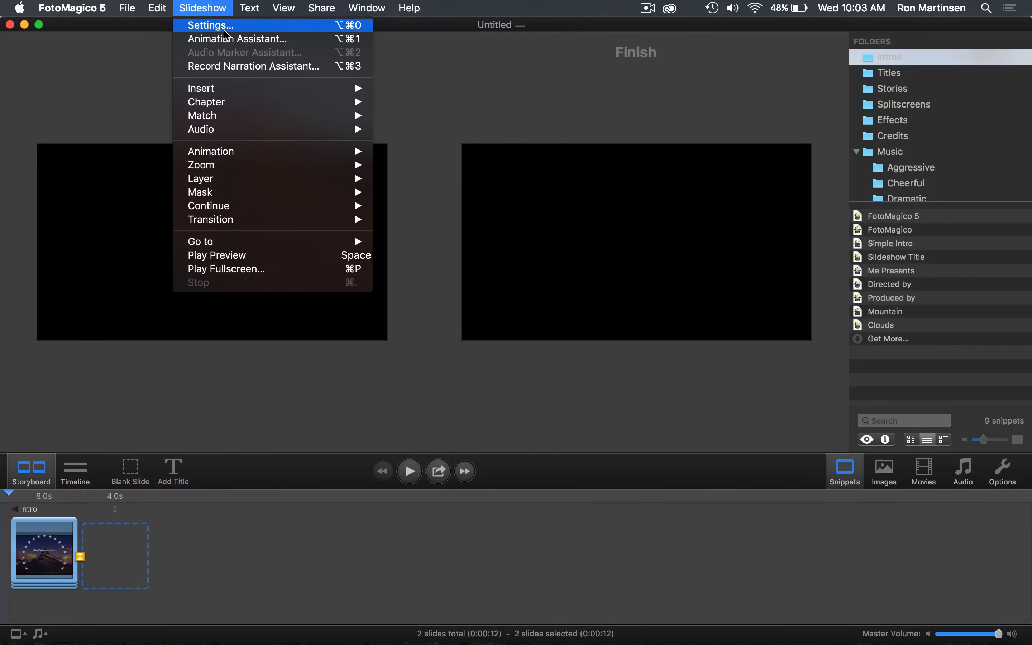
Step: In Slideshow Settings Info, title the show 'Asian Vacation' with web page ronmartblog.com and confirm
click(225, 34)
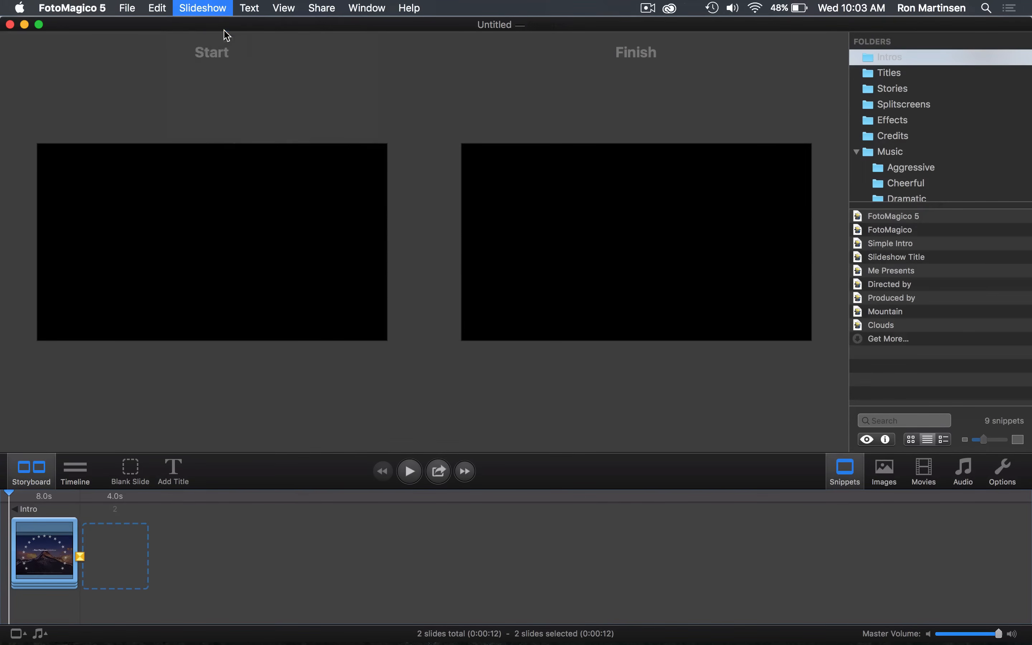
click(202, 8)
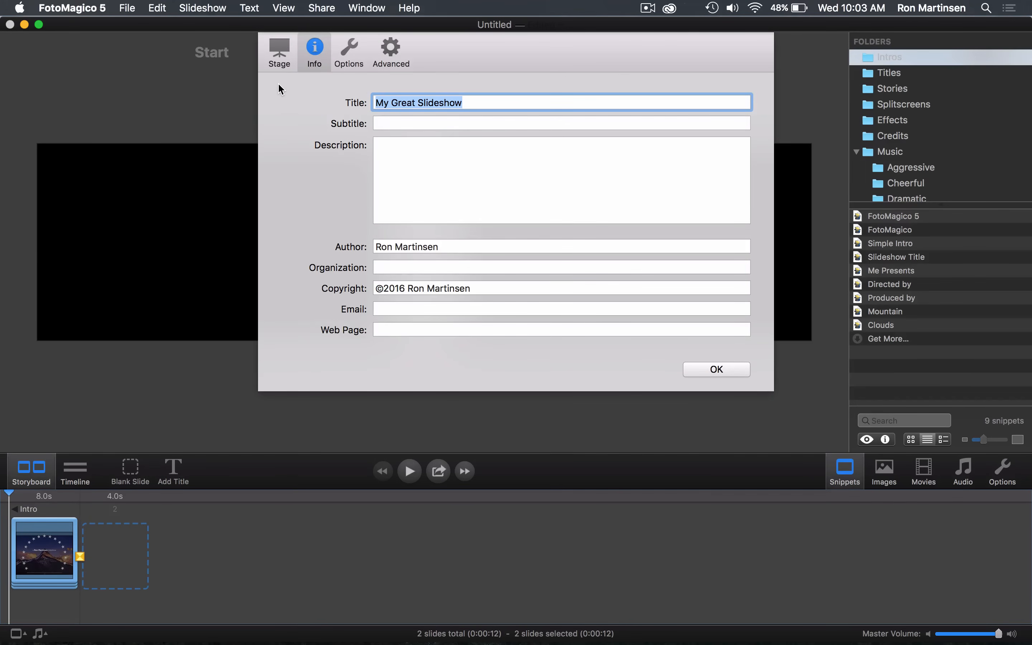
text(Asian)
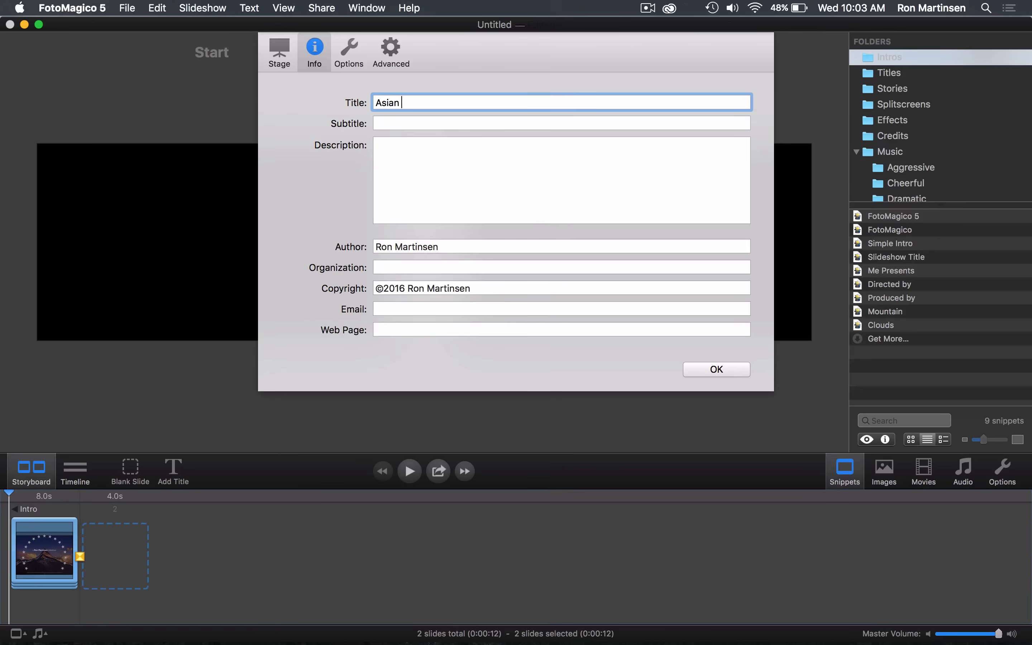
text(Vaca)
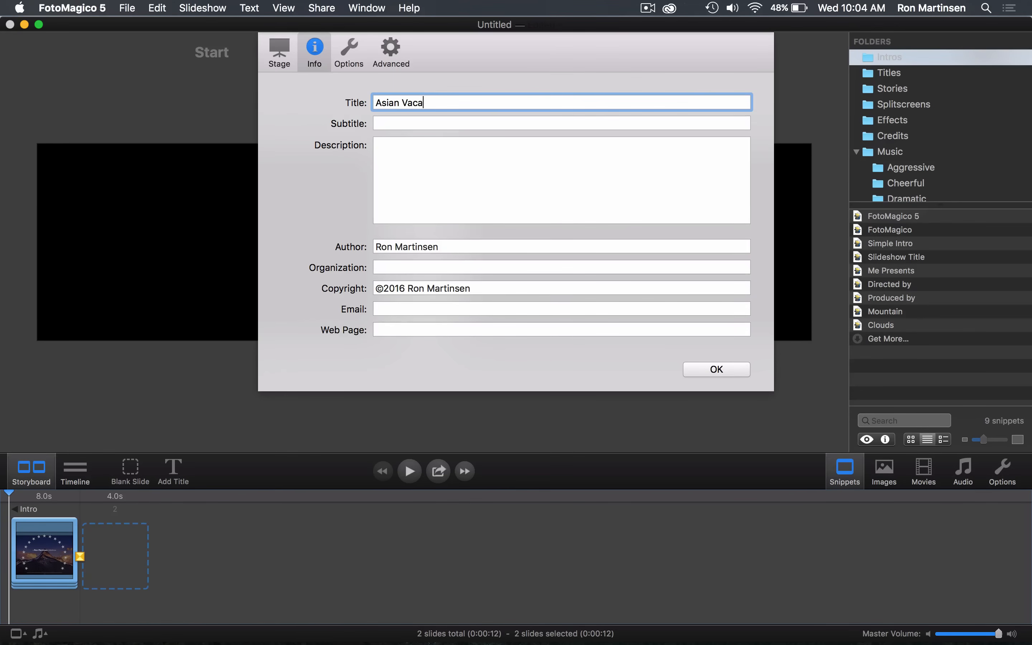
text(tion)
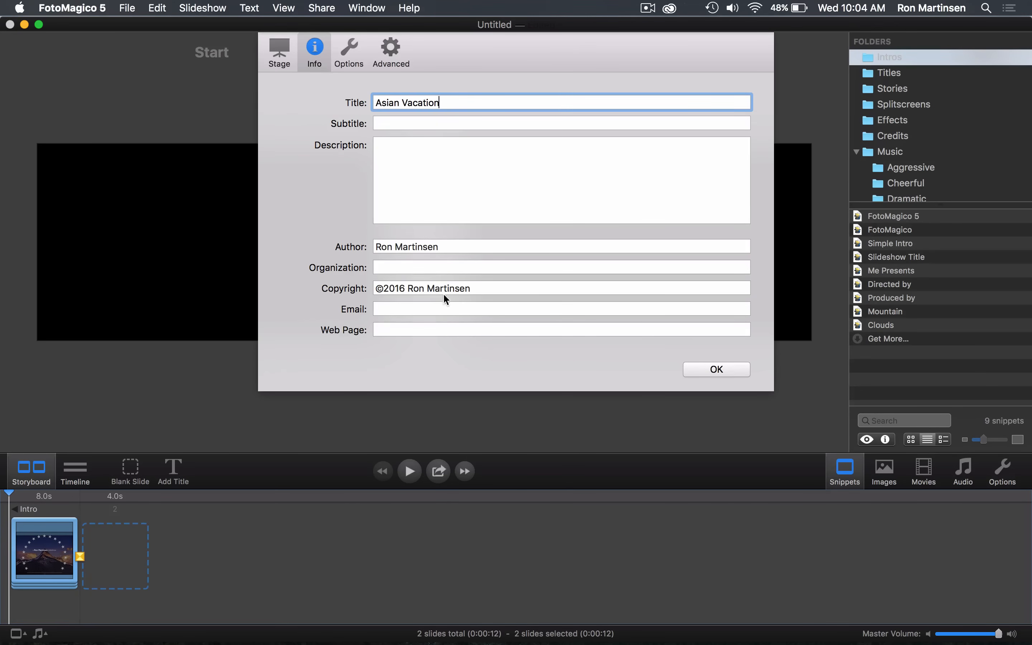
mouse_move(701, 356)
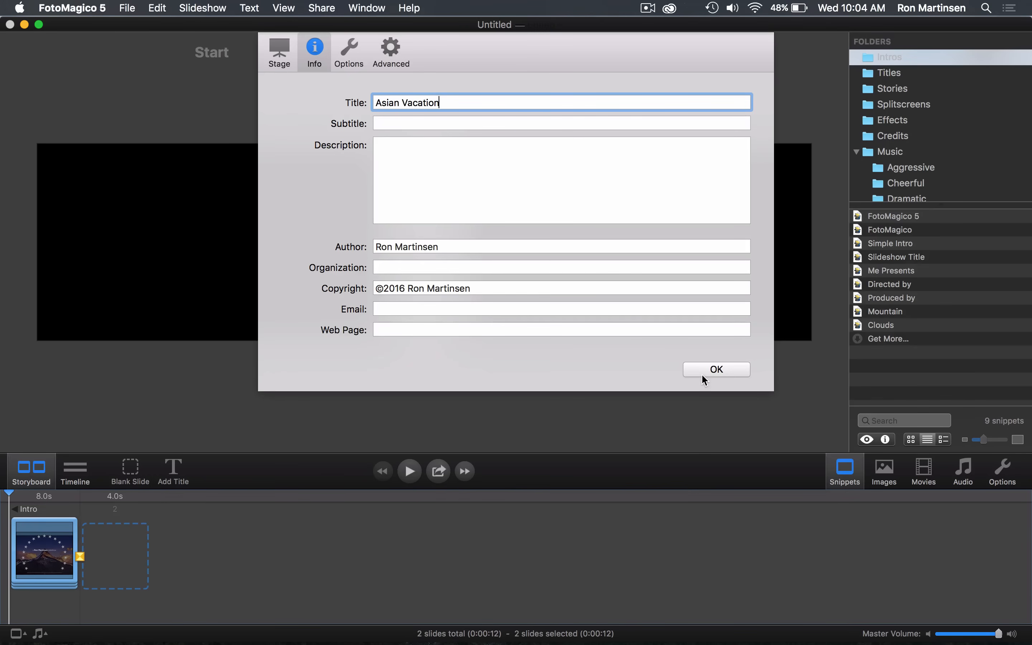
text(hr)
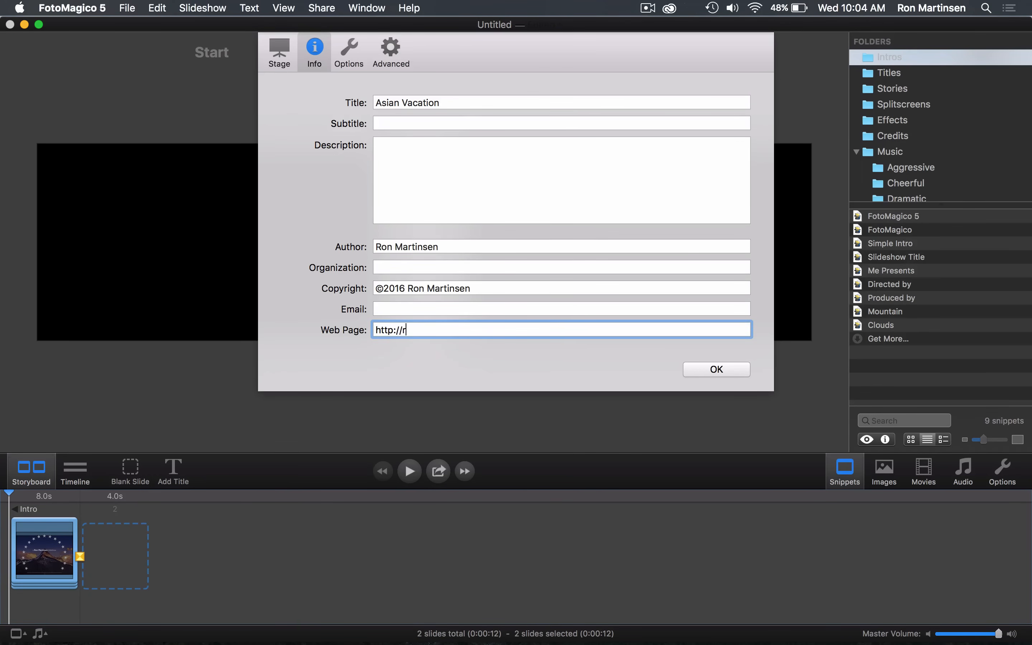
text(onmartblog.com)
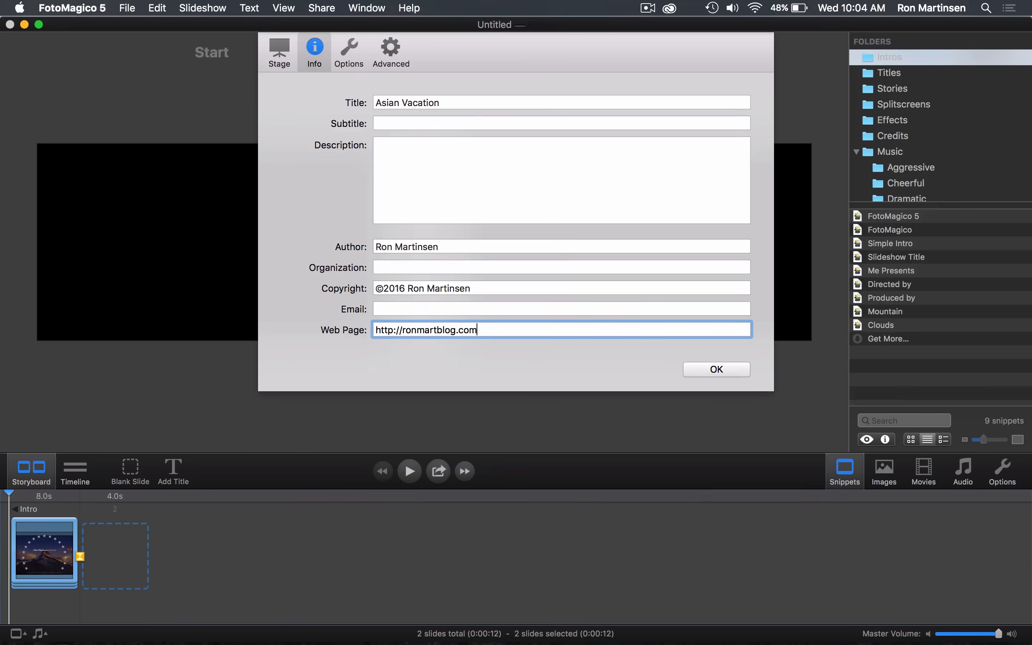
click(716, 370)
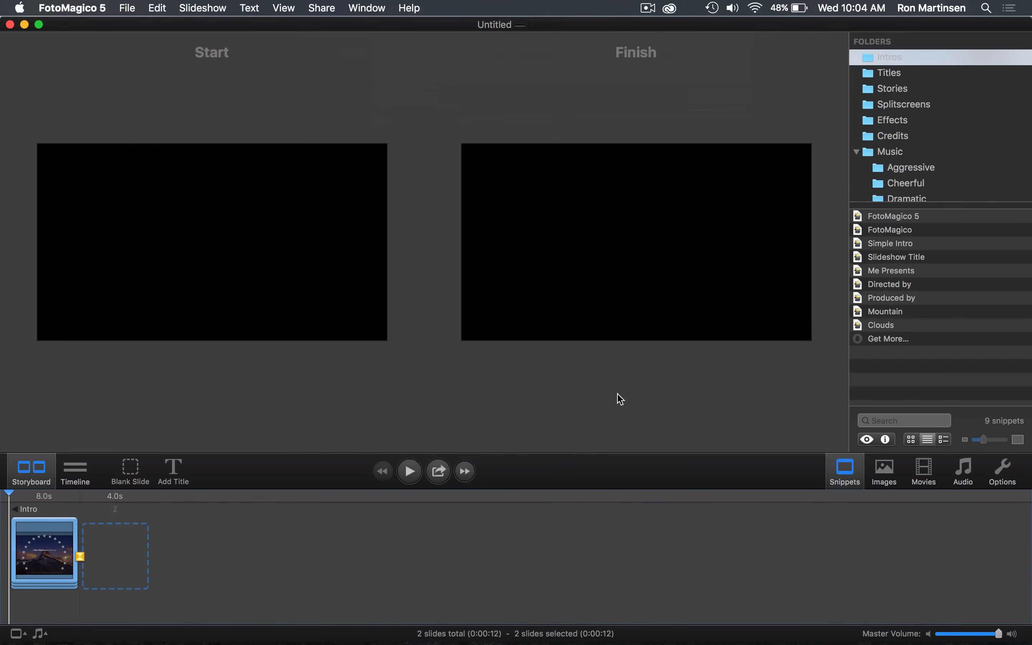
mouse_move(788, 248)
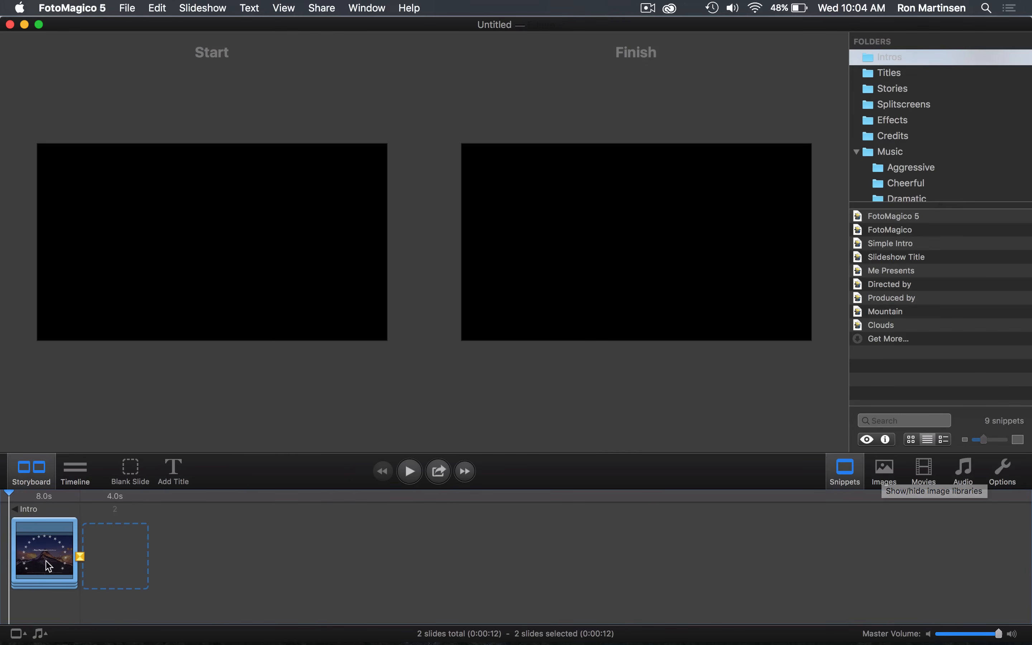
Step: Drag the night alley photo from the 4k Images folder into the storyboard after the intro
click(44, 555)
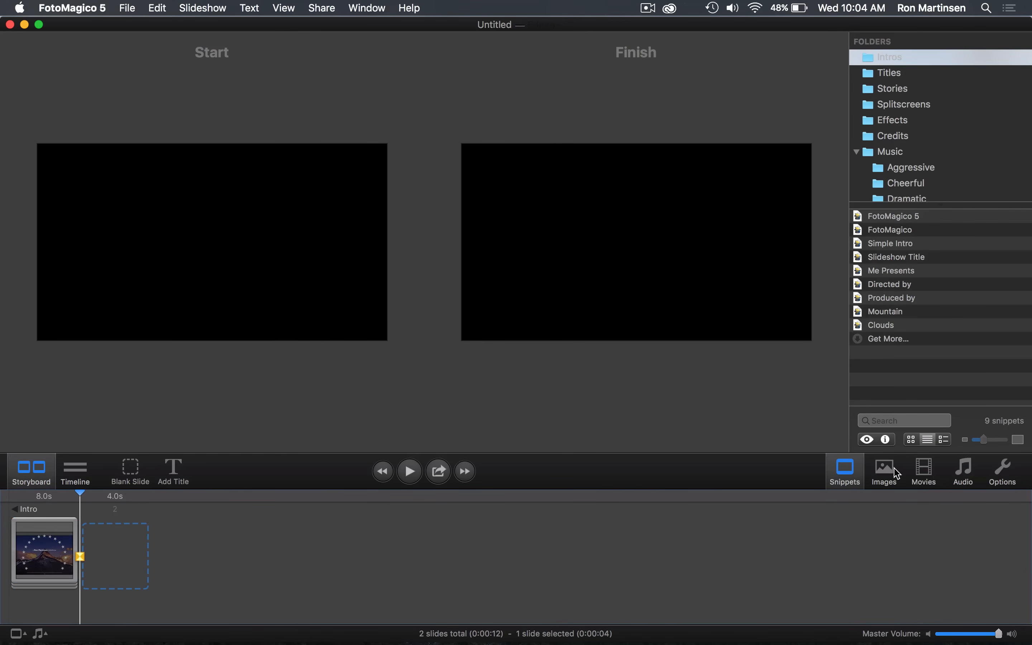
click(883, 471)
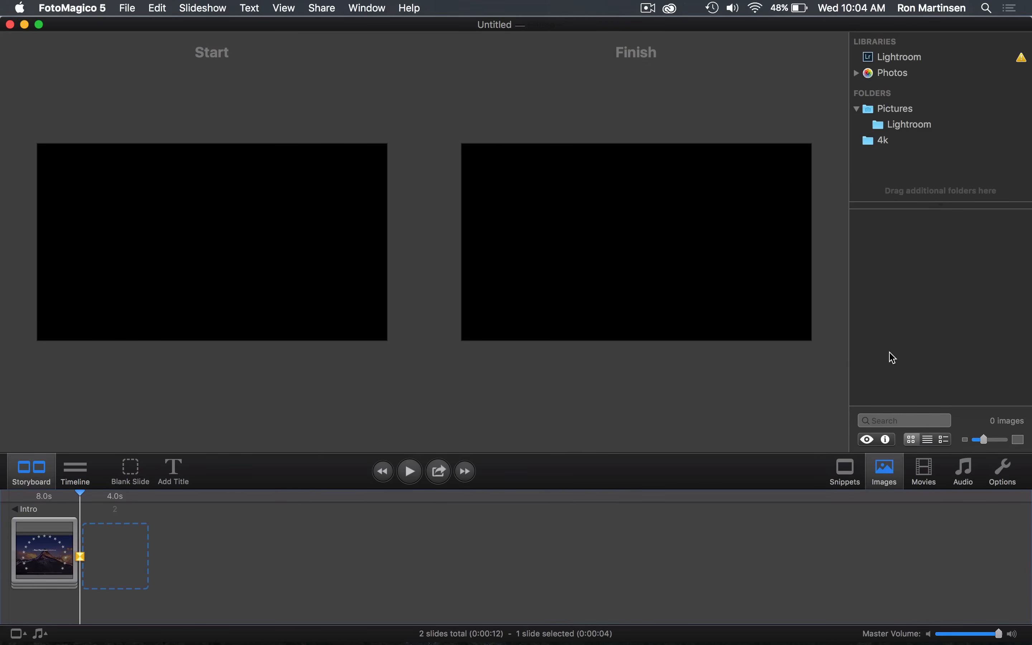
mouse_move(916, 149)
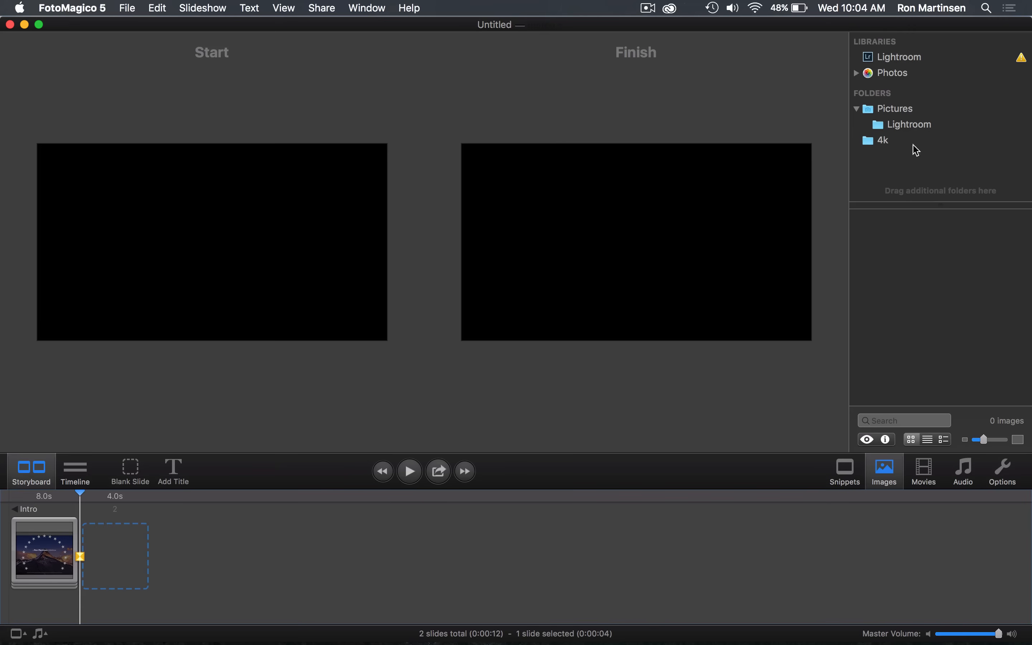
click(884, 141)
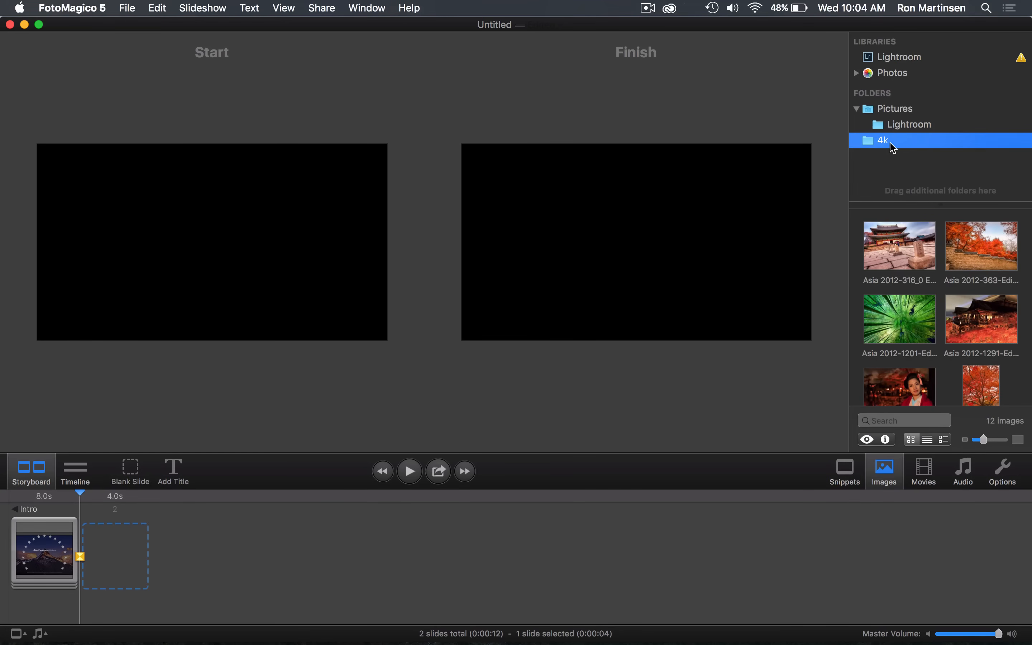
mouse_move(909, 194)
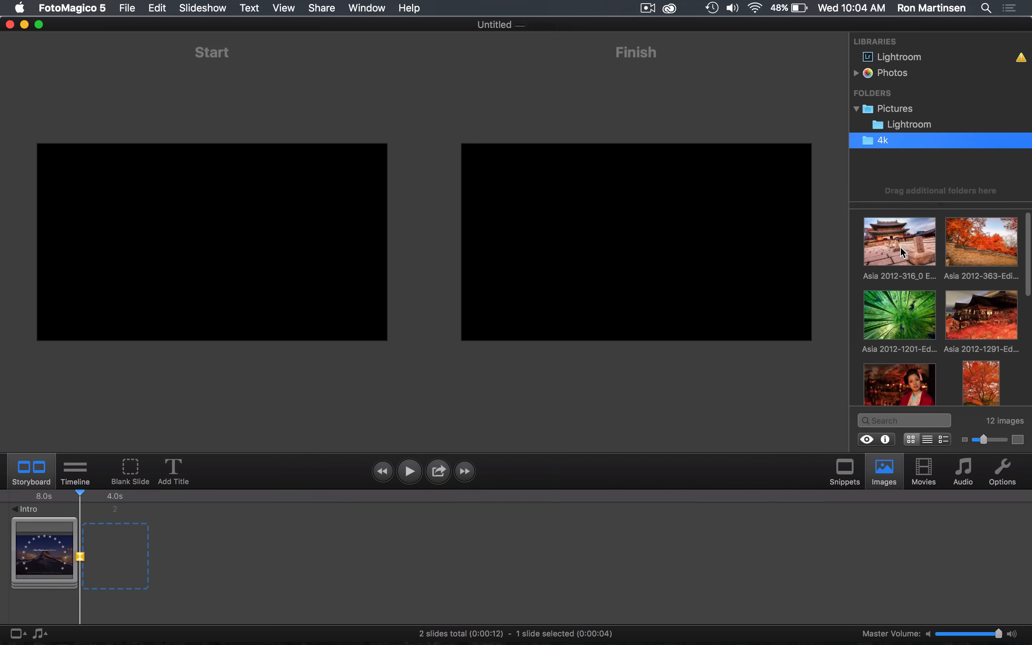
mouse_move(912, 255)
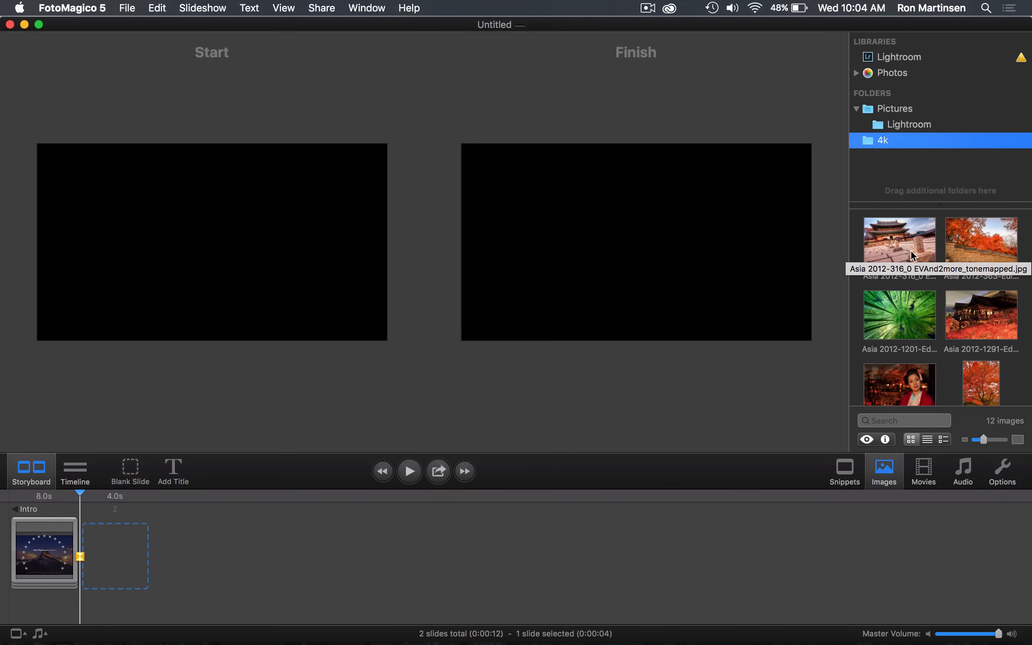
scroll(down, 3)
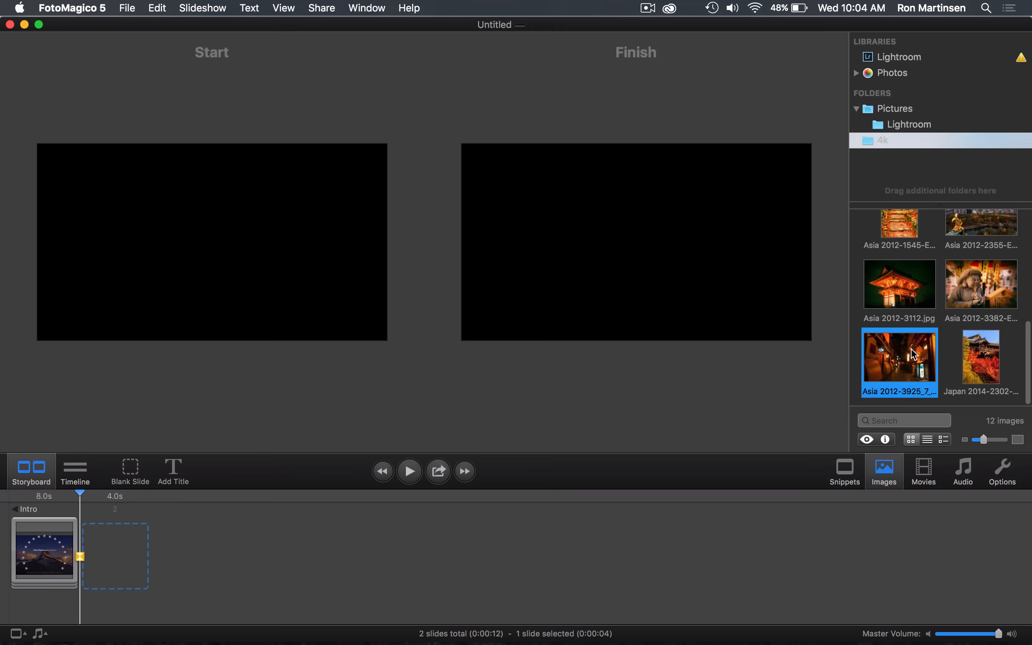
drag(899, 363, 115, 556)
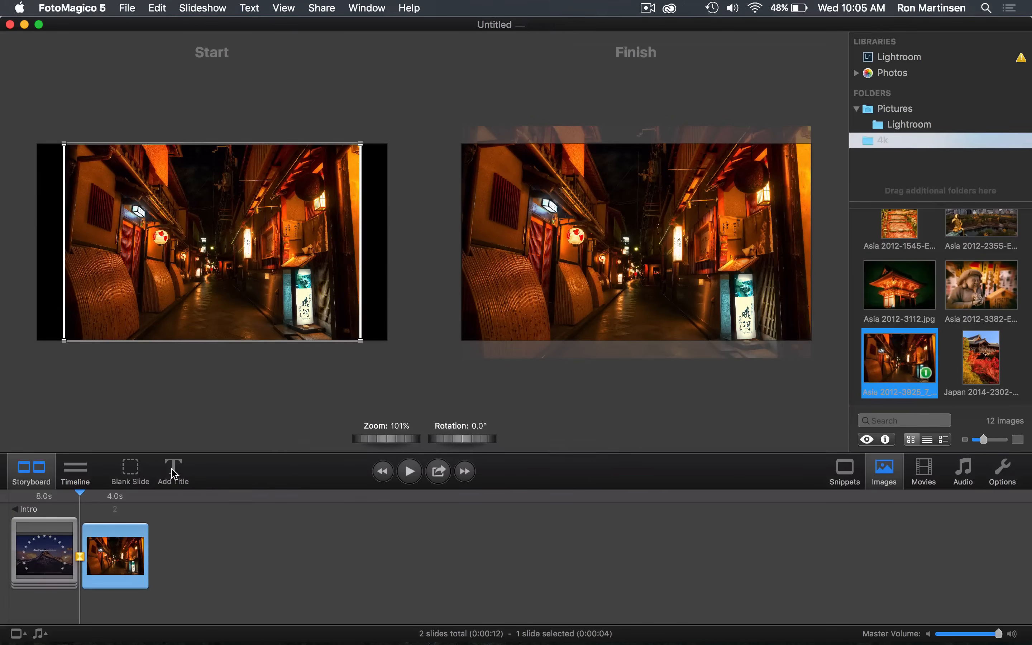
Step: Add a two-line 'Asian Vacation' title, placed upper left at start and lower at finish
click(173, 471)
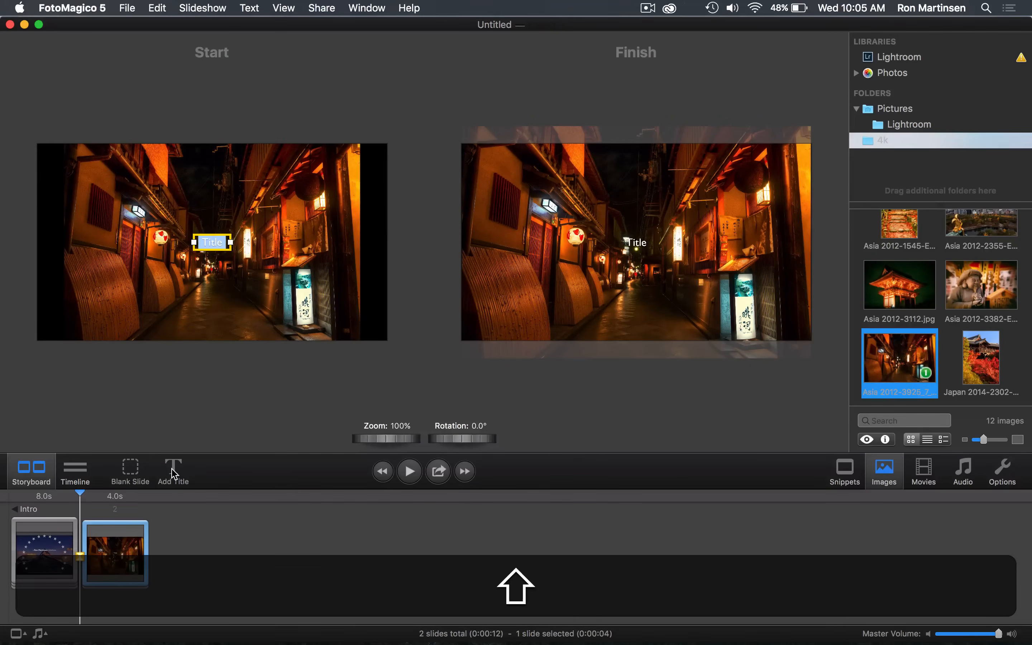
text(A)
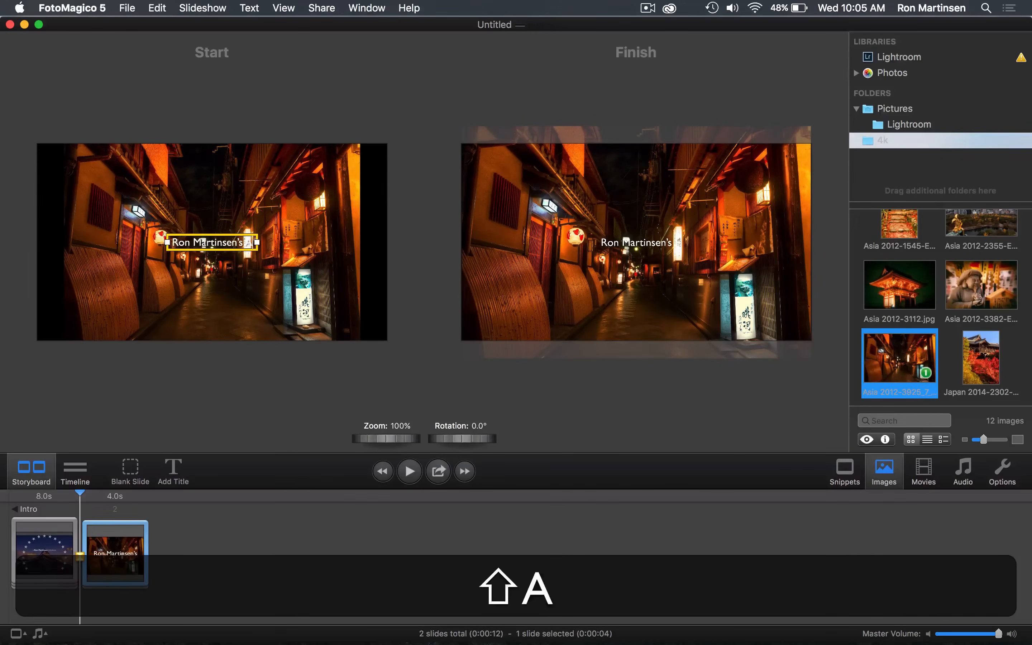
text(sian Vacation)
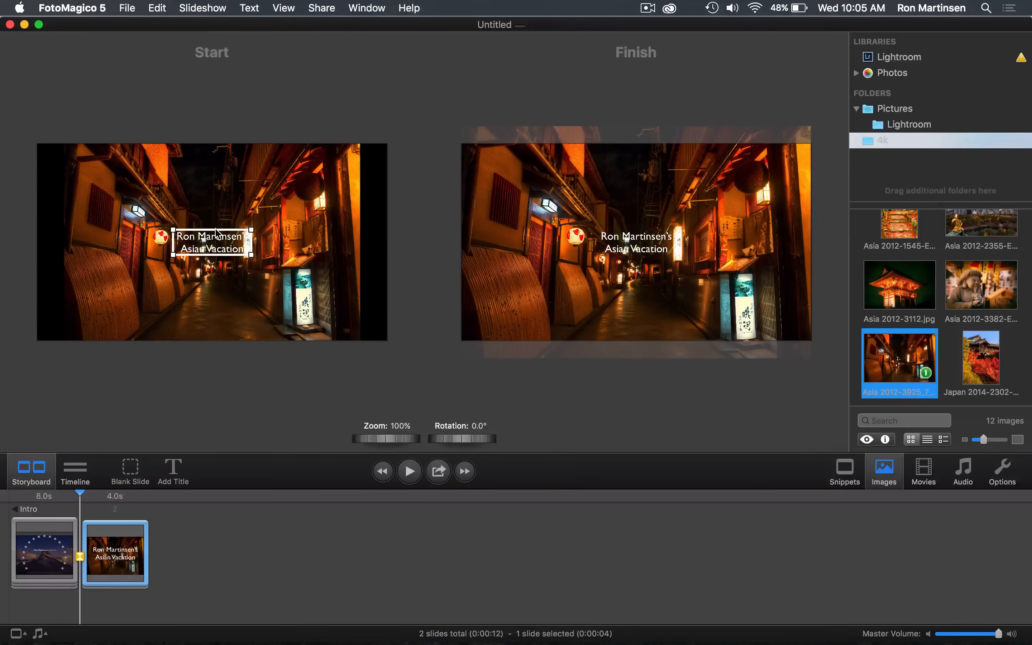
drag(212, 241, 135, 183)
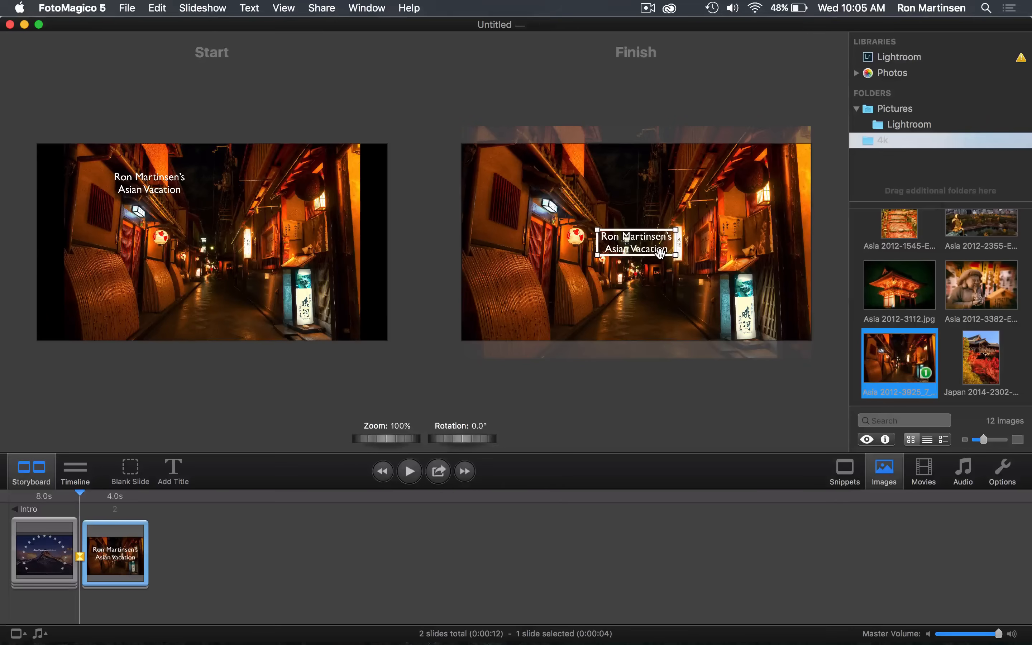
drag(636, 242, 653, 297)
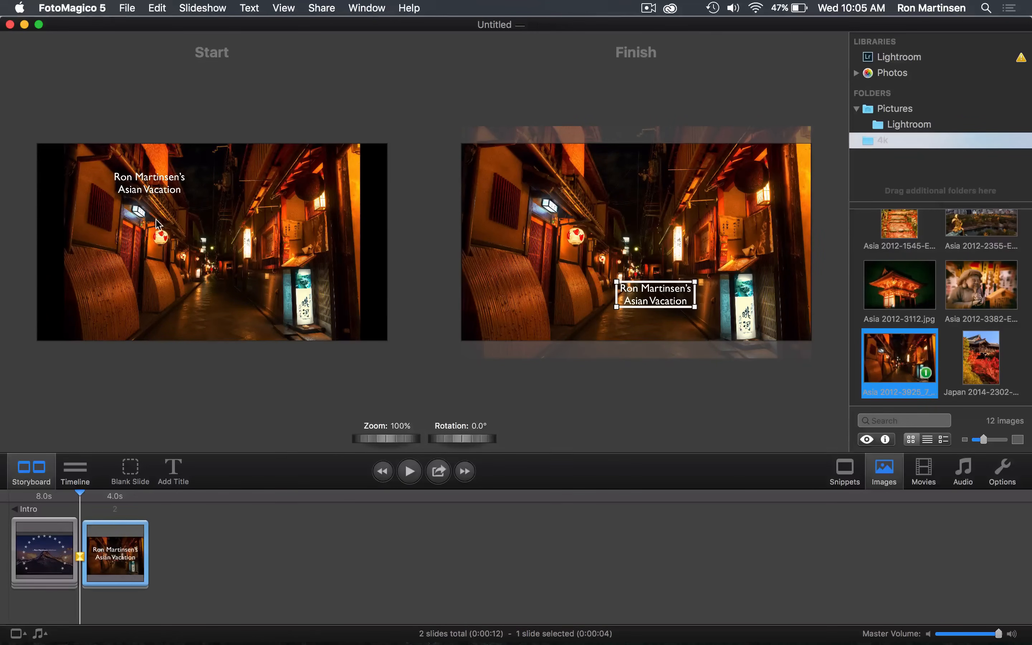
mouse_move(589, 260)
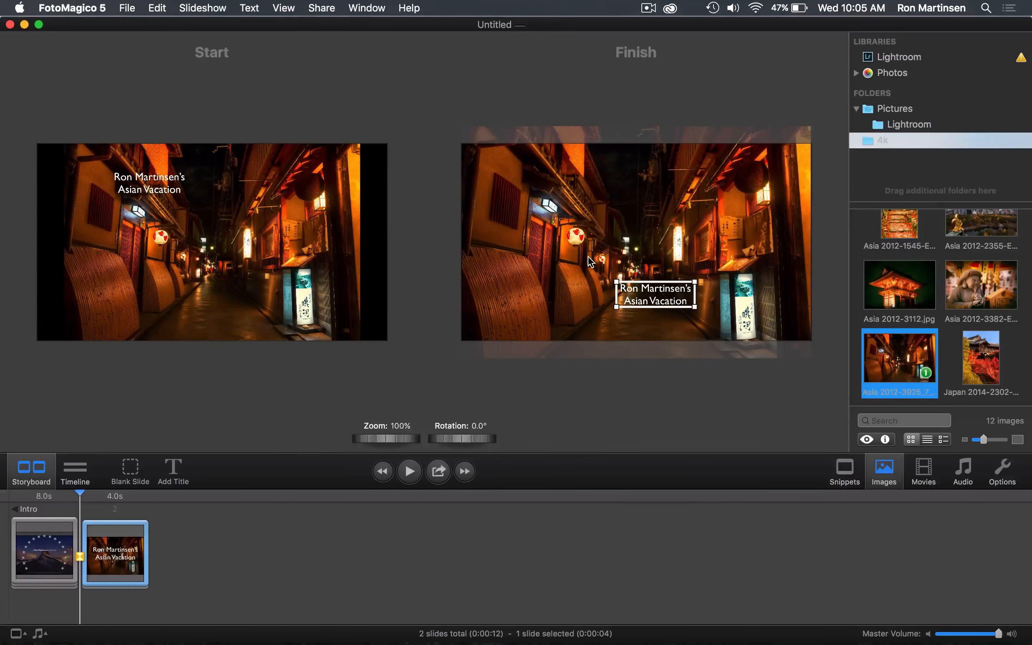
mouse_move(302, 149)
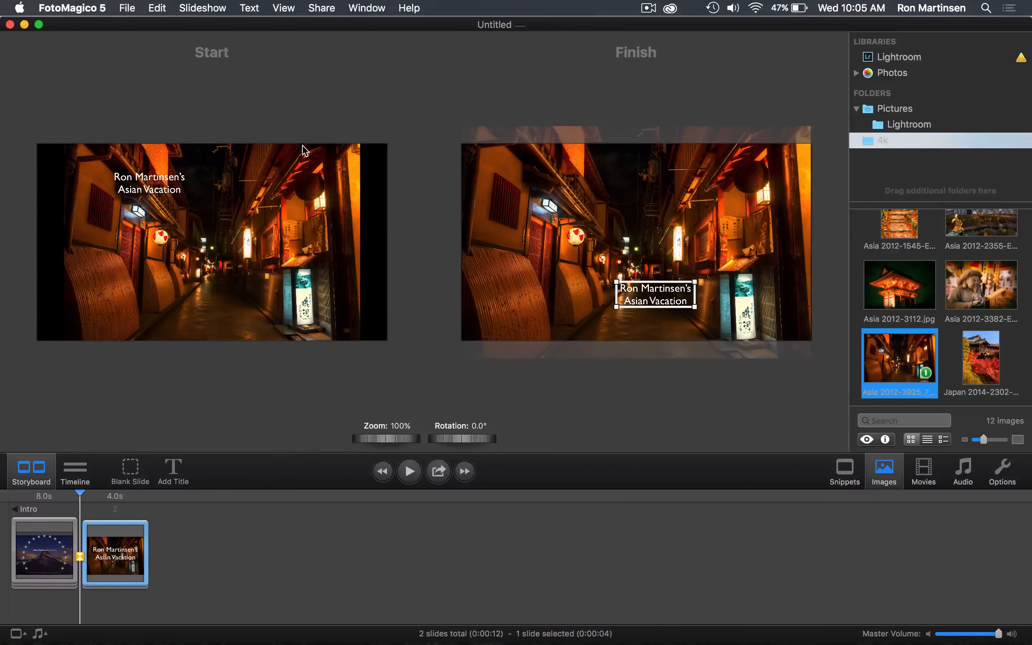
mouse_move(514, 188)
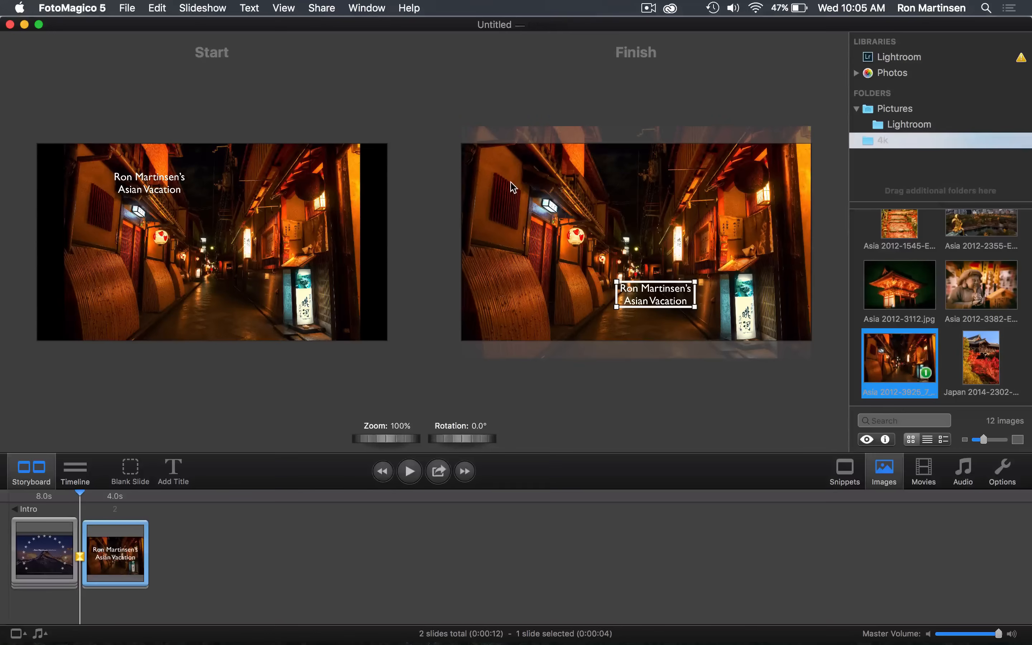
mouse_move(608, 279)
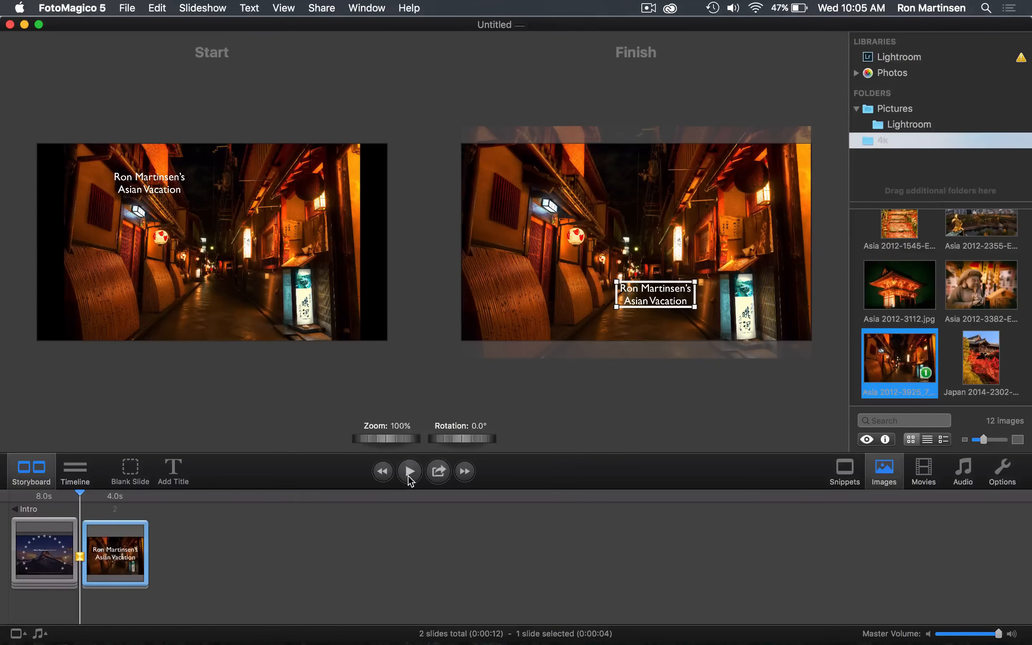
Step: Preview the two-slide show, stop playback, and show the Snippets library
click(409, 471)
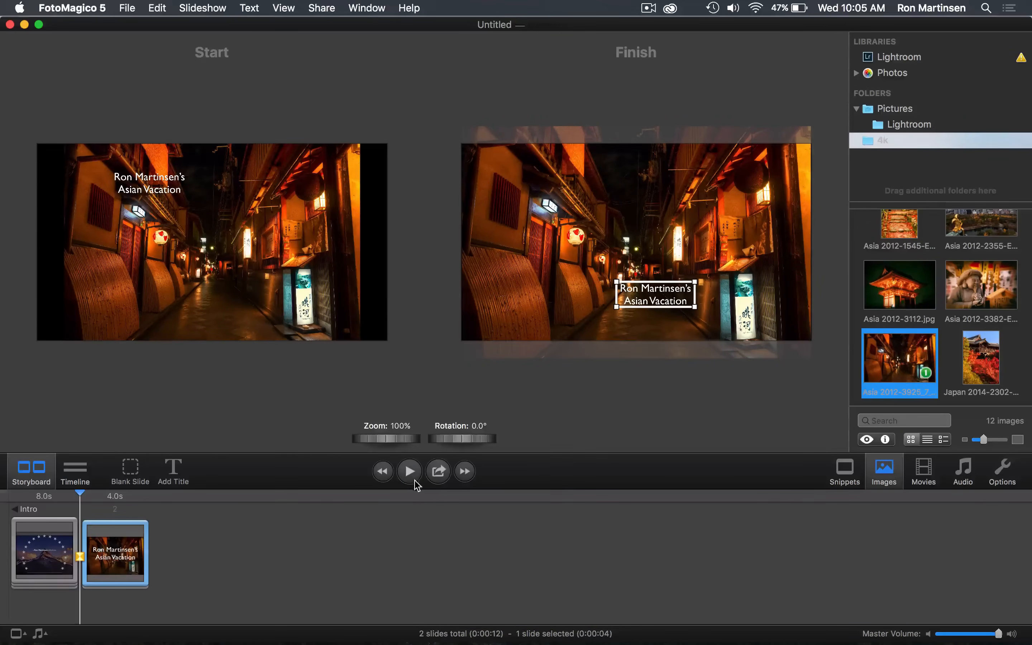
click(408, 472)
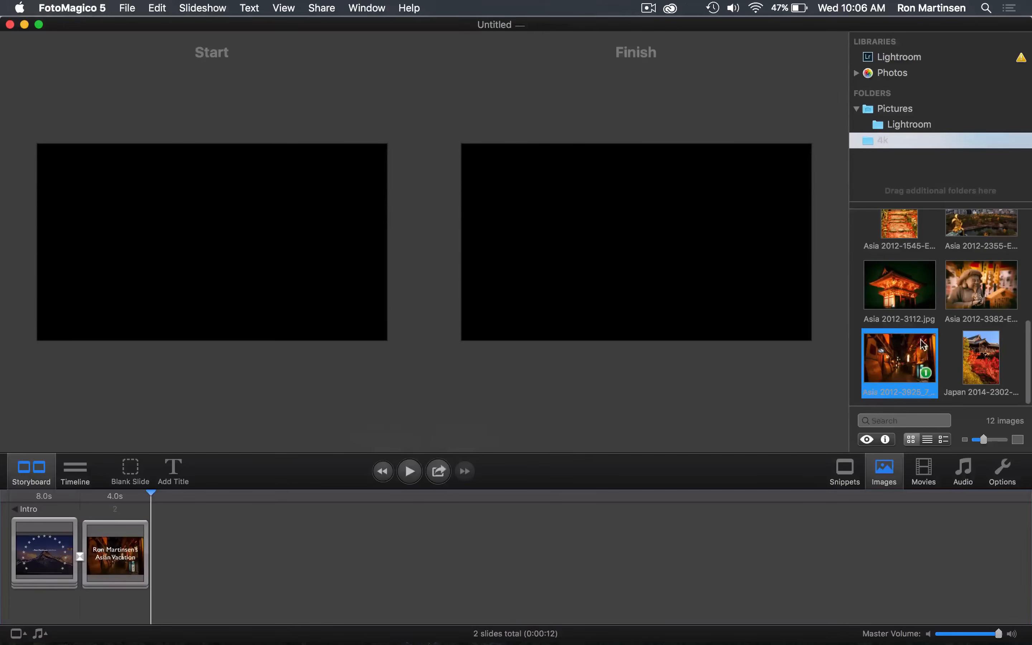
click(844, 471)
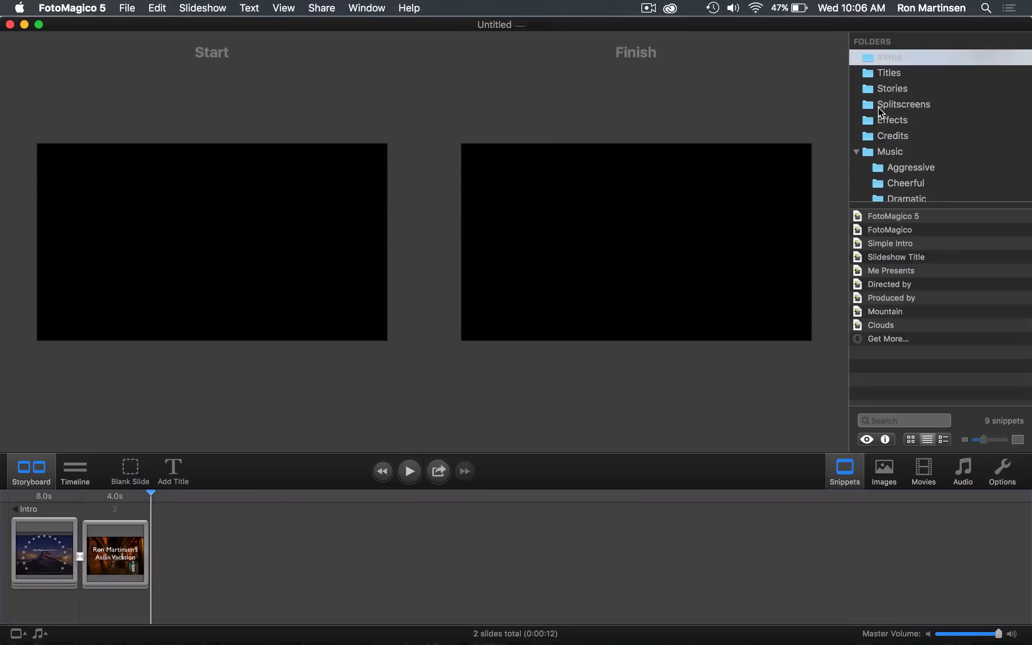
mouse_move(834, 149)
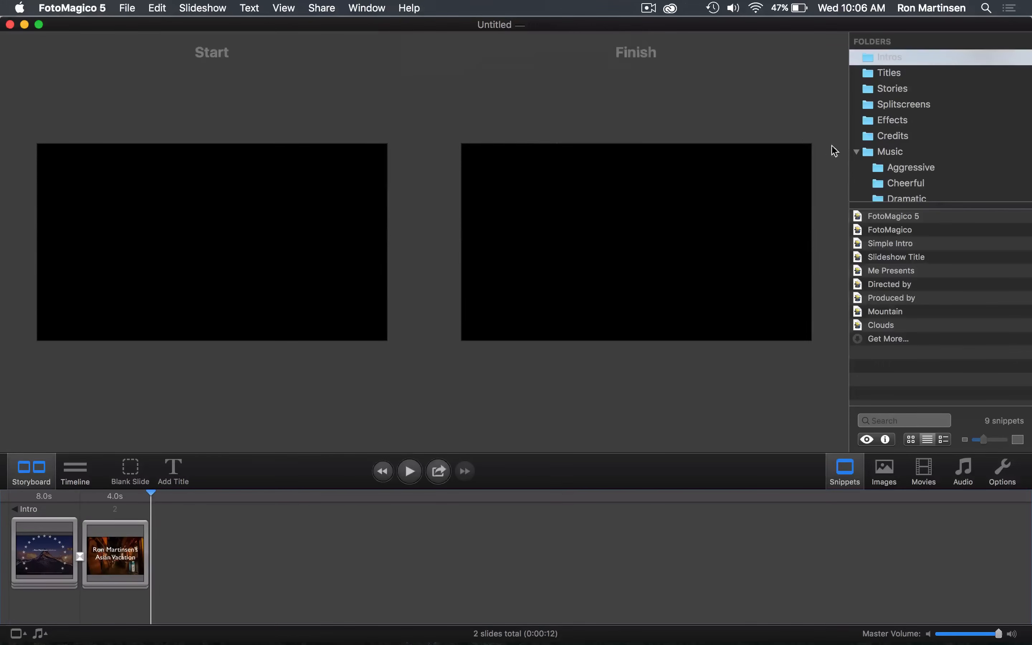
Step: Add the '2 vertical' splitscreen snippet from the Splitscreens folder as a third slide
click(903, 104)
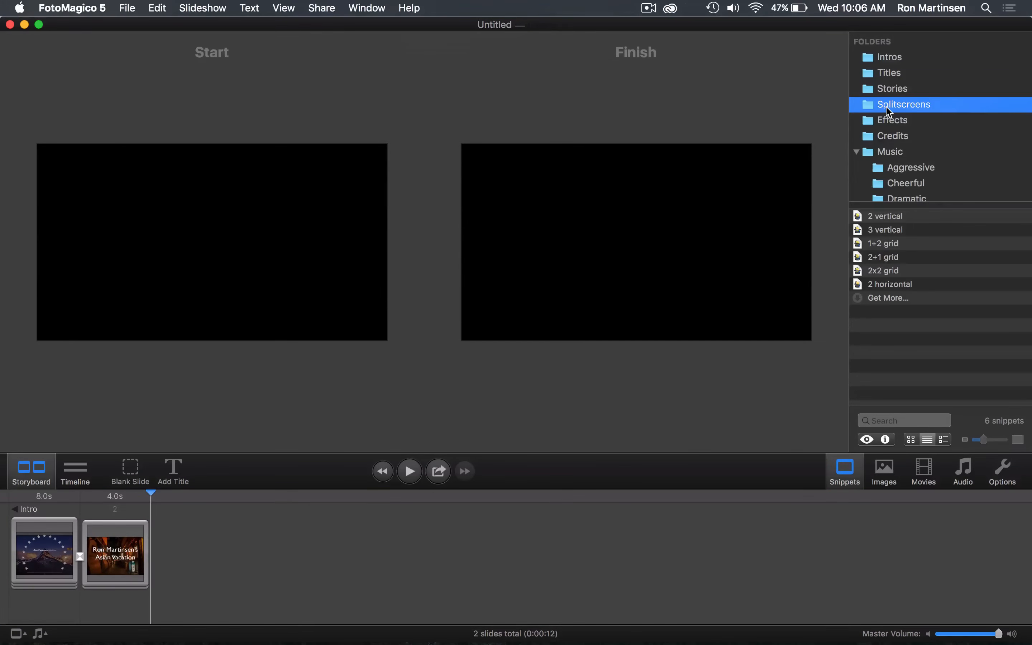
mouse_move(896, 119)
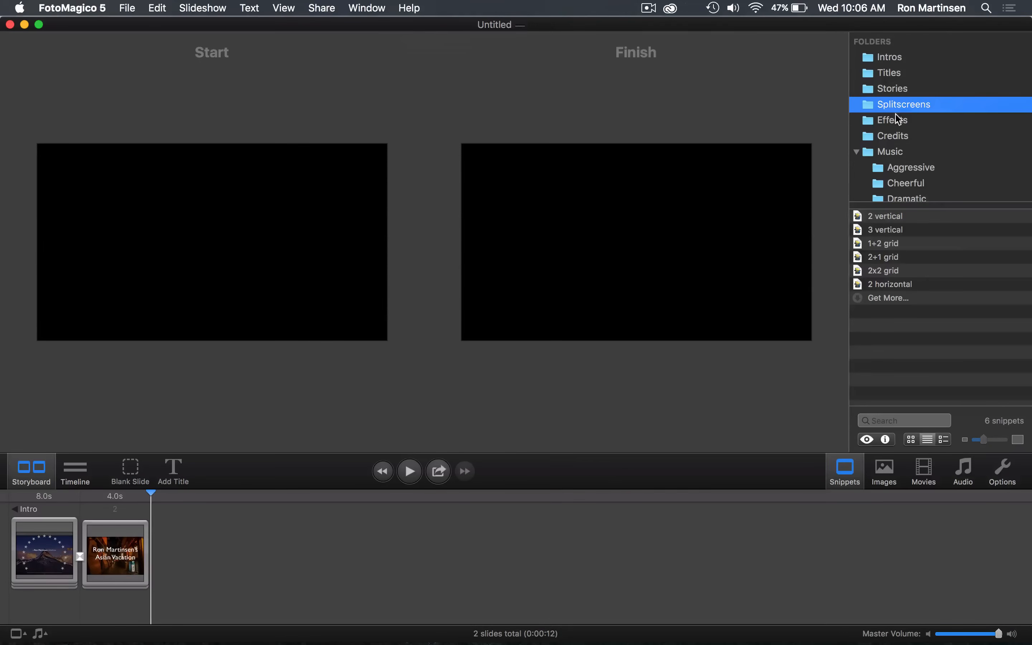
mouse_move(900, 221)
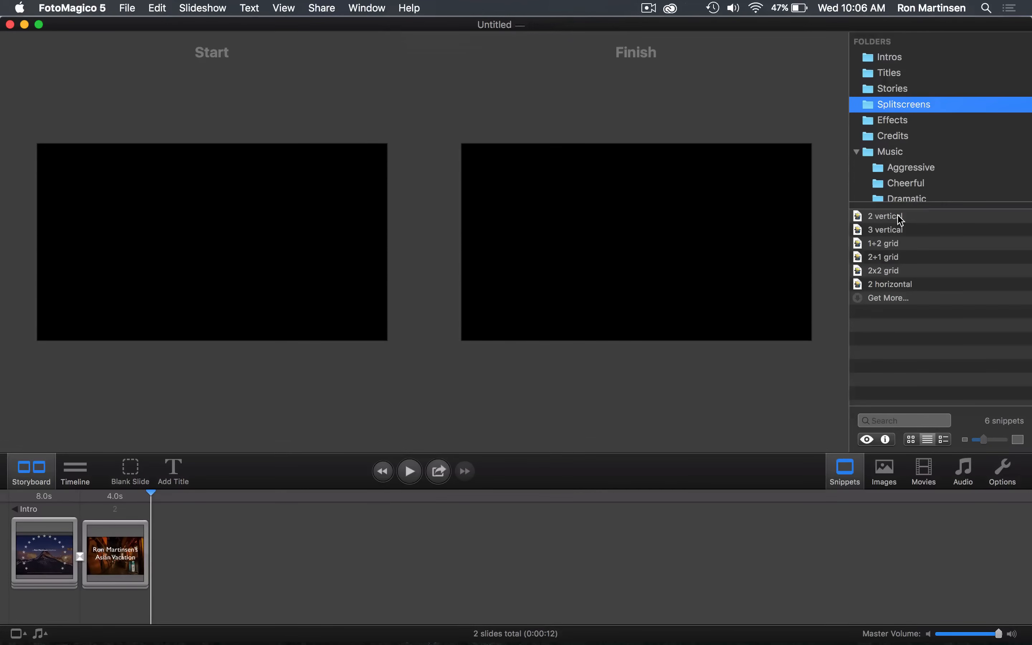
click(885, 216)
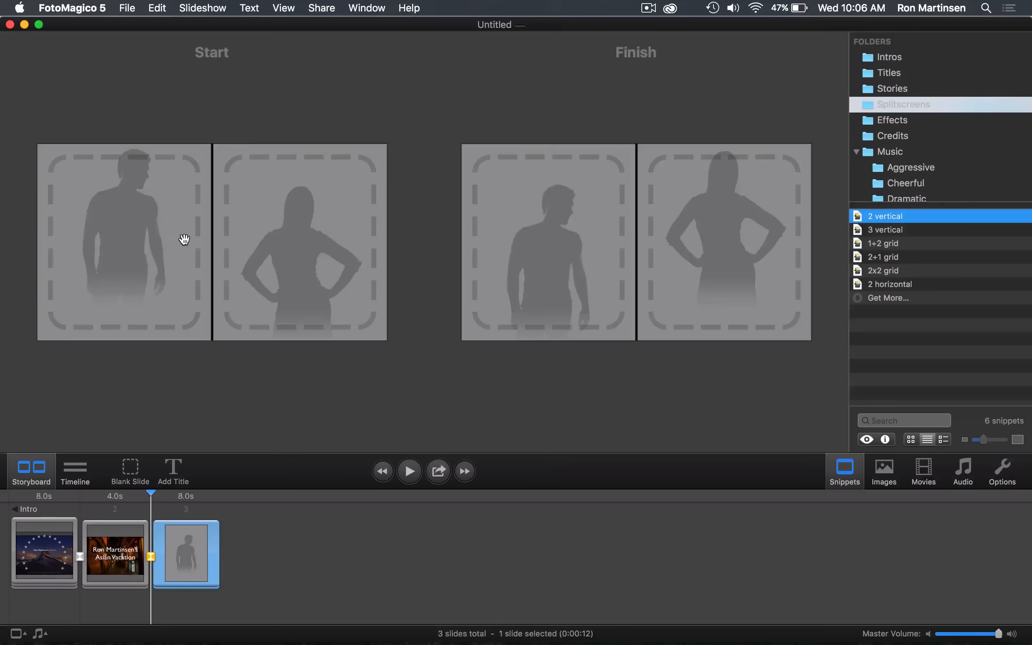
mouse_move(318, 221)
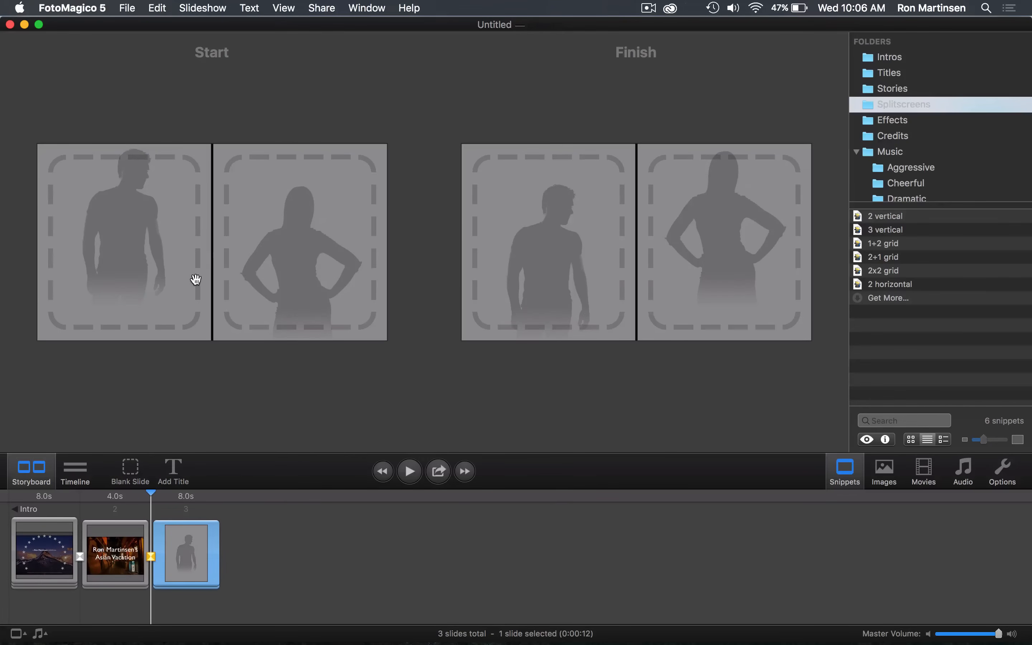
mouse_move(226, 271)
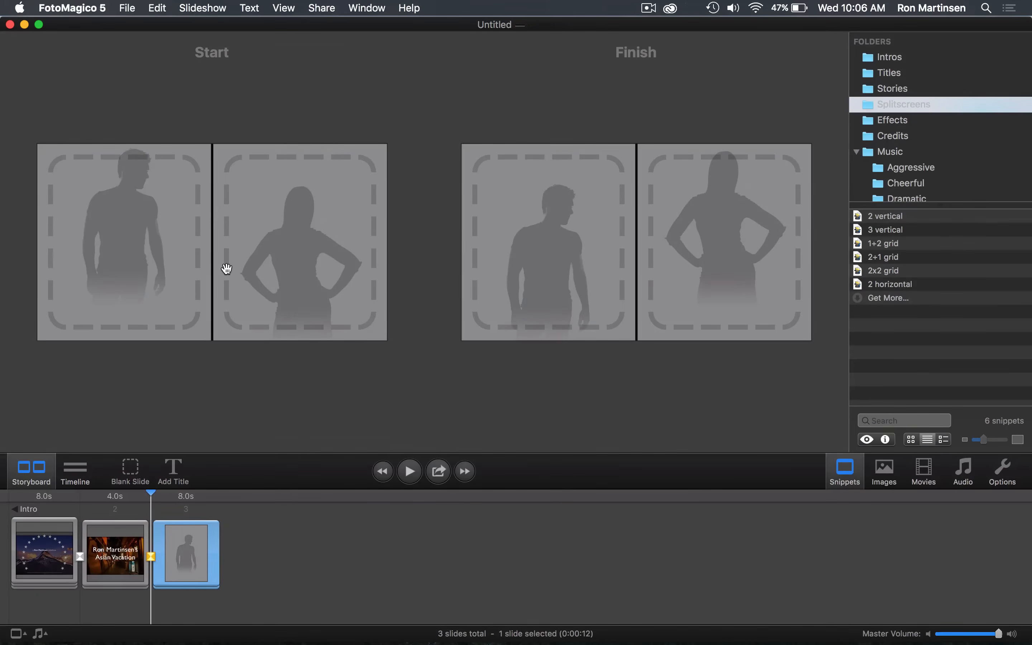
mouse_move(263, 261)
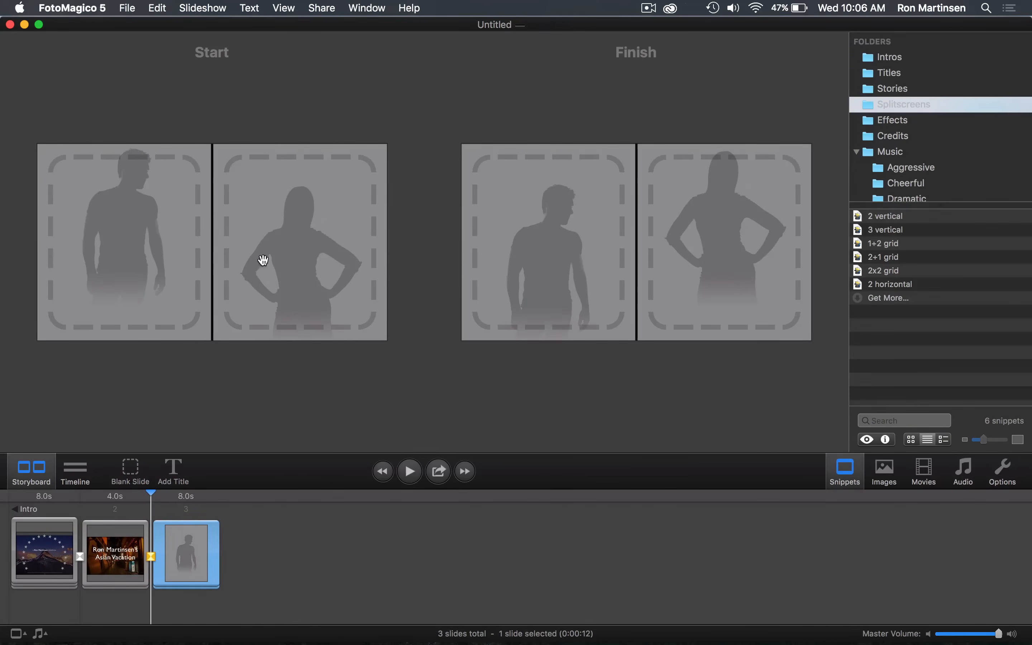
mouse_move(186, 219)
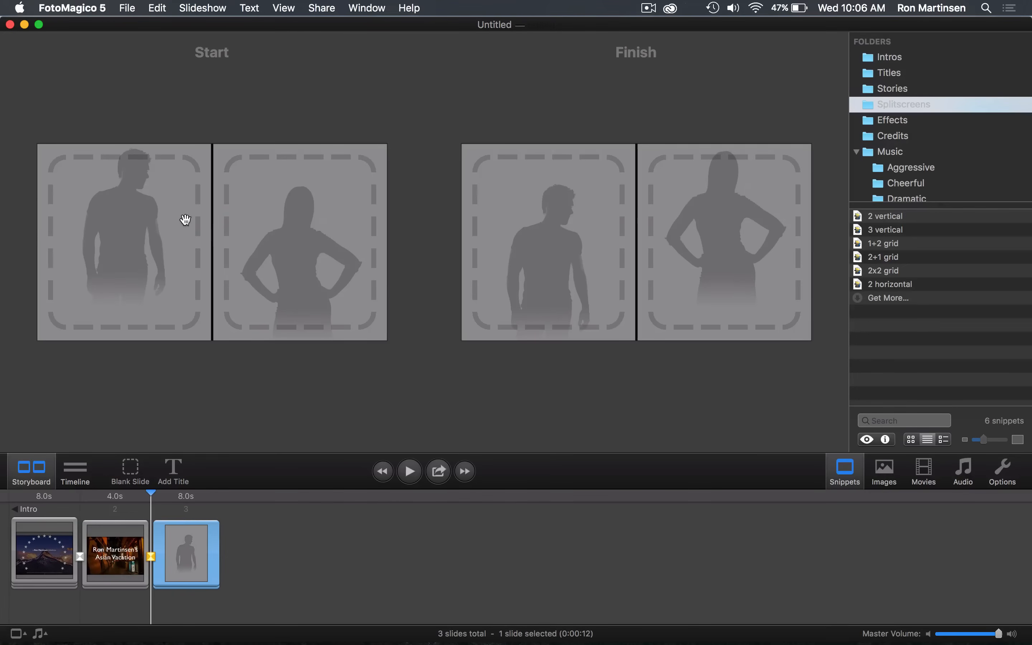
mouse_move(543, 295)
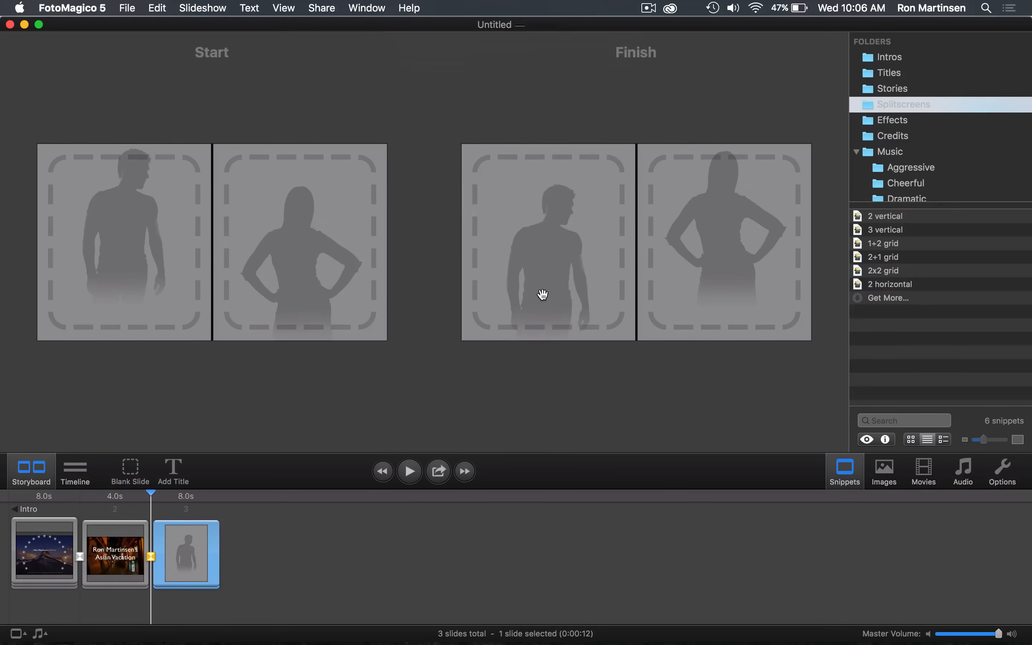
mouse_move(322, 287)
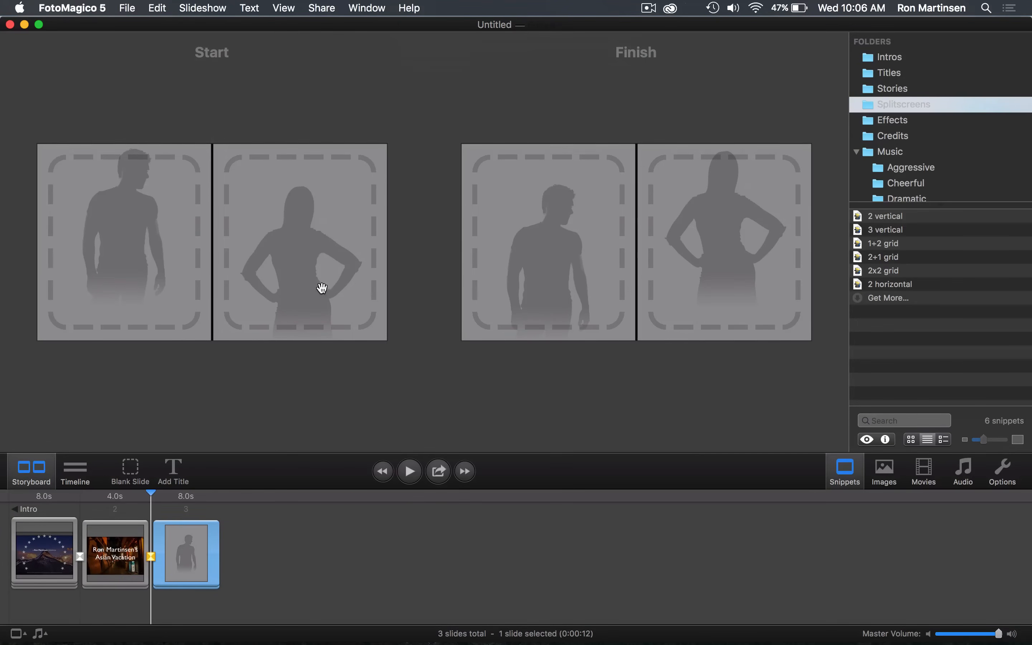
mouse_move(156, 257)
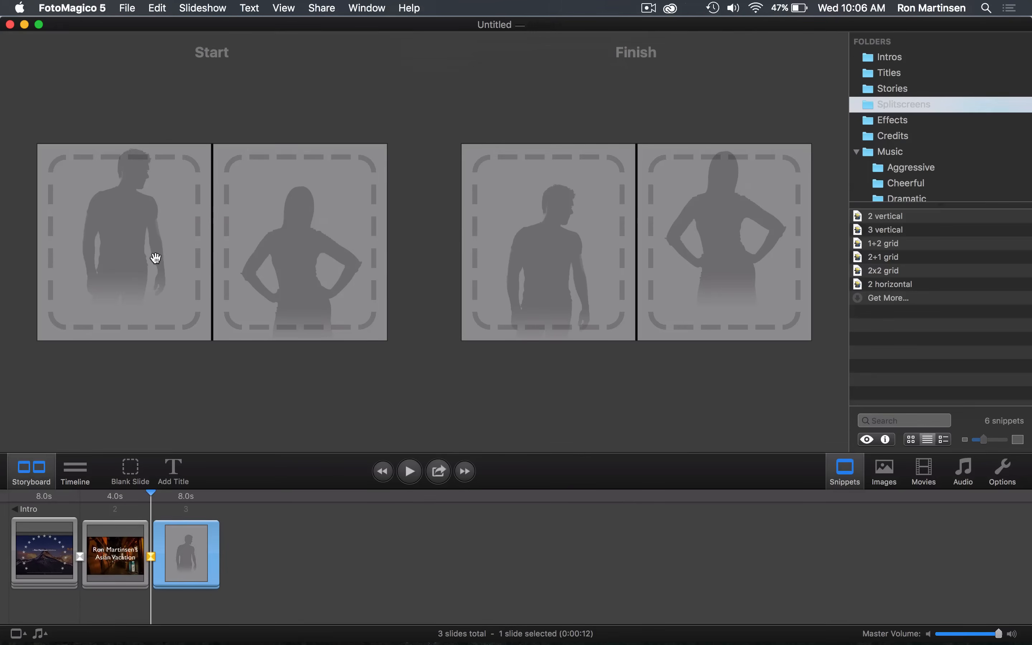
mouse_move(507, 281)
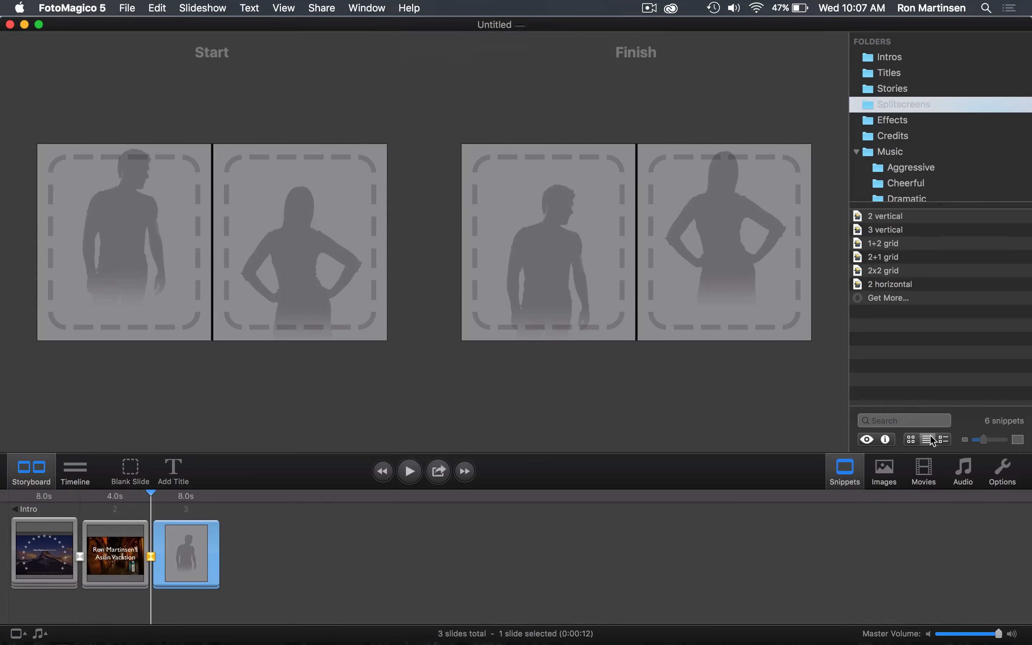
mouse_move(883, 467)
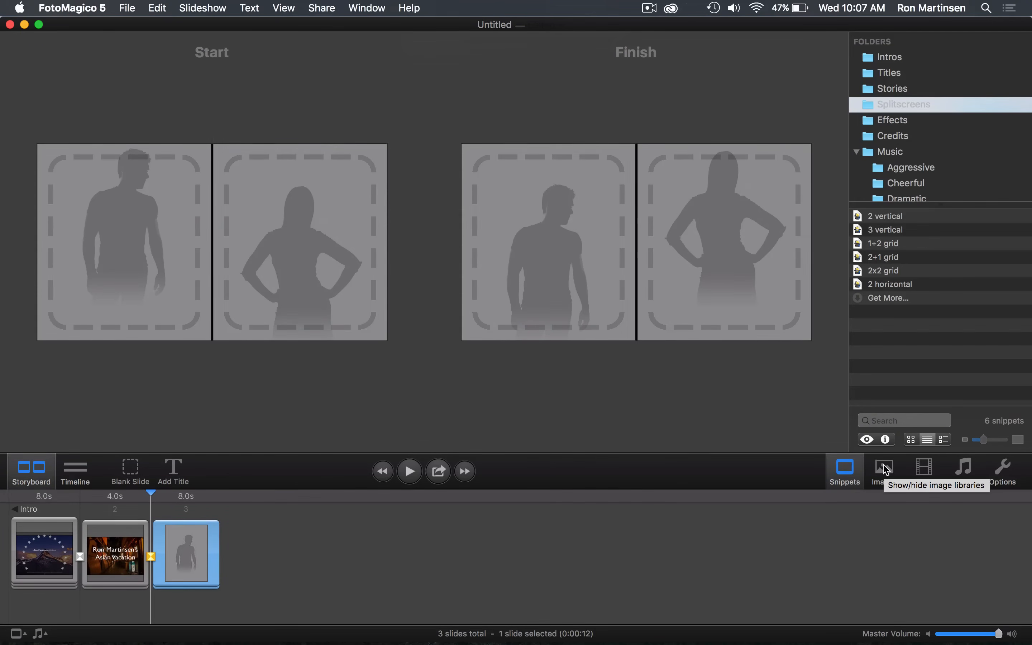
click(884, 467)
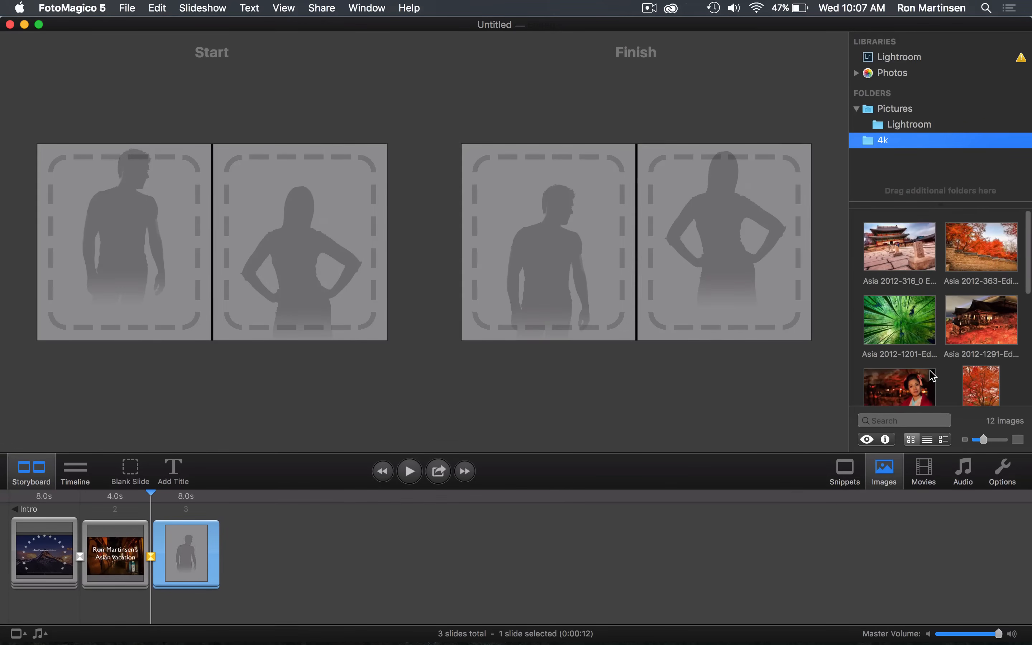
scroll(down, 3)
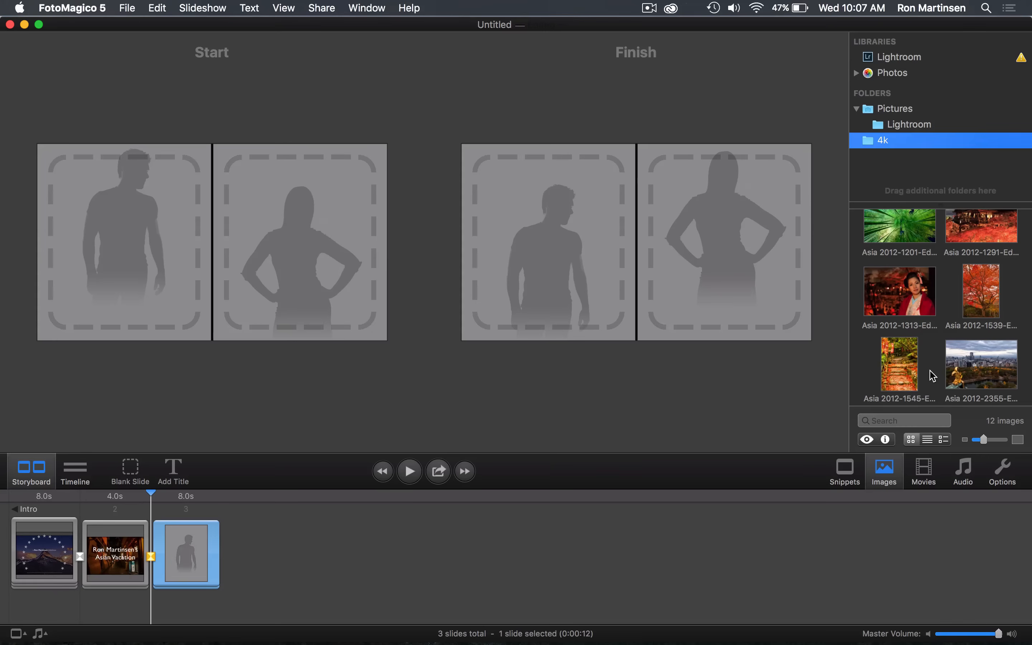
scroll(down, 3)
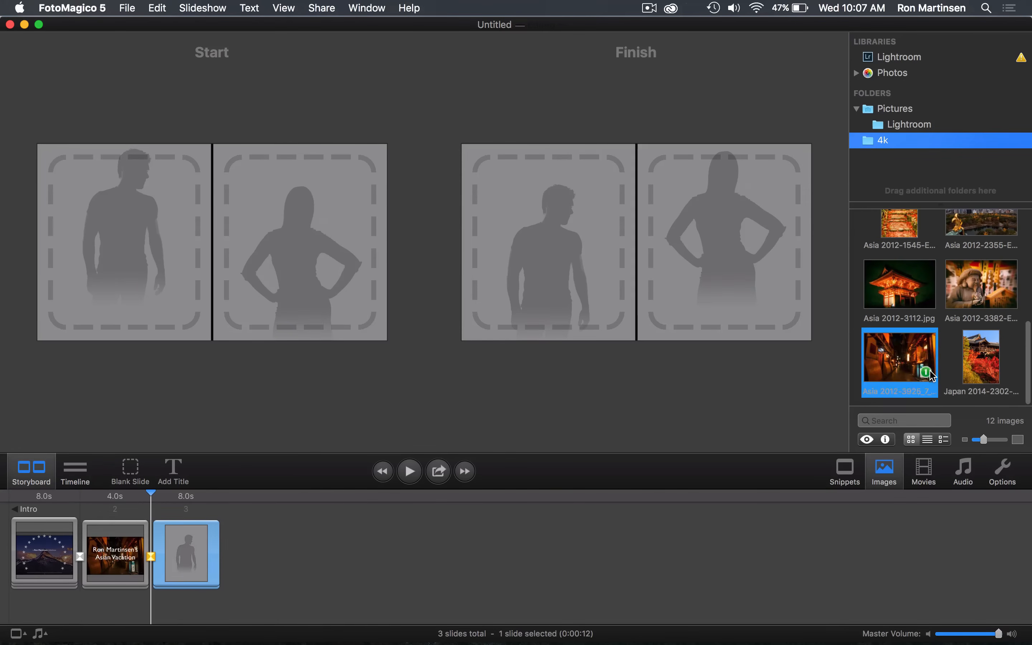
click(980, 362)
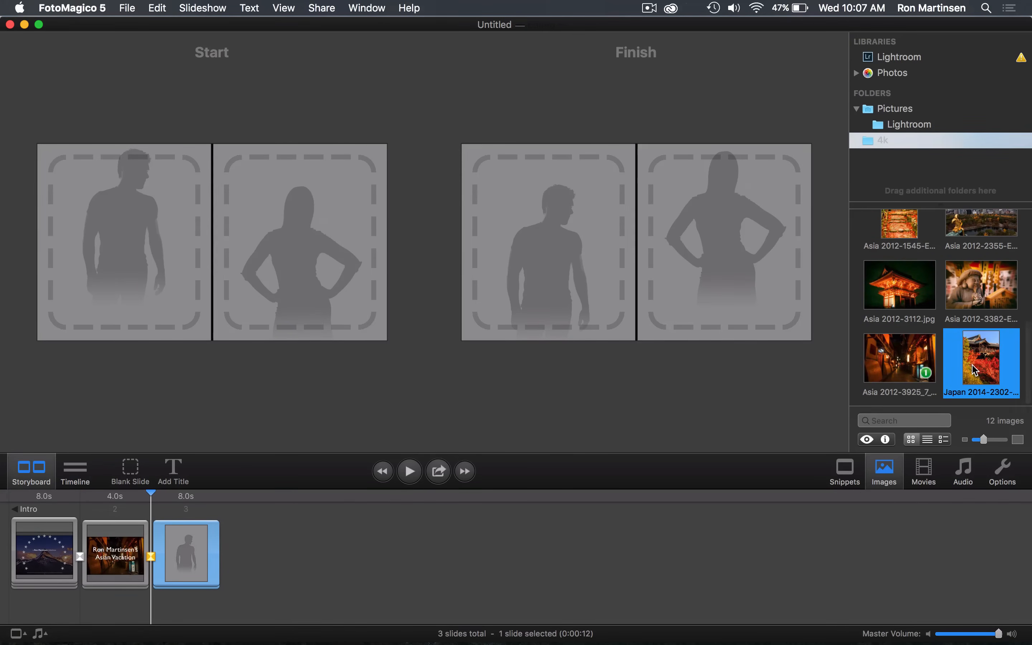
mouse_move(869, 447)
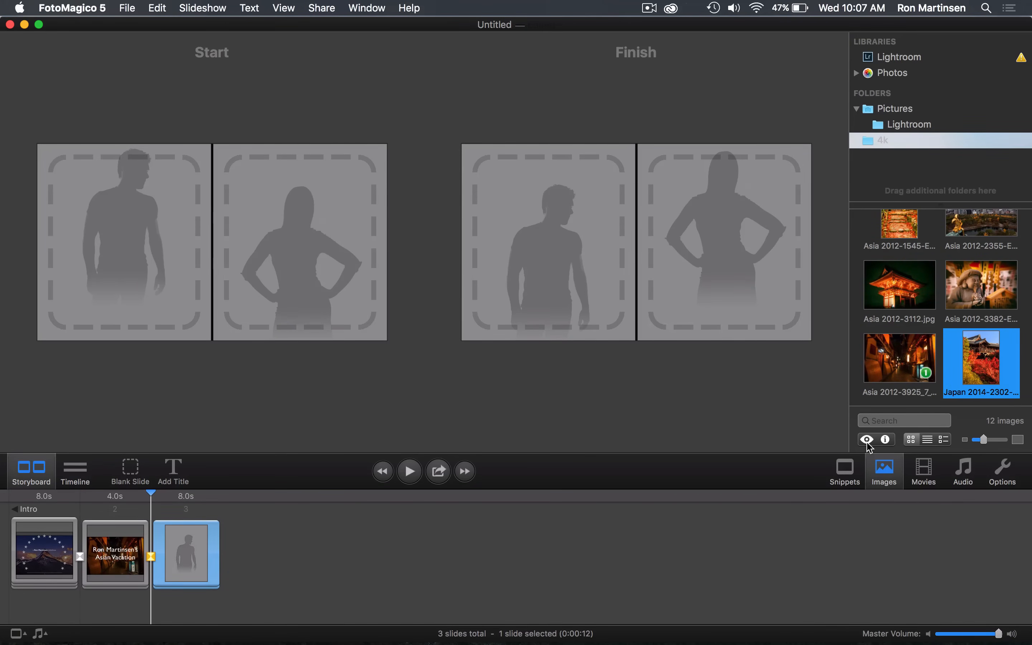
click(867, 440)
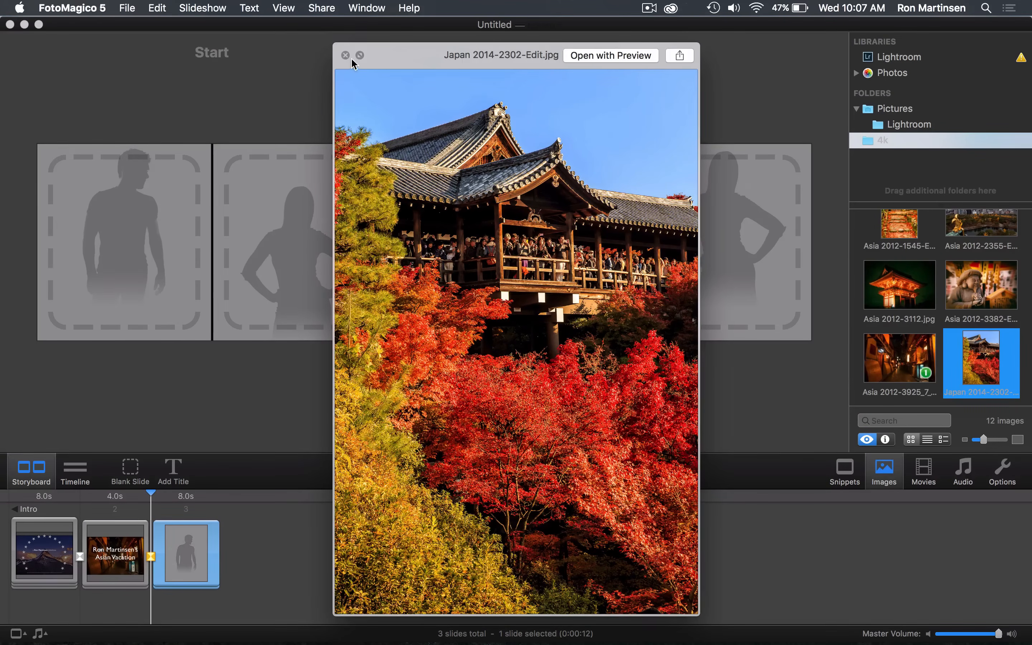
click(345, 55)
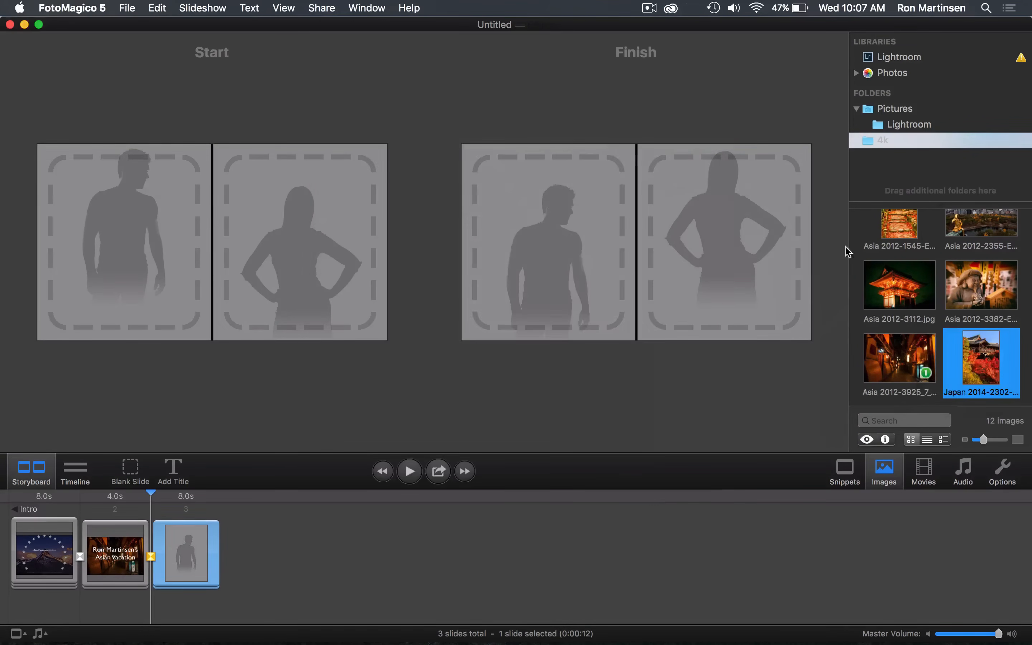
Step: Place the Japan temple photo in the left panel, zoomed out at finish so the whole image fits
drag(980, 363, 184, 237)
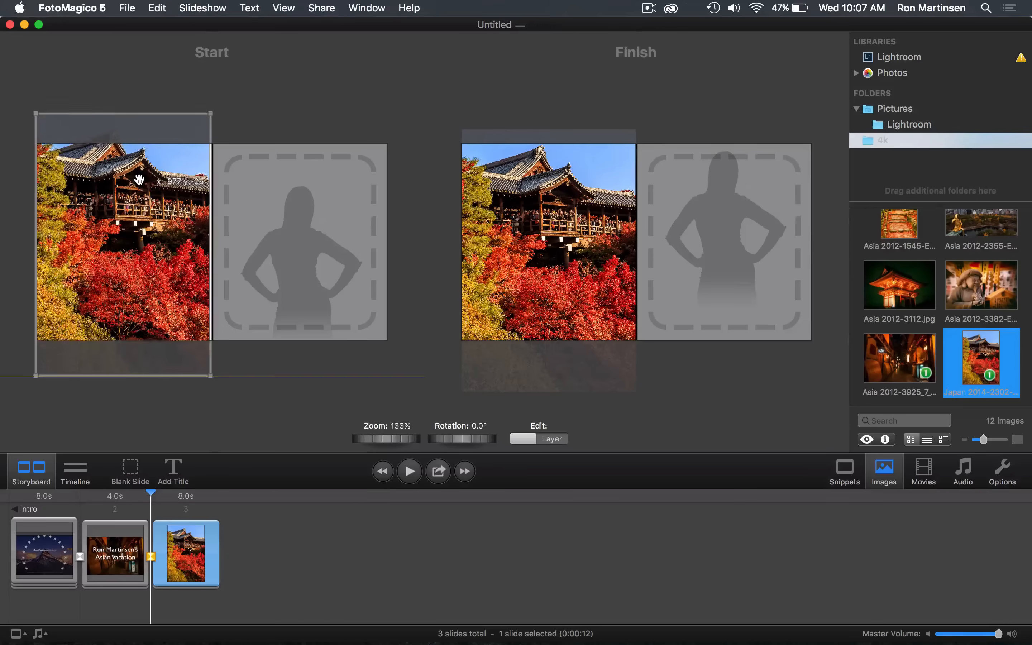
drag(138, 184, 132, 196)
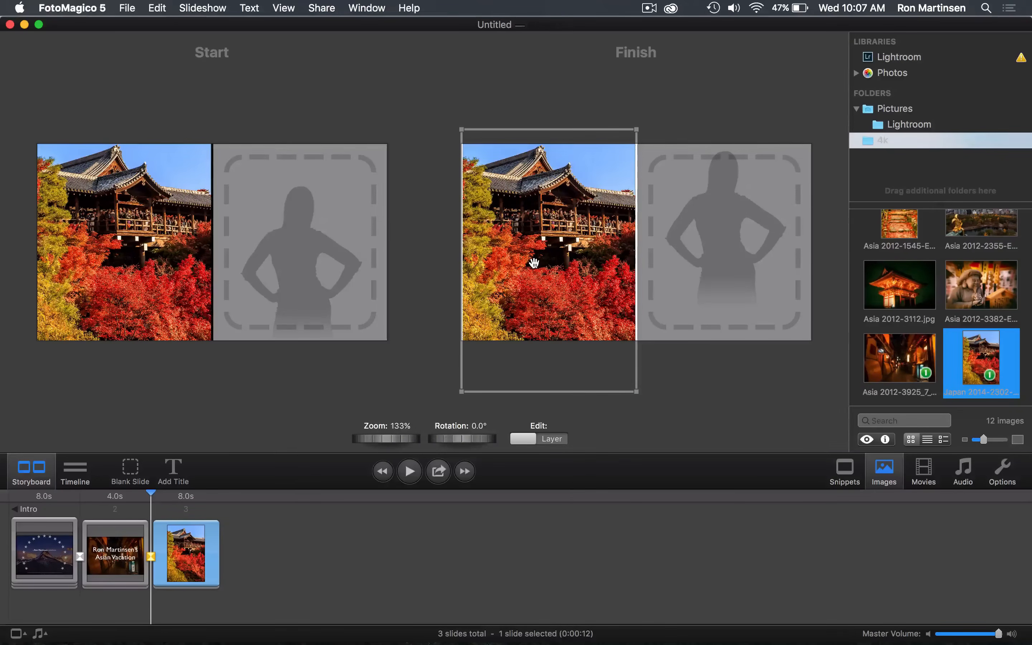
key(cmd+-)
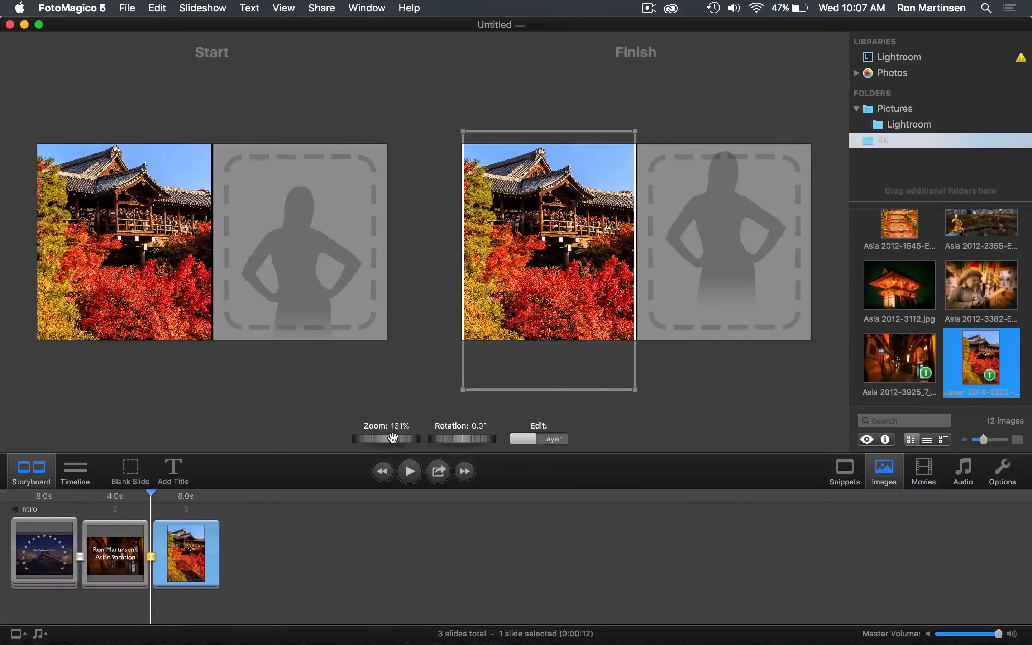
drag(393, 439, 377, 439)
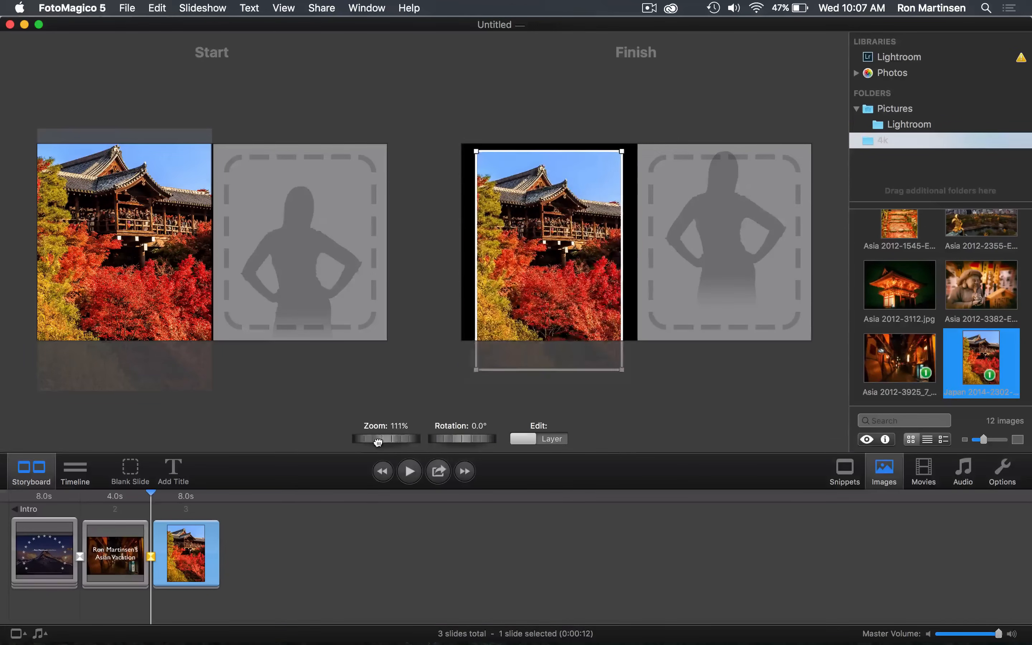
drag(377, 439, 382, 439)
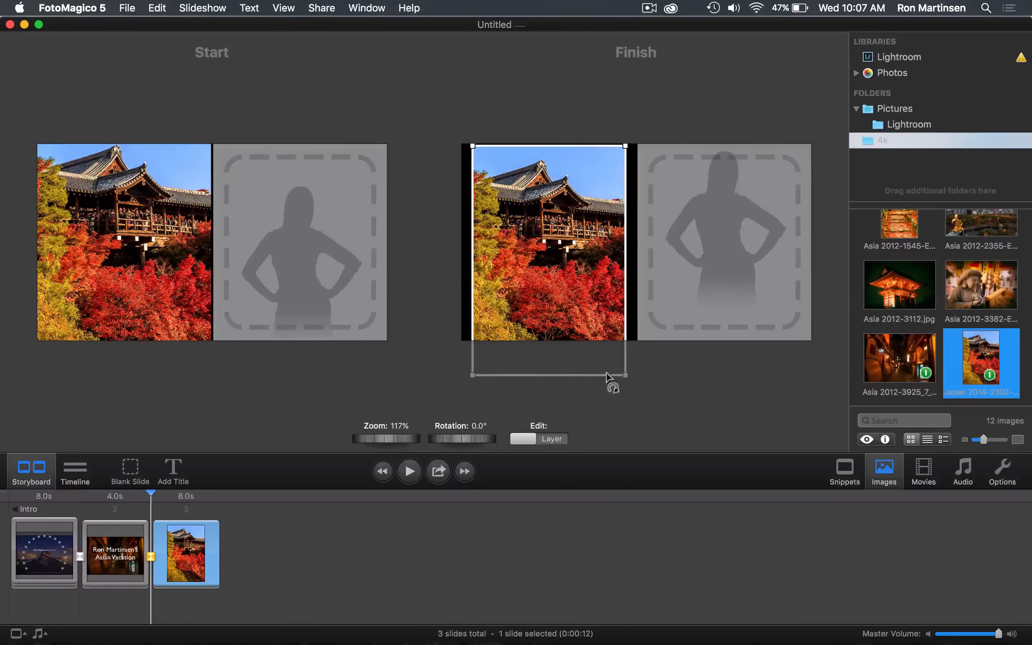
drag(624, 375, 608, 341)
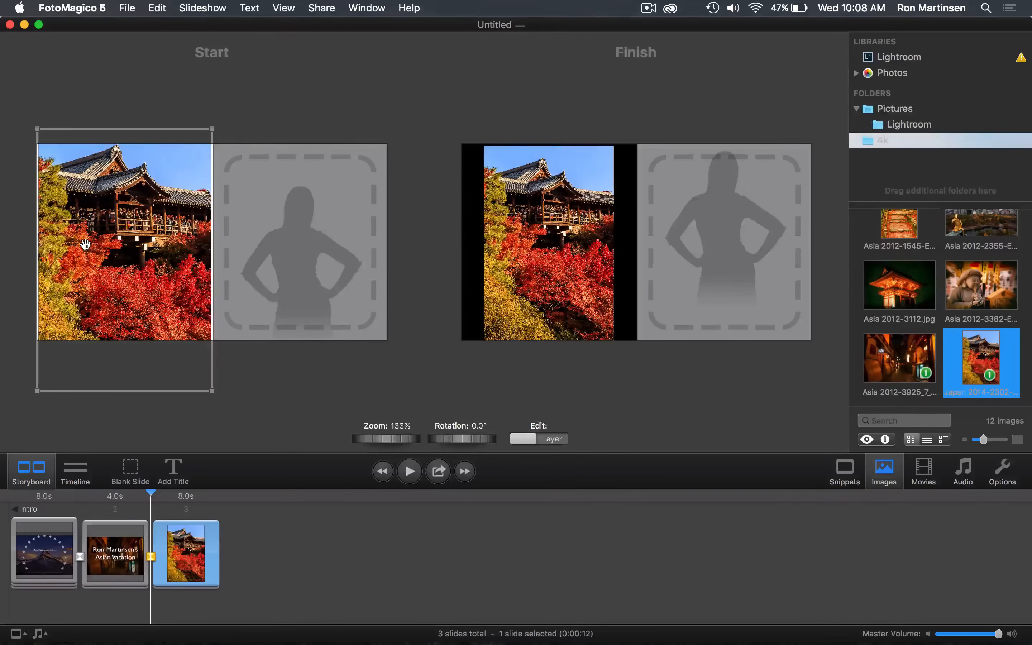
mouse_move(420, 303)
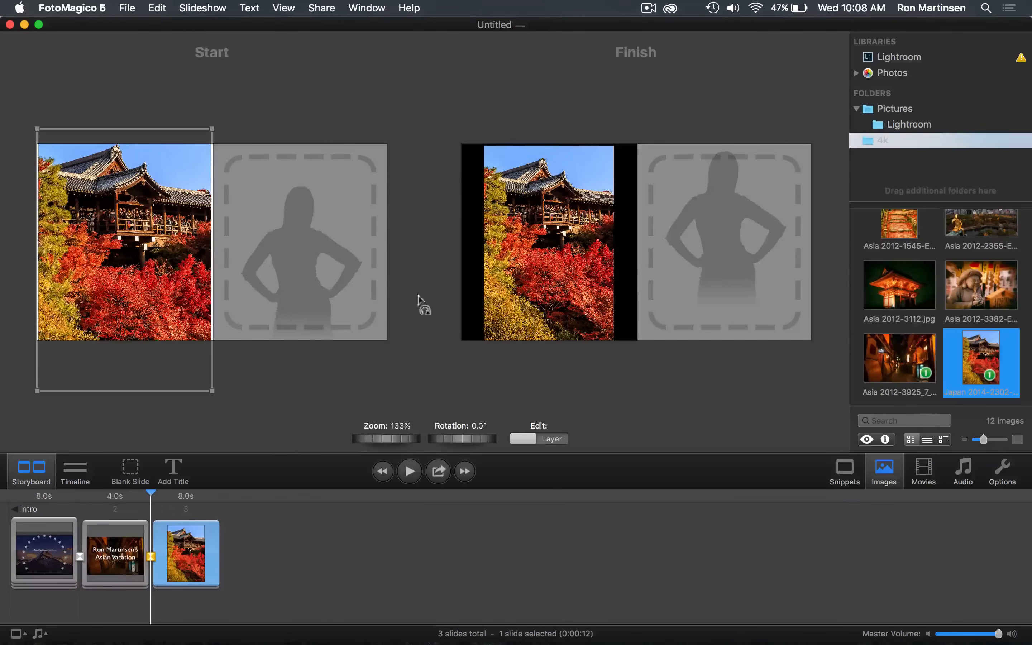
mouse_move(112, 221)
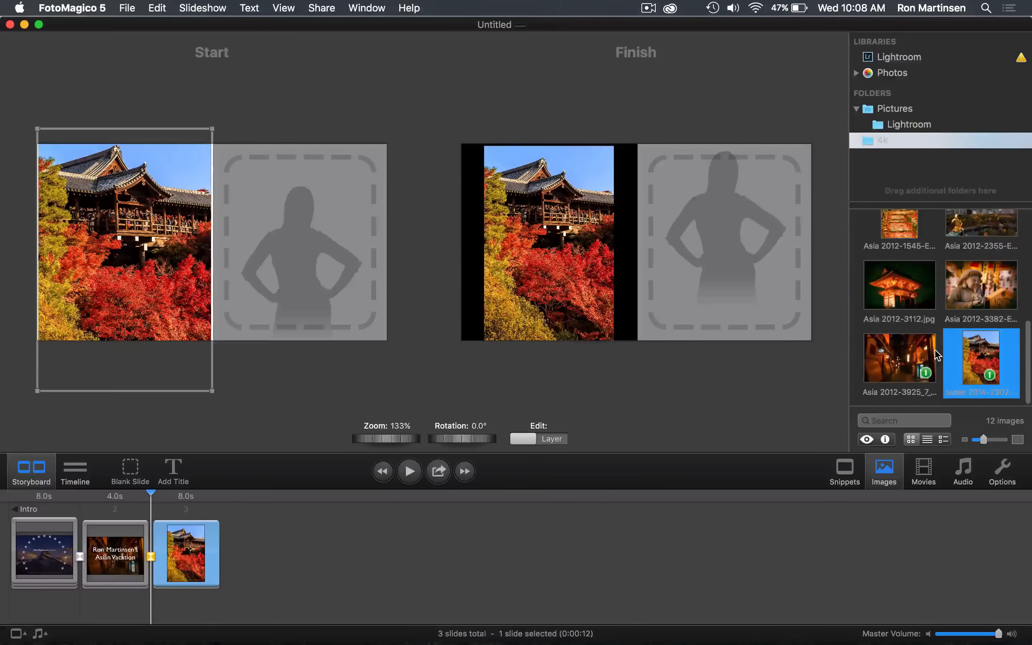
Step: Put the red maple tree photo in the right panel and adjust its finish zoom and position
scroll(down, 3)
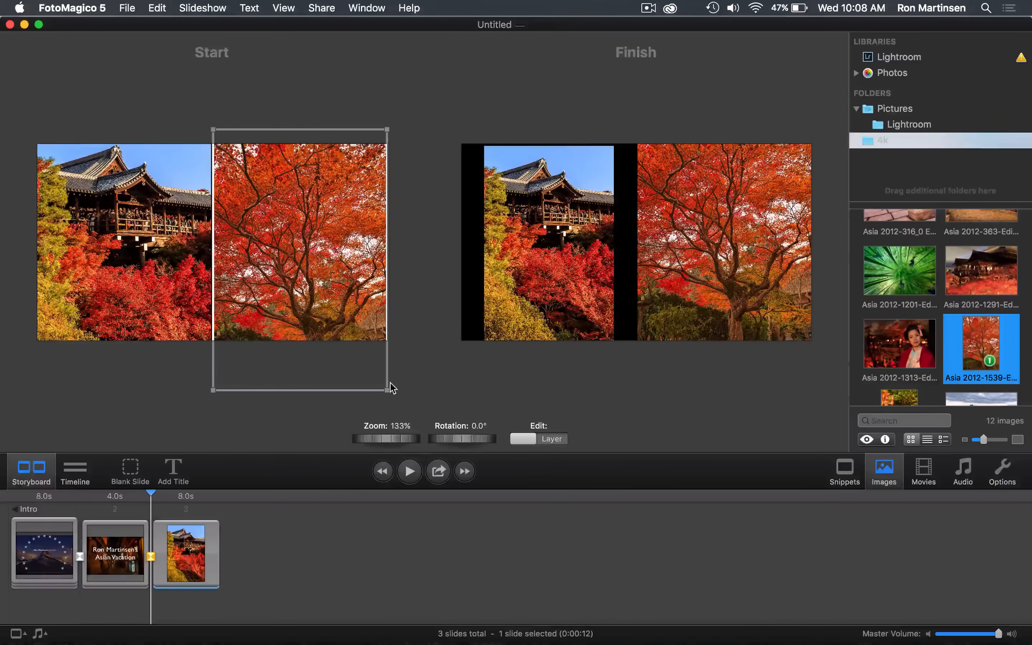
mouse_move(724, 295)
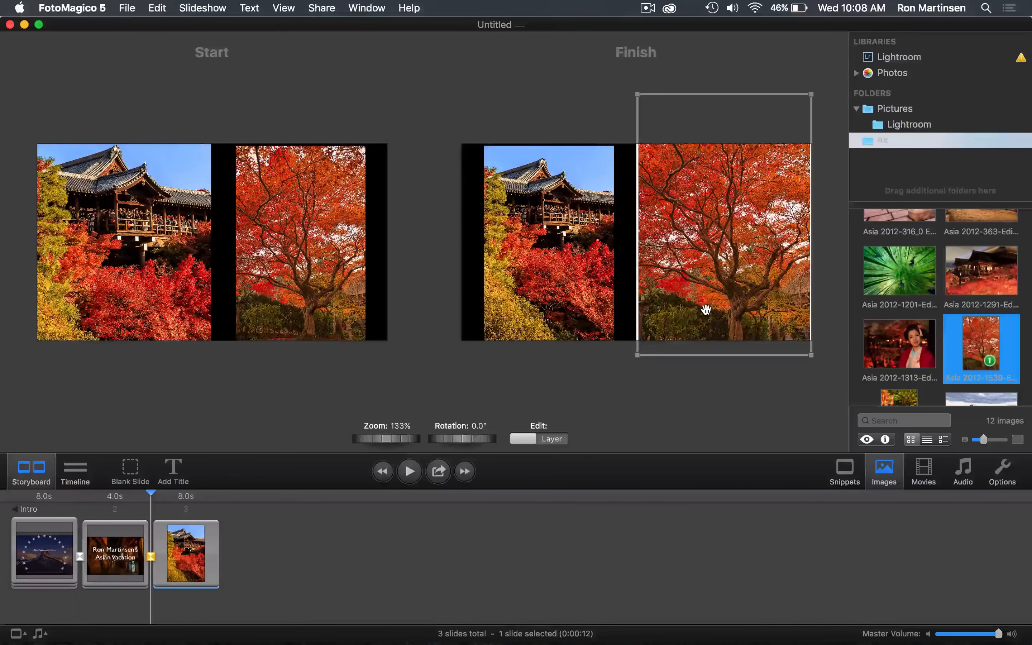
drag(400, 439, 397, 439)
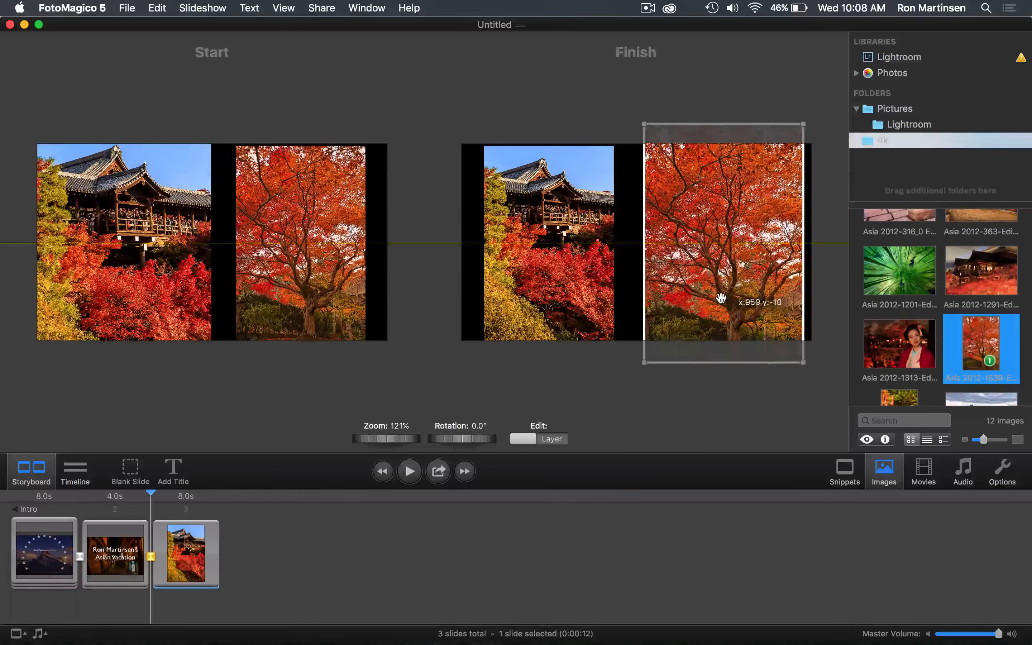
drag(722, 300, 717, 271)
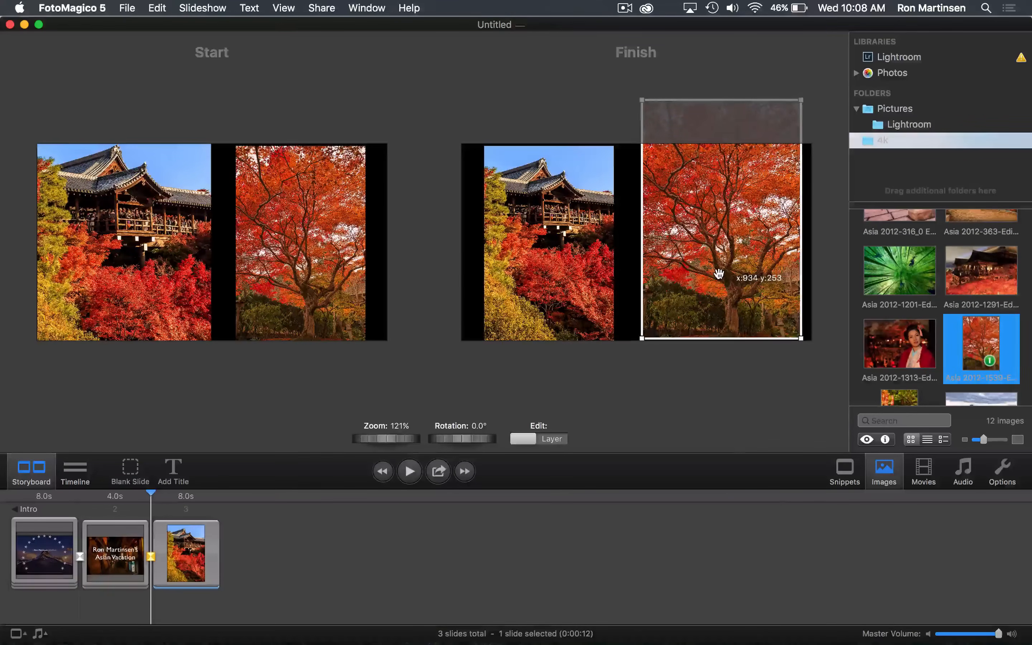
drag(720, 273, 716, 284)
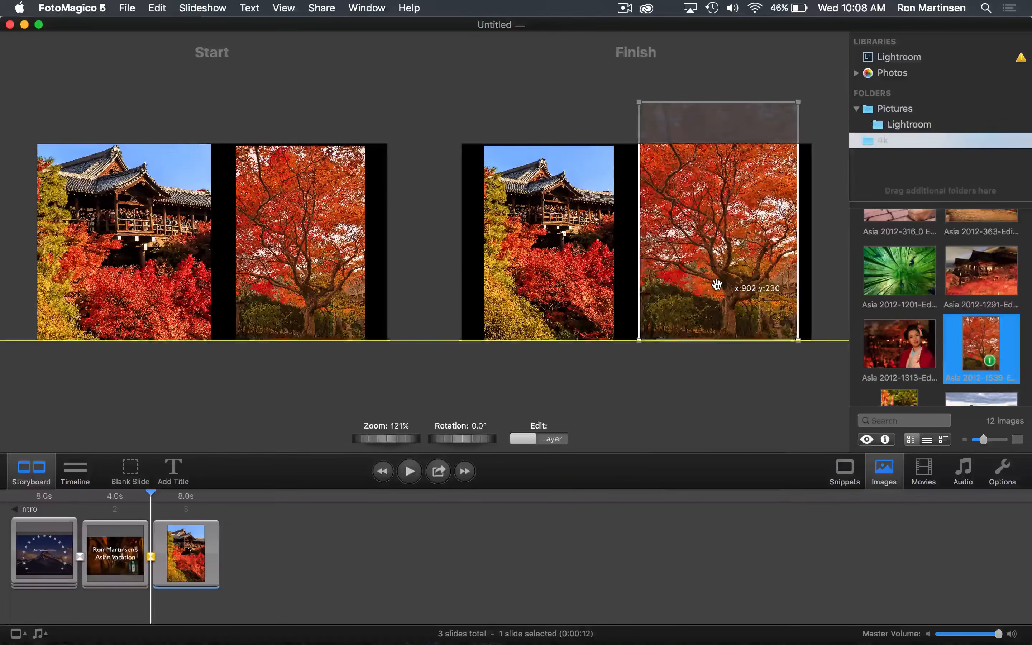
drag(718, 285, 713, 287)
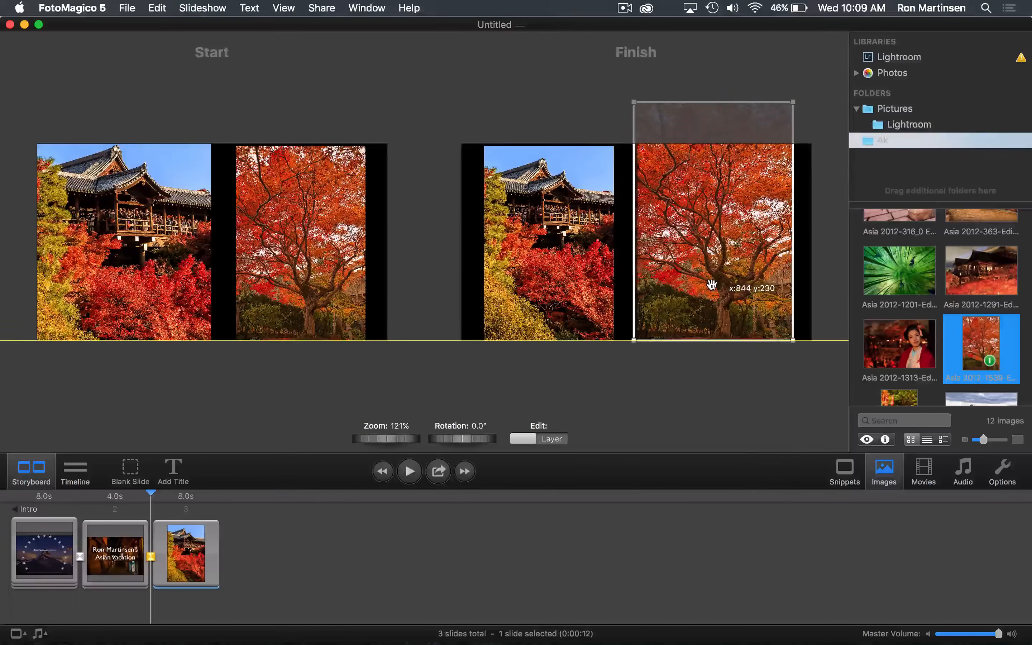
drag(713, 286, 732, 285)
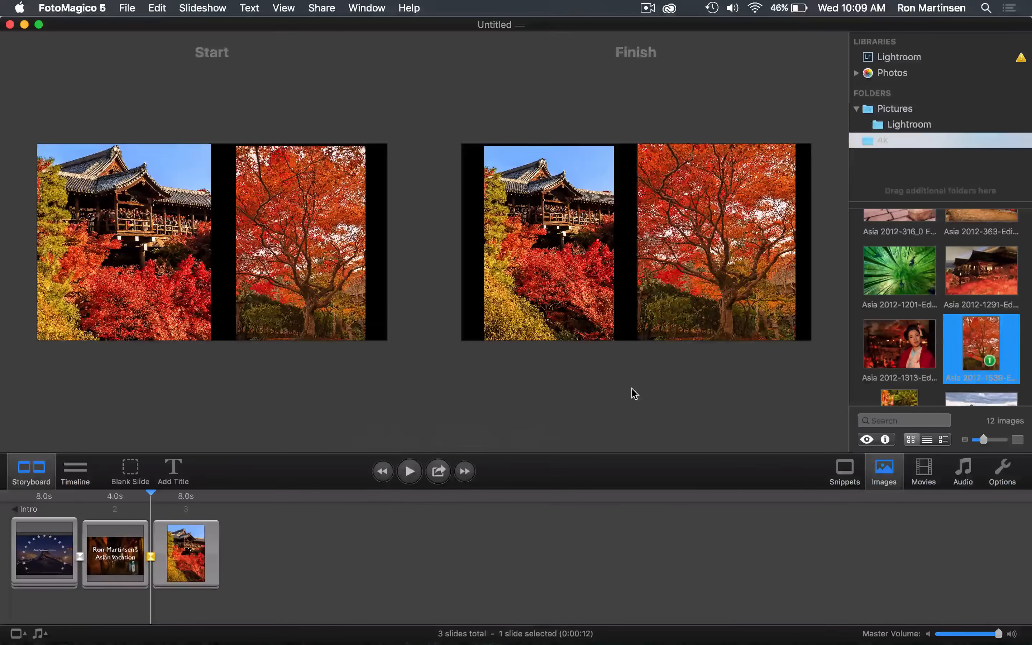
Step: Play the slideshow preview through the split-screen slide, then stop playback
click(408, 471)
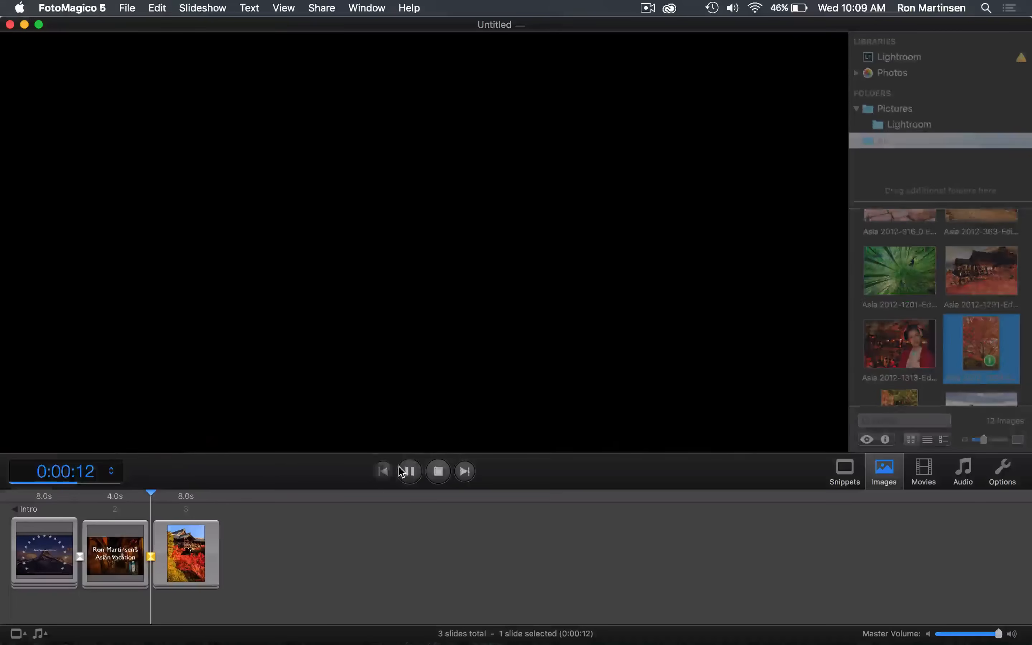
click(408, 471)
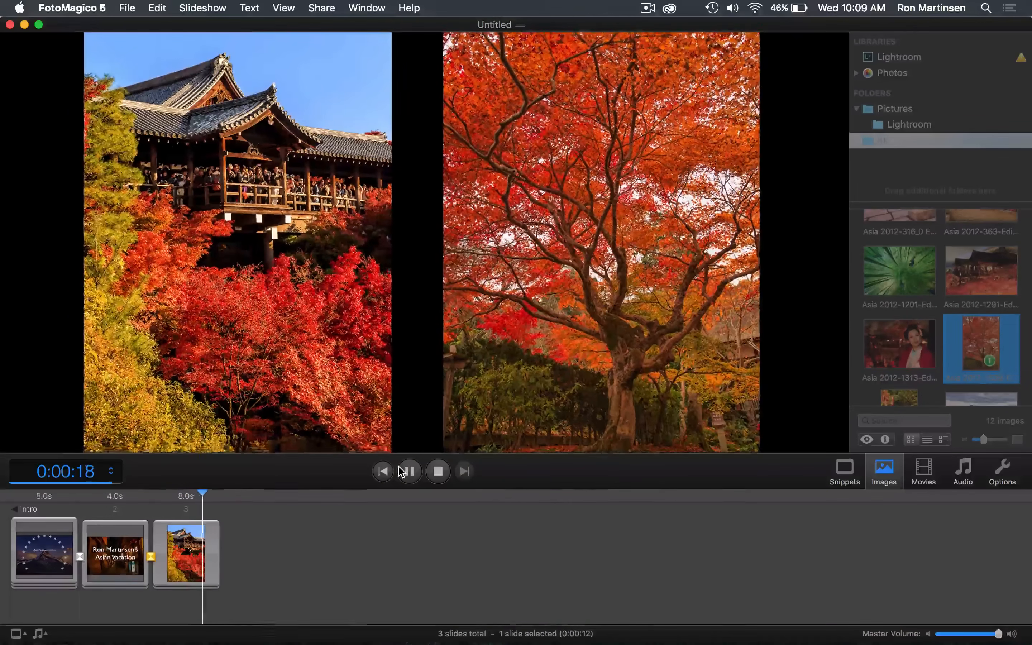
click(408, 471)
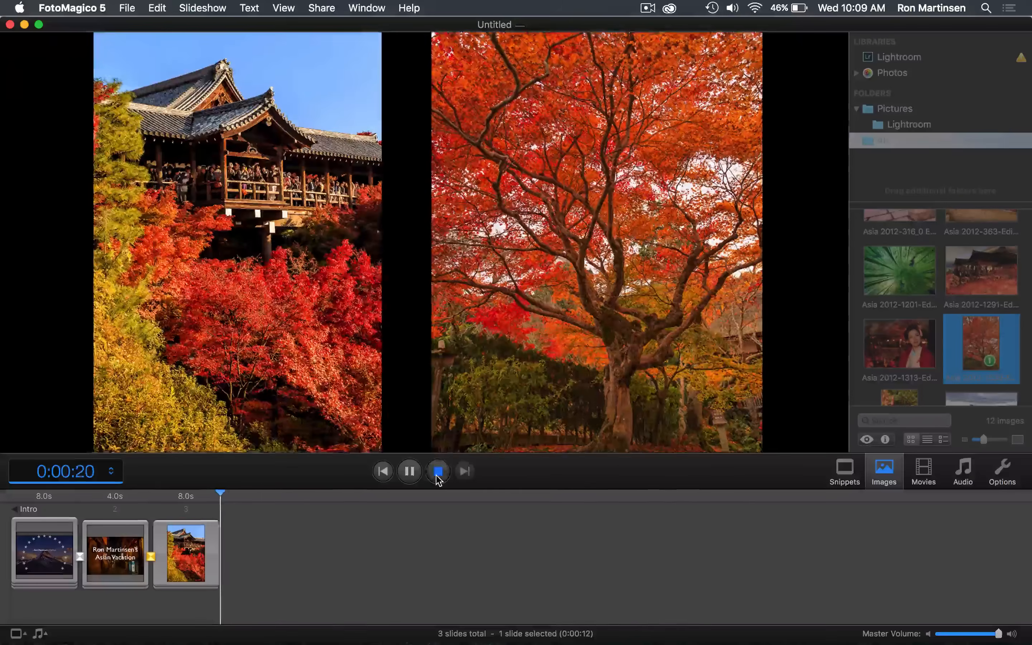
click(438, 471)
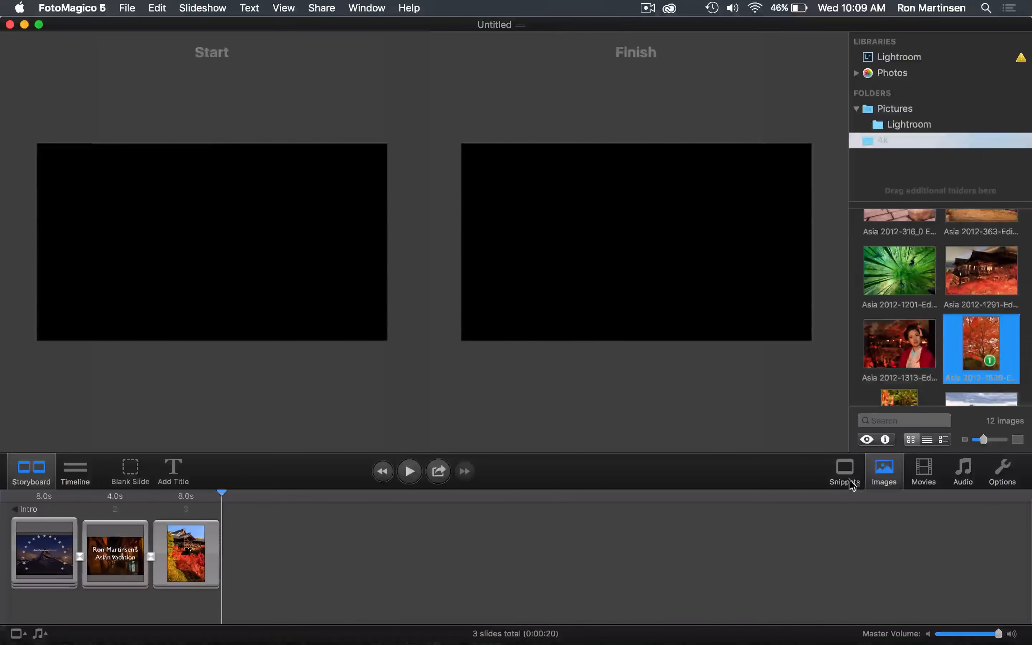
Step: Add a new 1+2 grid split-screen slide from the layout snippets and return to the photo folder
click(844, 470)
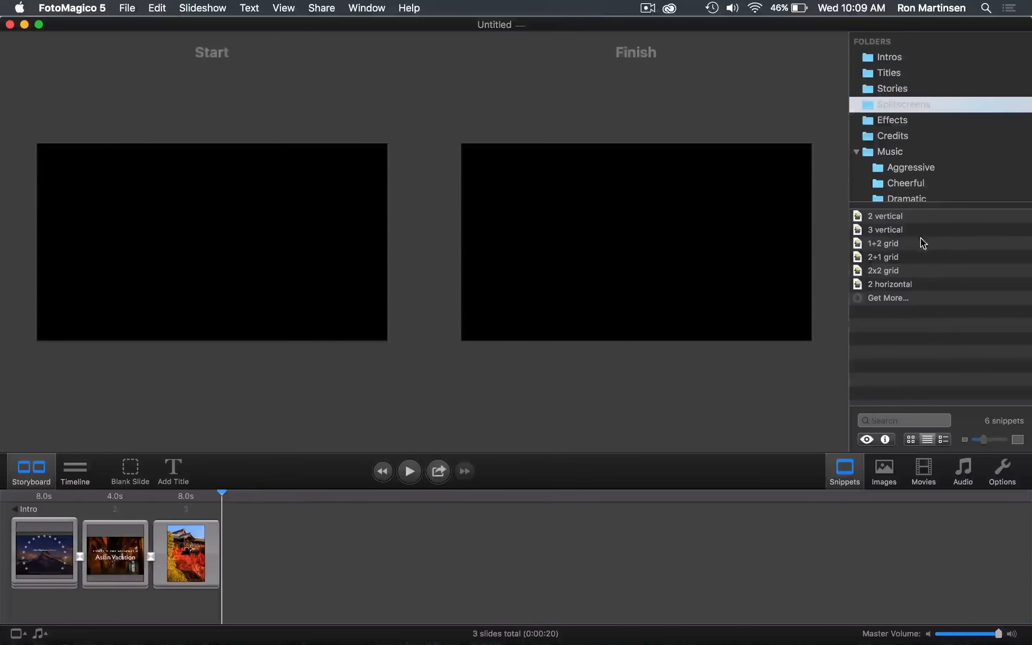
click(885, 243)
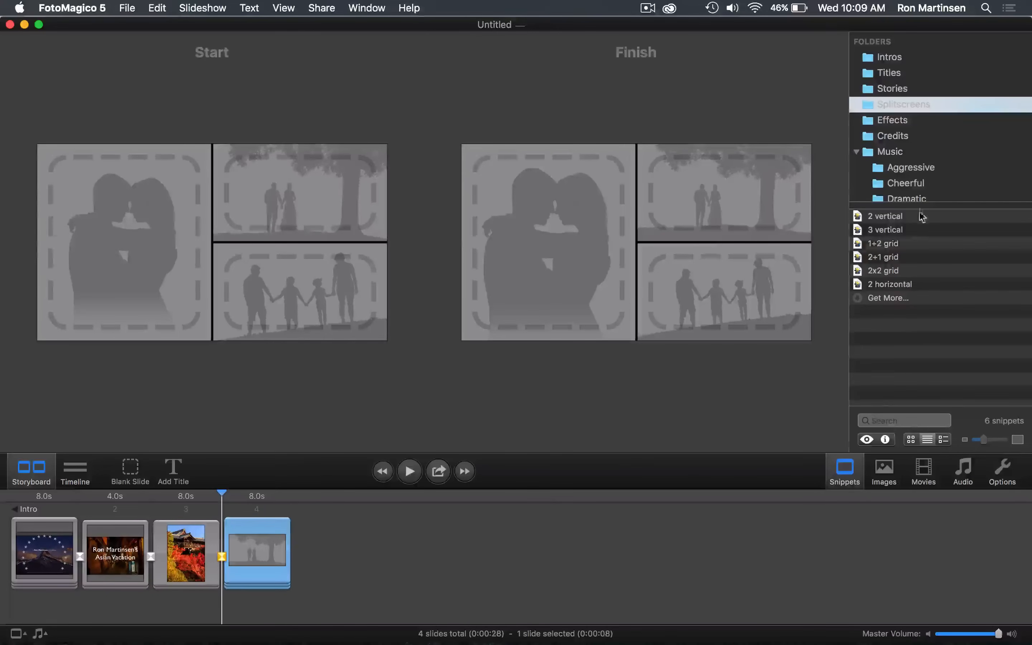
click(884, 471)
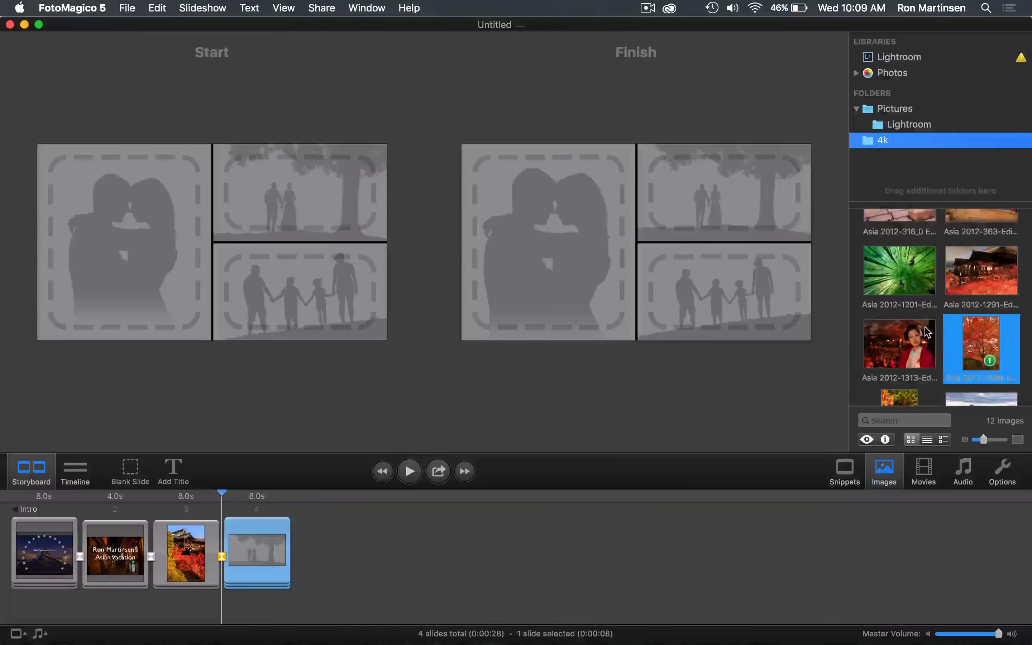
scroll(down, 3)
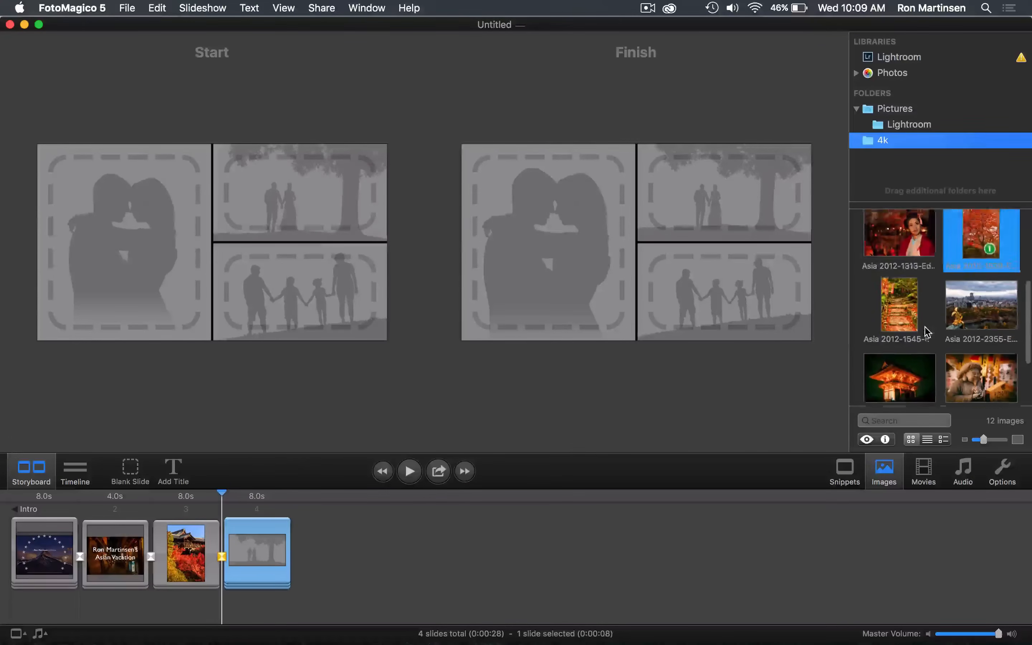
scroll(down, 3)
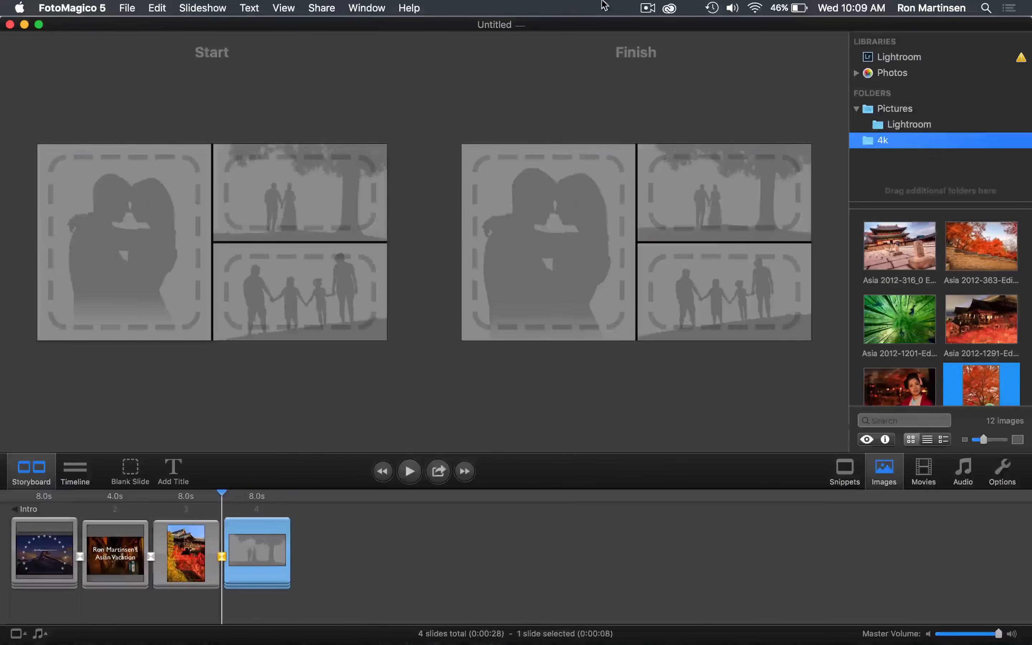
click(648, 7)
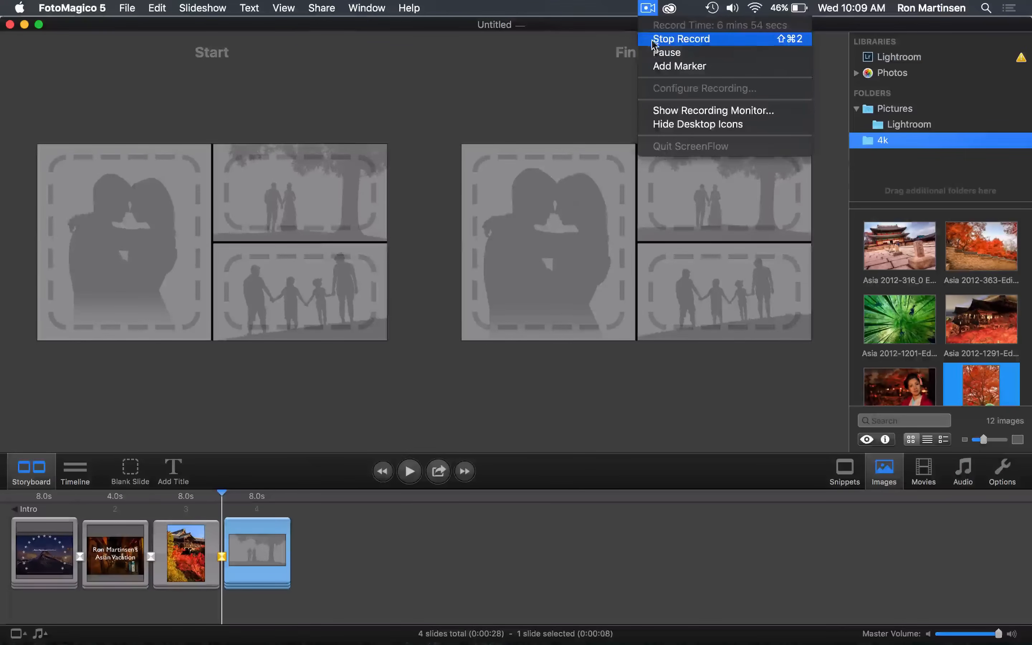
click(682, 38)
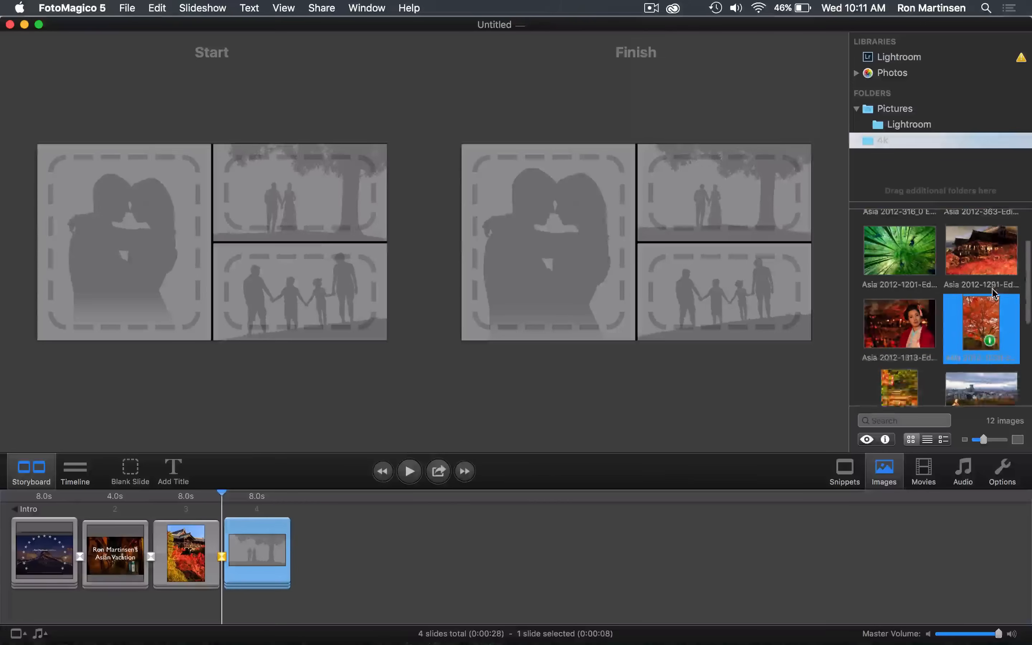
scroll(down, 3)
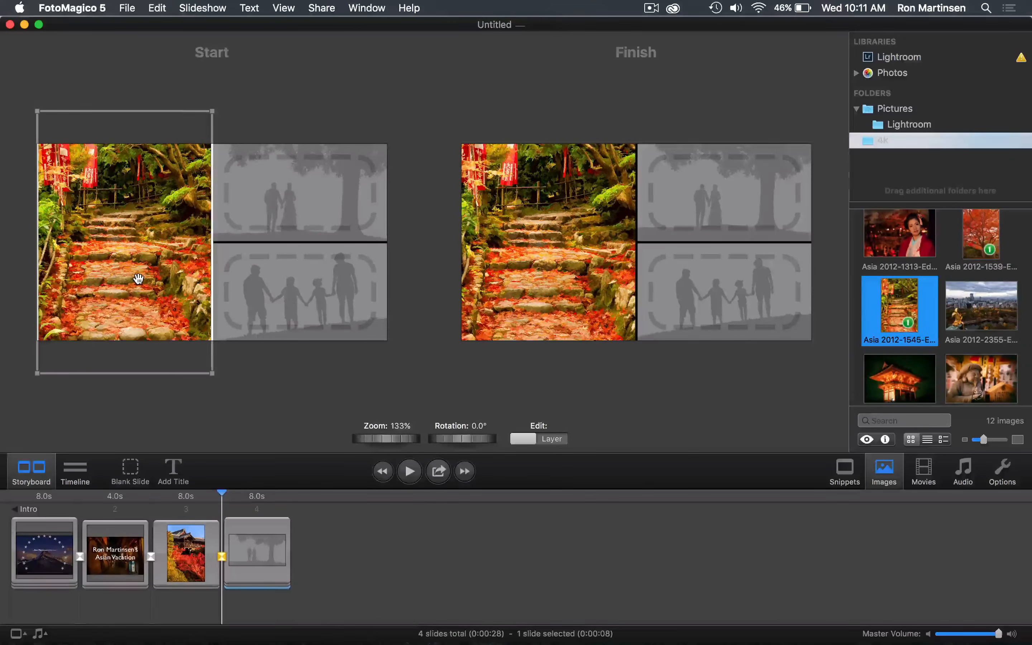
Step: Frame the stone-stairs photo to fill the tall left cell at Start and Finish, zoom about 133%
drag(138, 278, 139, 249)
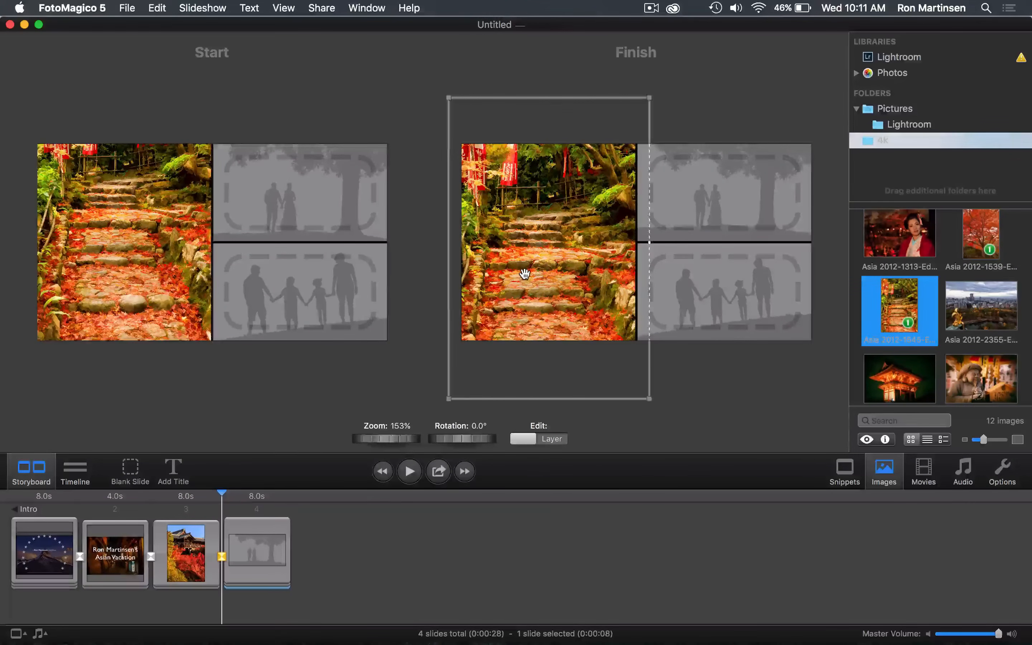
drag(388, 440, 382, 440)
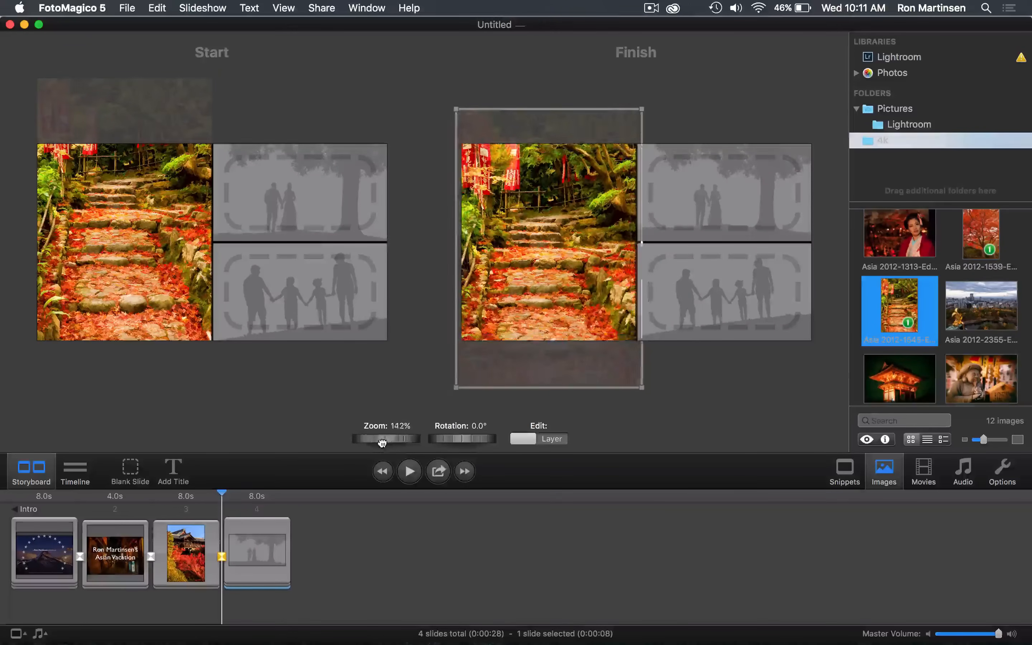
drag(383, 440, 375, 439)
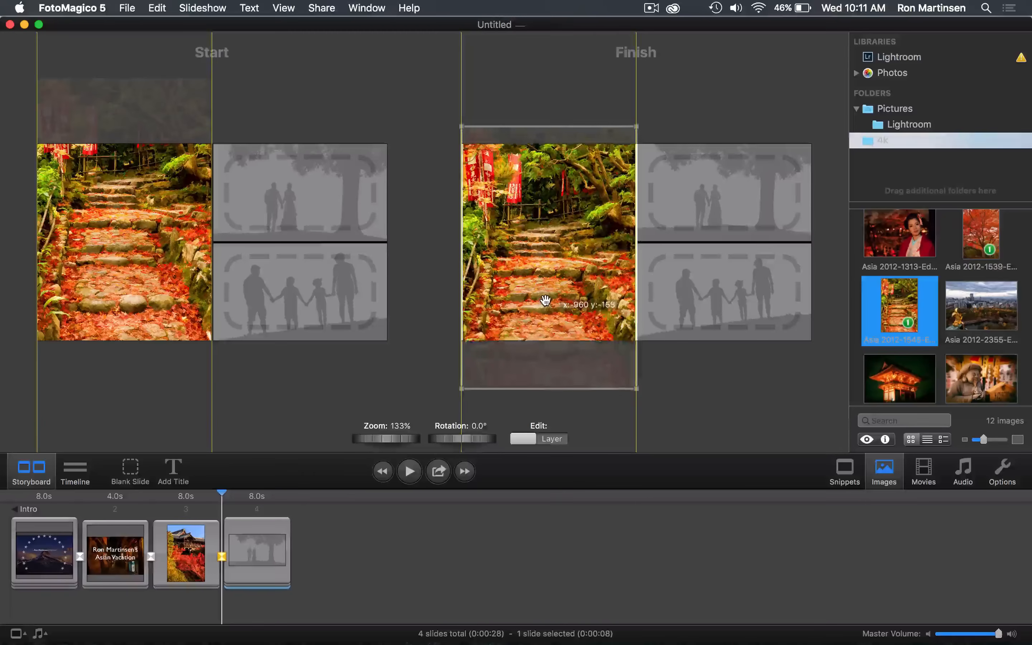
drag(547, 301, 547, 319)
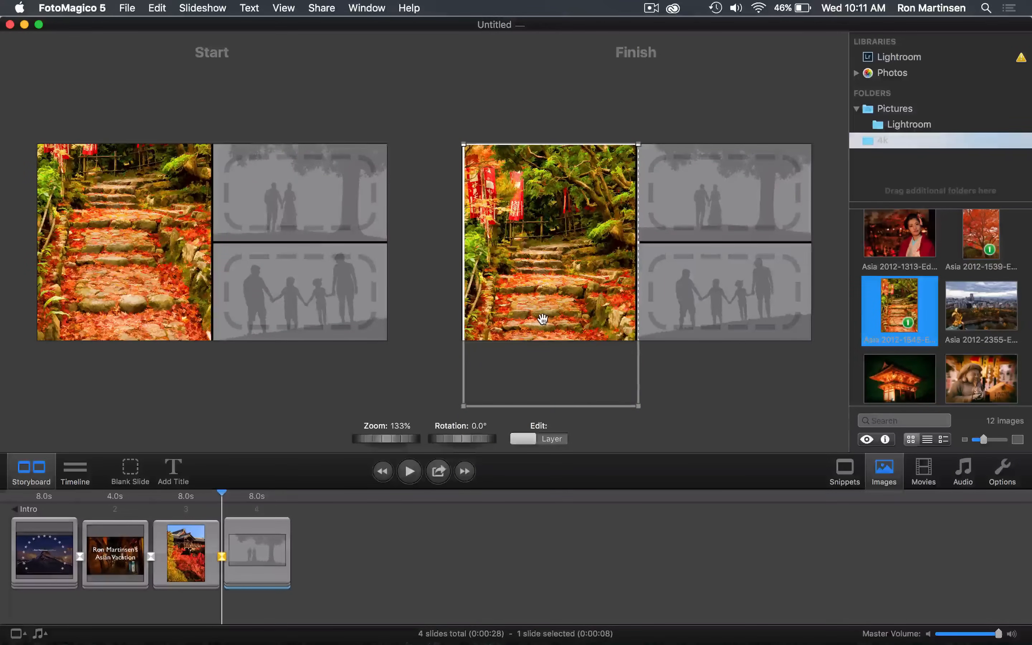
mouse_move(655, 247)
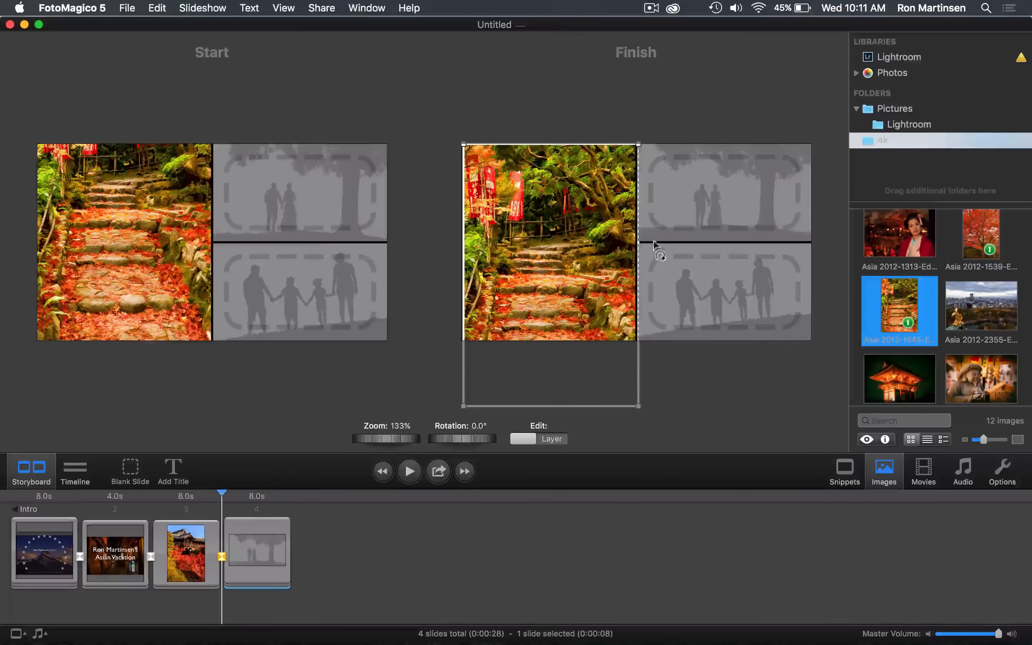
mouse_move(878, 261)
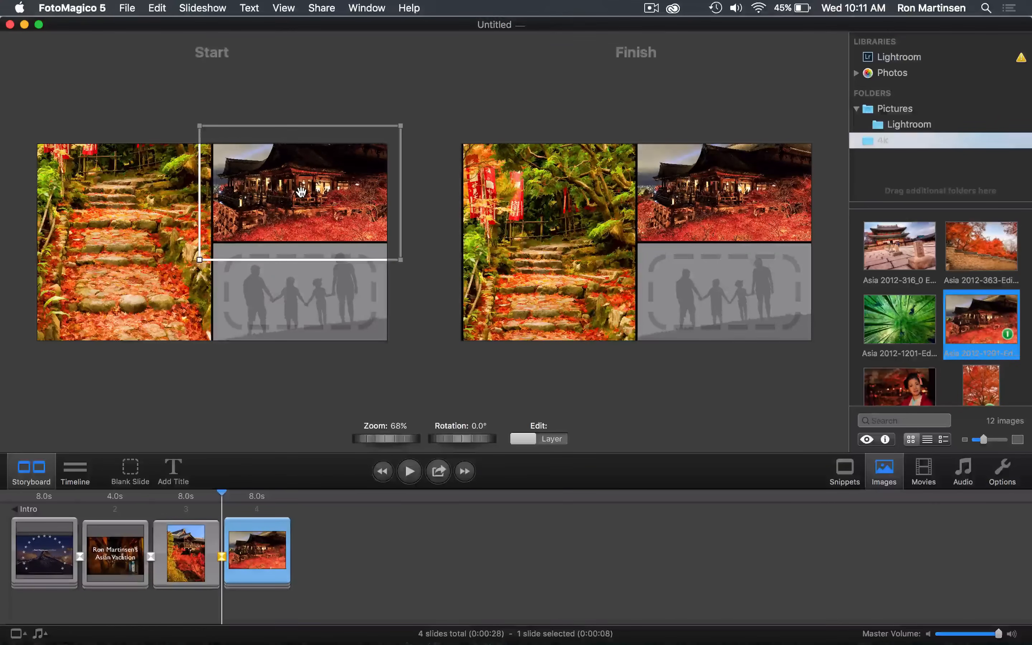
Step: Shrink the night temple photo to about 59% and snap it to the top of the top-right cell
drag(389, 439, 373, 439)
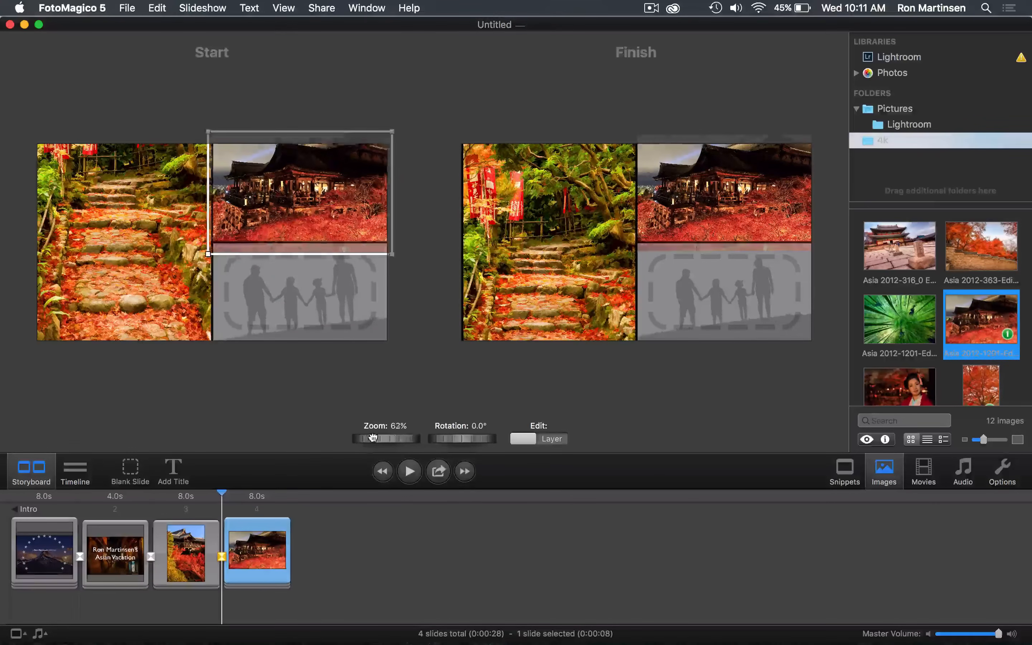
drag(382, 438, 372, 438)
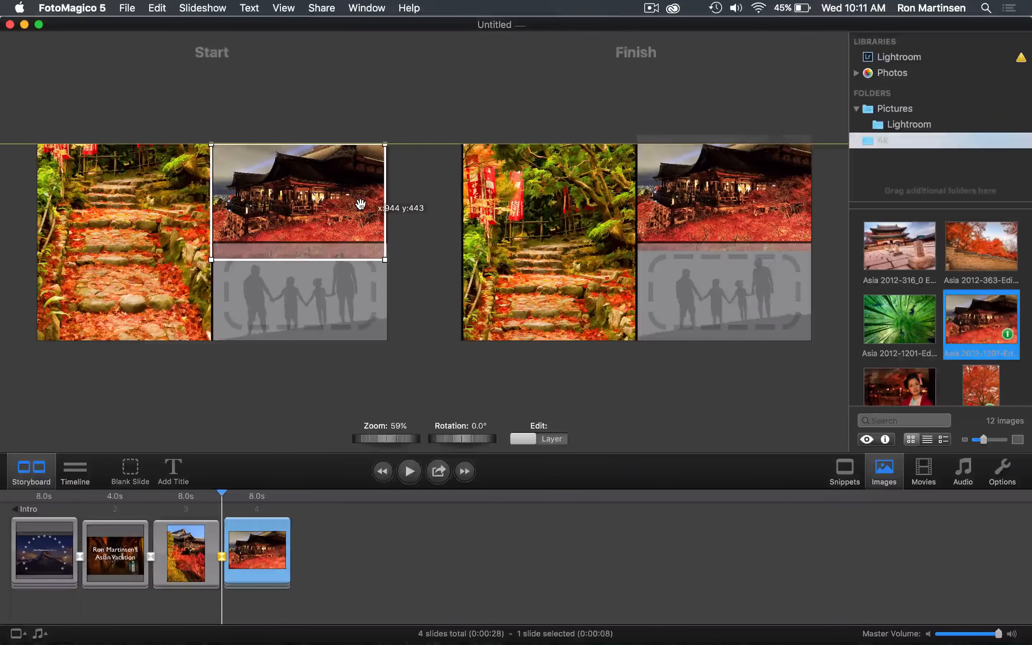
drag(360, 205, 361, 205)
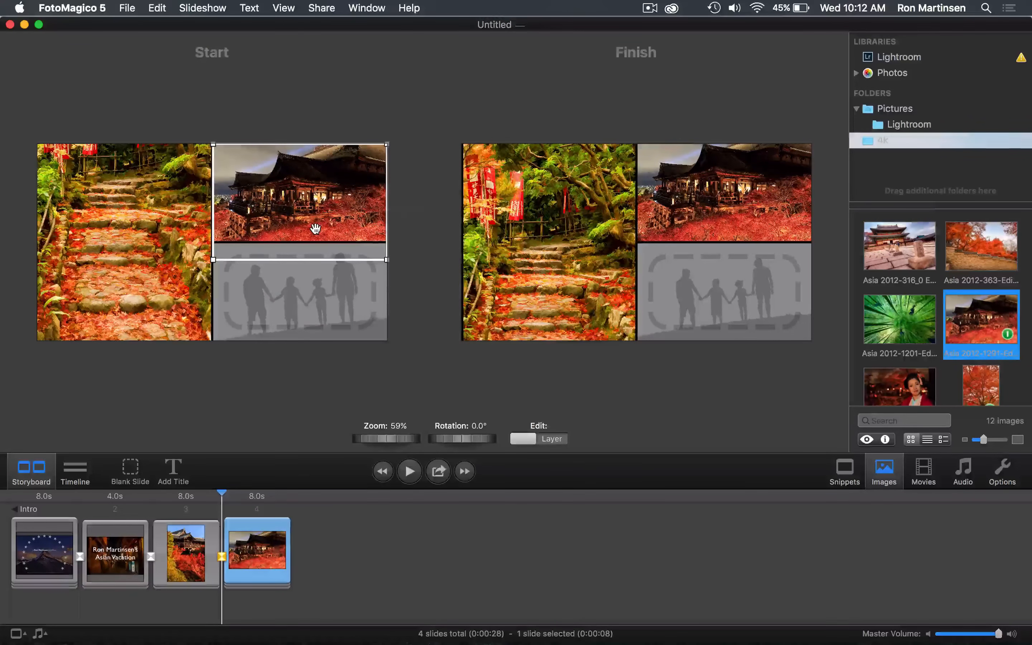
Step: Copy the temple photo's Start geometry and paste it onto its Finish framing
right_click(316, 229)
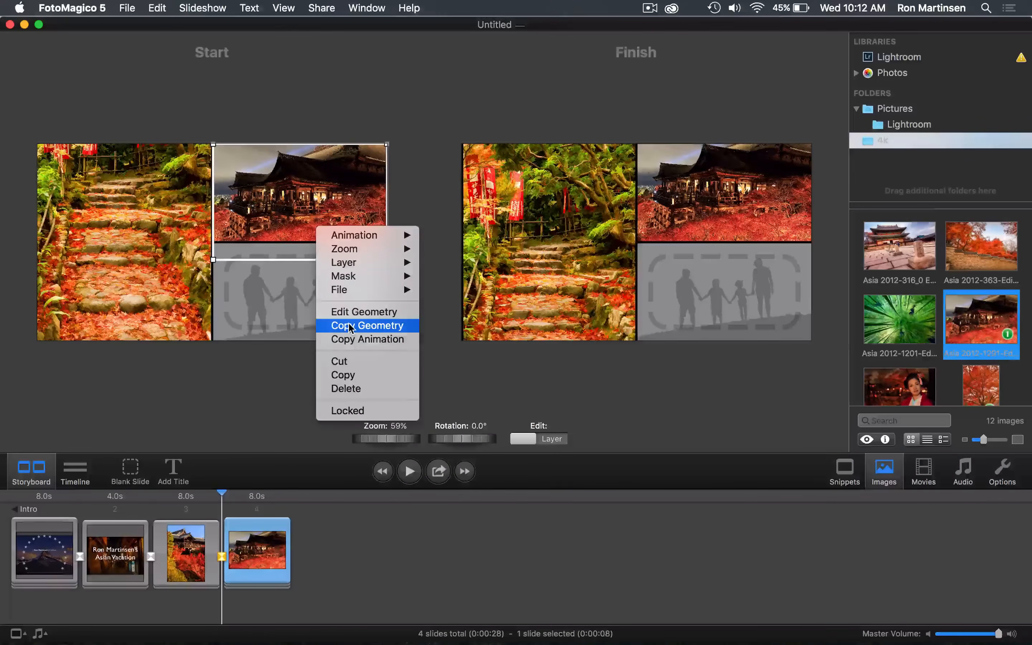
click(368, 326)
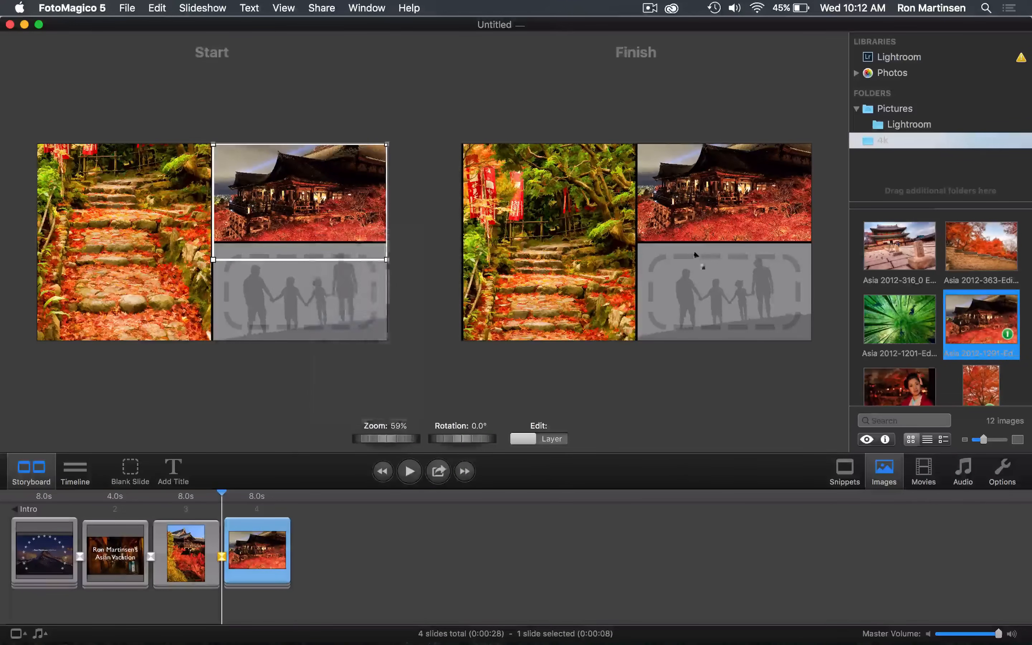
right_click(725, 191)
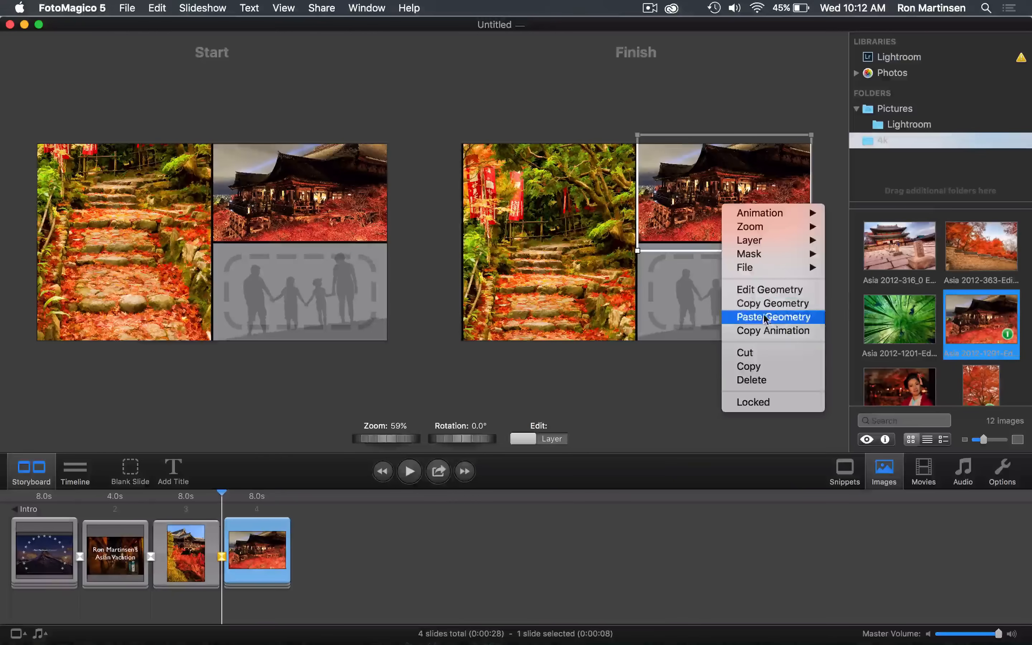
click(773, 317)
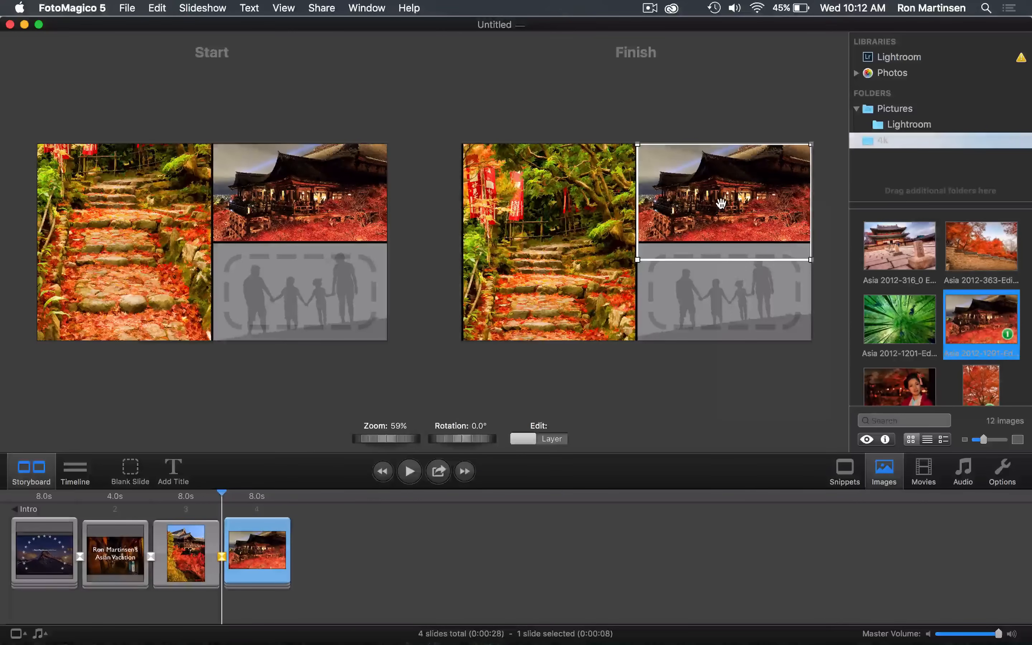
mouse_move(376, 235)
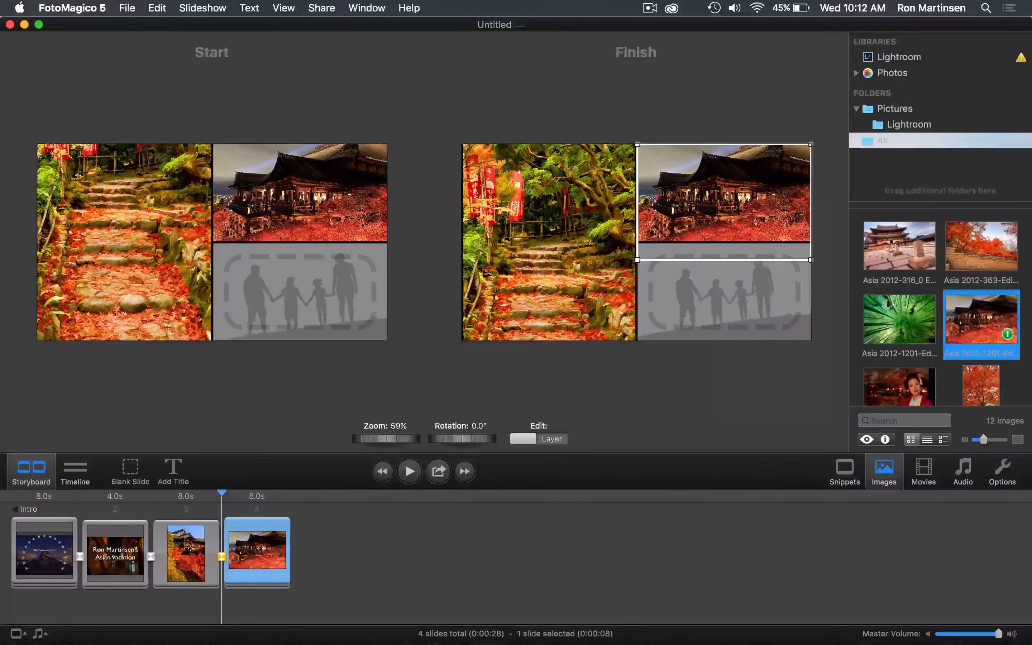
Step: Drop the statue photo into the bottom-right cell and scale it to about 59%, snapped into place
scroll(down, 3)
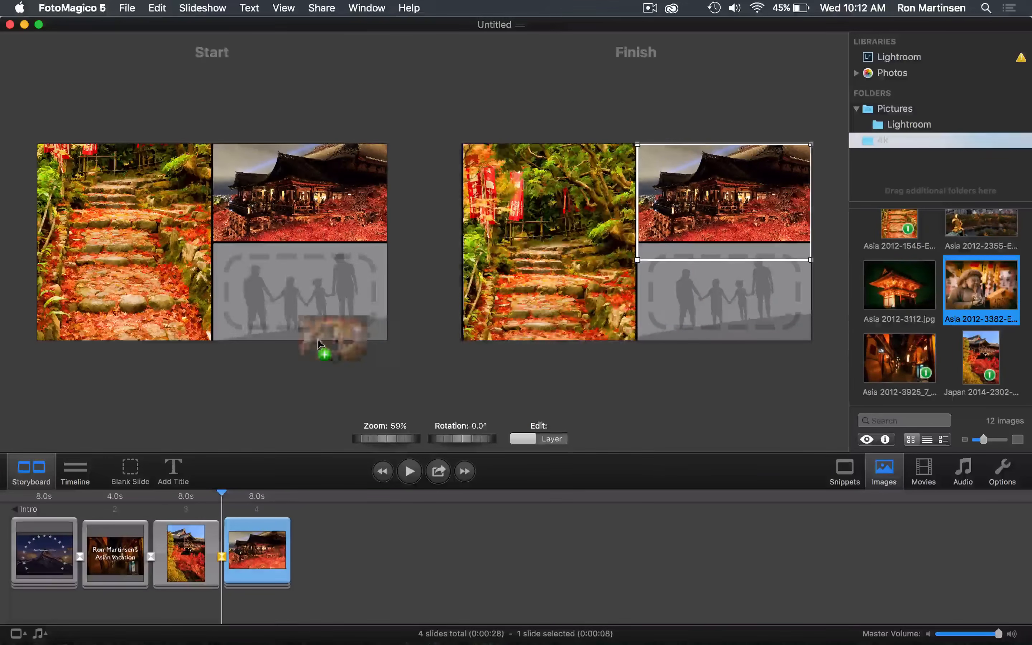
drag(981, 289, 299, 293)
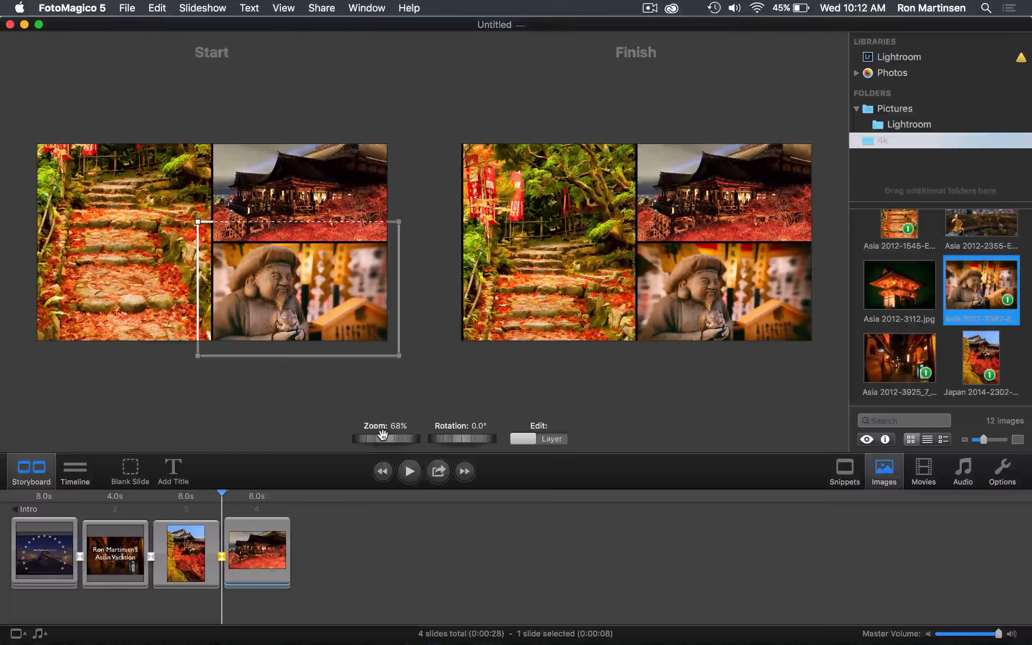
drag(382, 439, 369, 439)
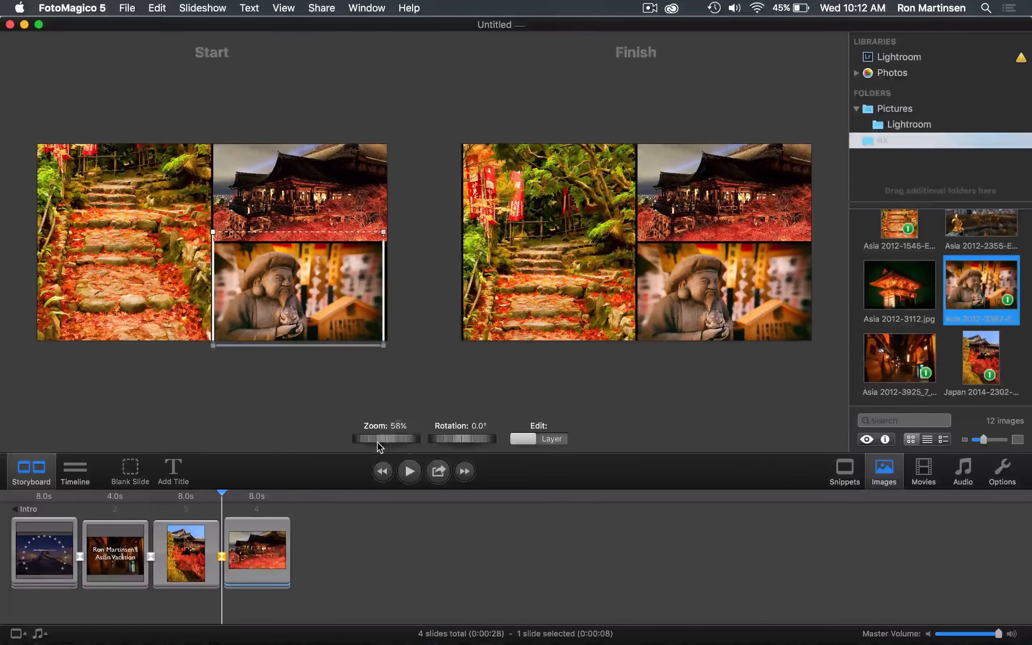
drag(379, 440, 391, 440)
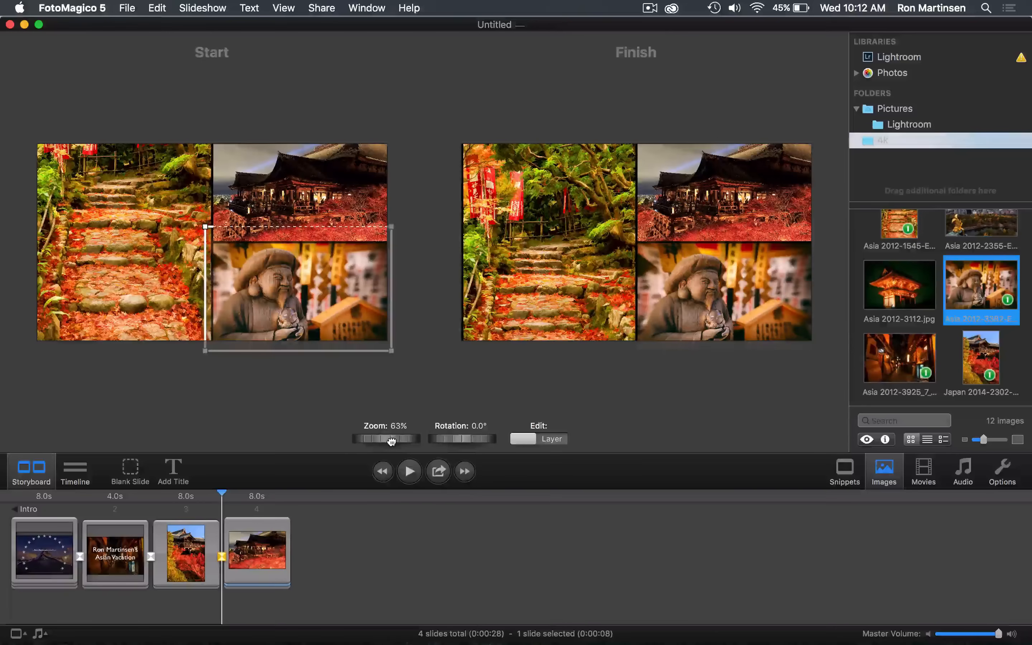
drag(394, 440, 387, 439)
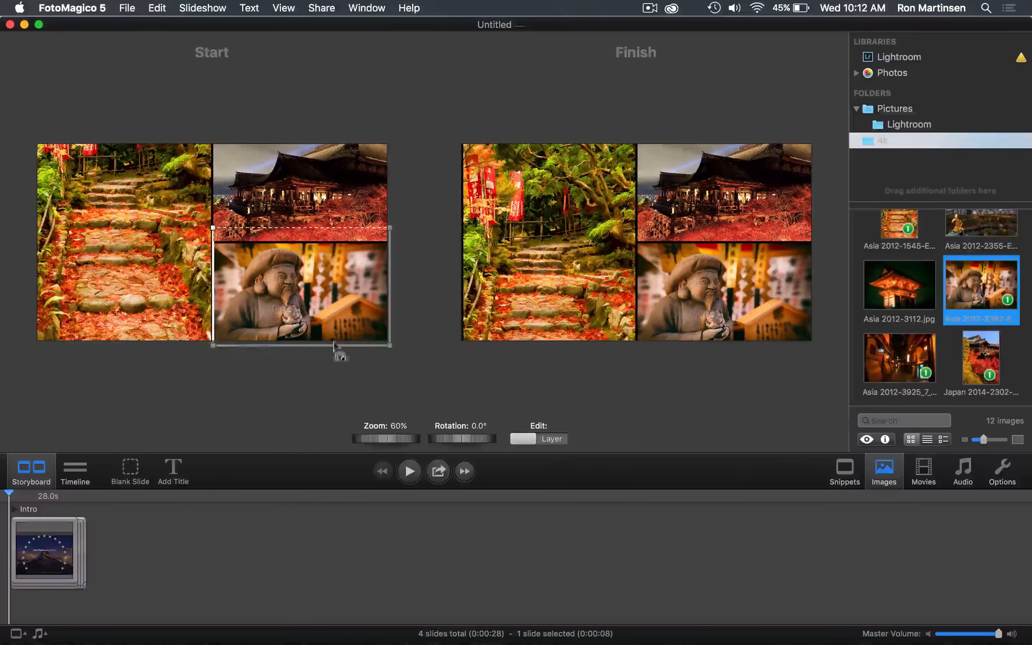
mouse_move(395, 375)
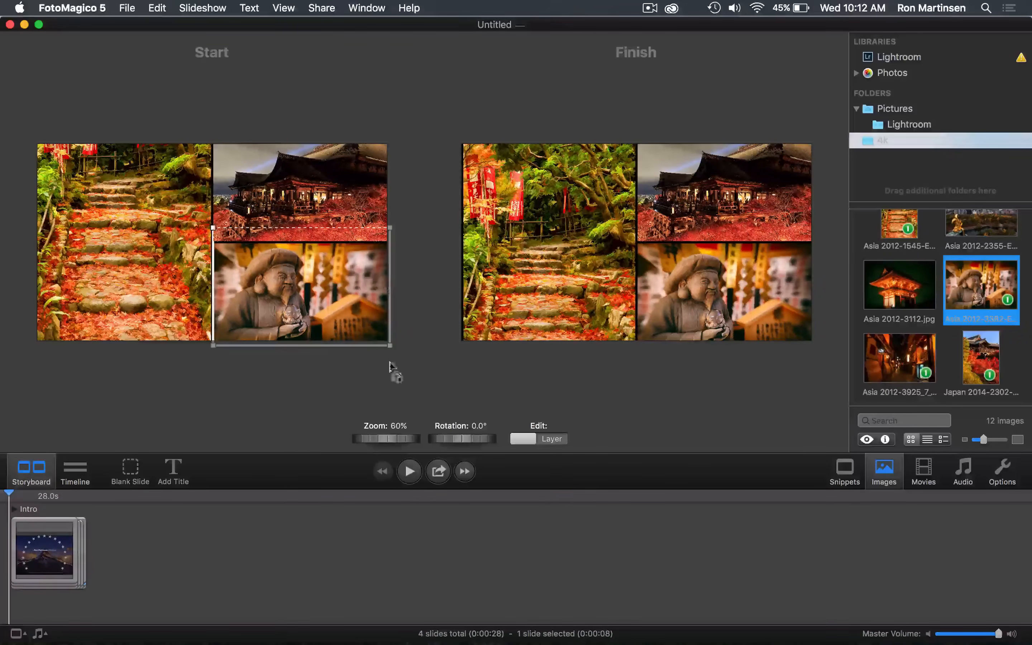
drag(390, 344, 387, 342)
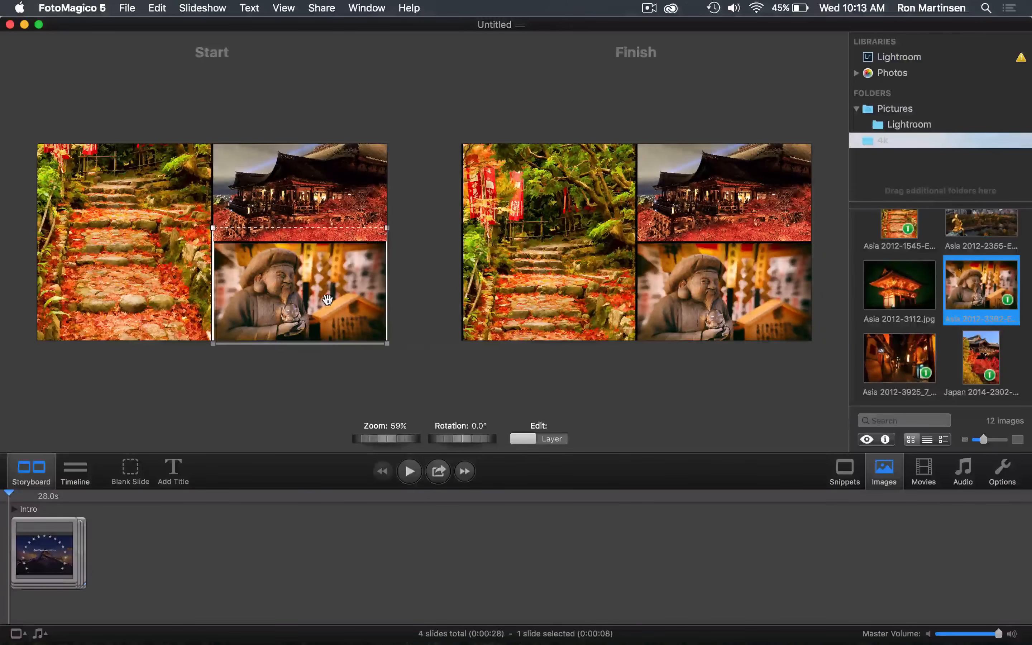
Step: Match the statue photo's Finish geometry to its Start, preview the slide and stop
right_click(328, 300)
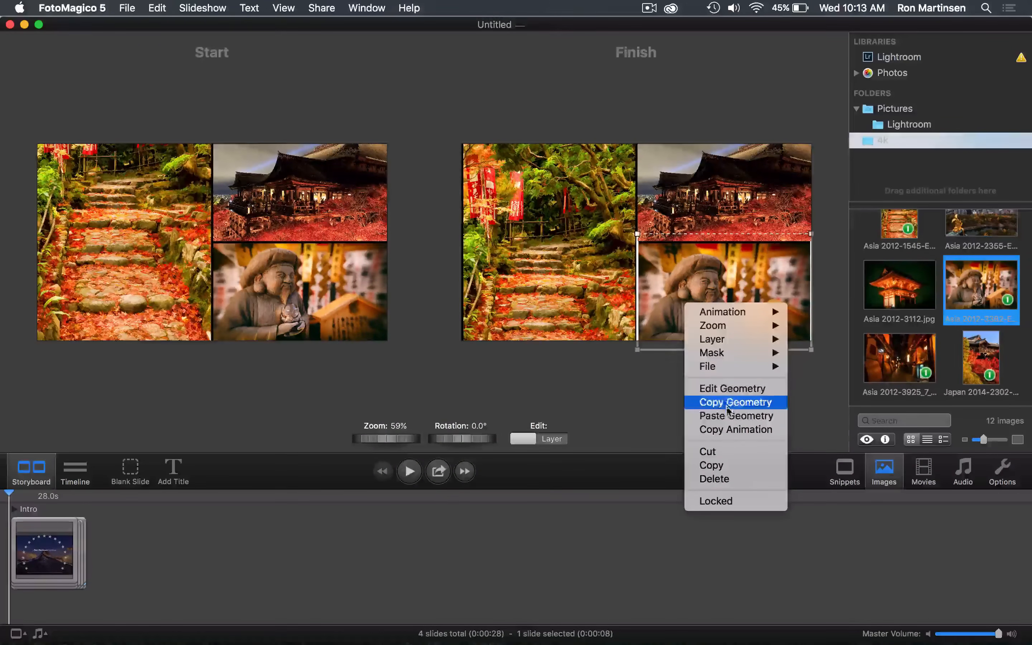
click(734, 402)
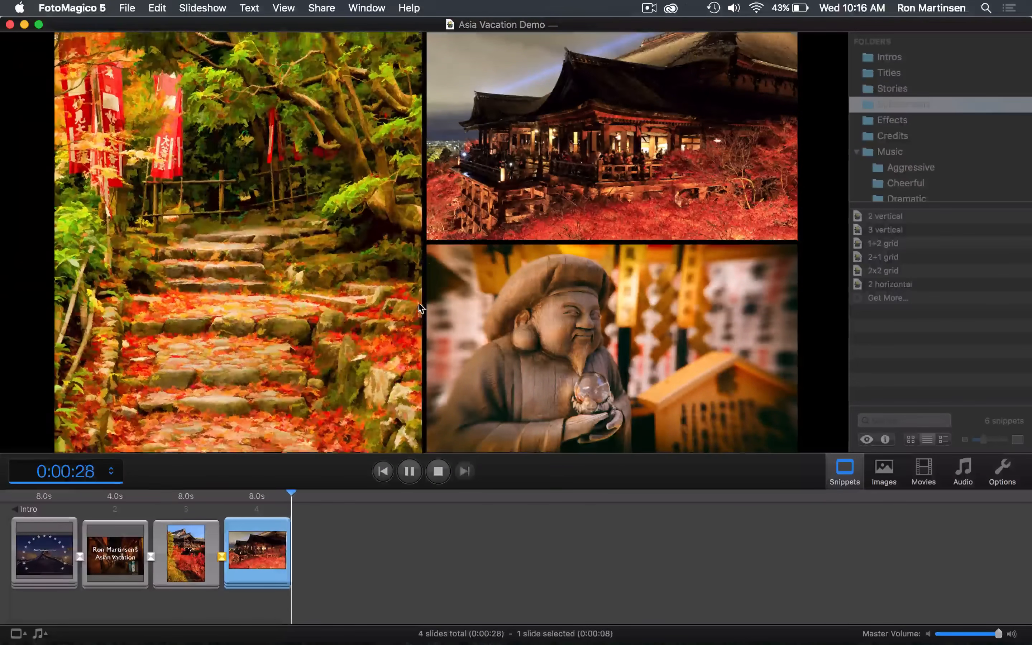
click(30, 471)
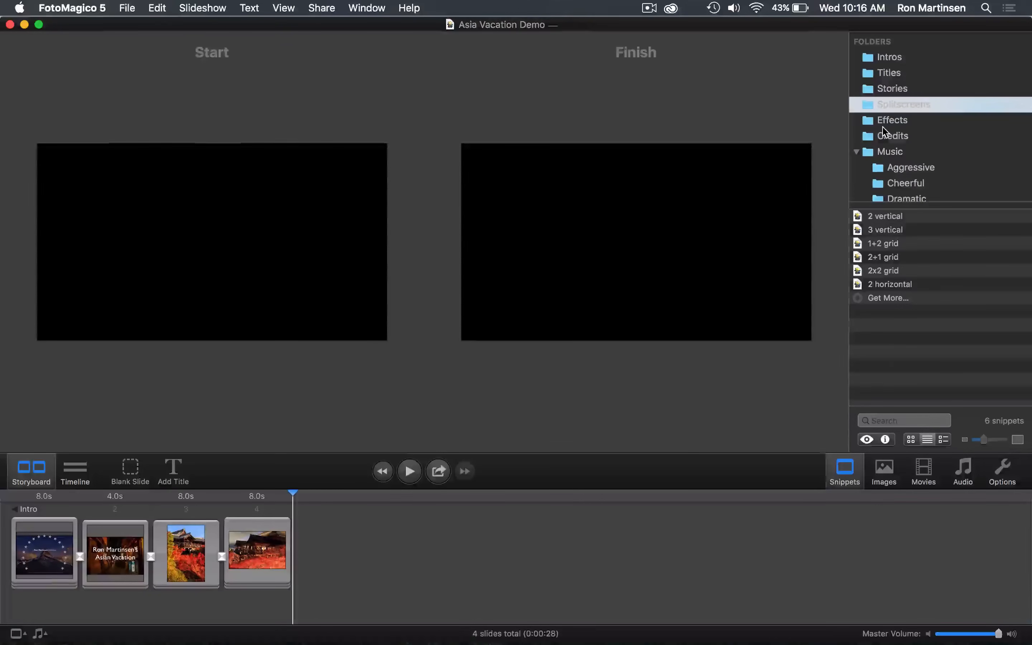
Step: Add the Photo Pile snippet slides and place the city skyline photo into placeholder A
click(893, 120)
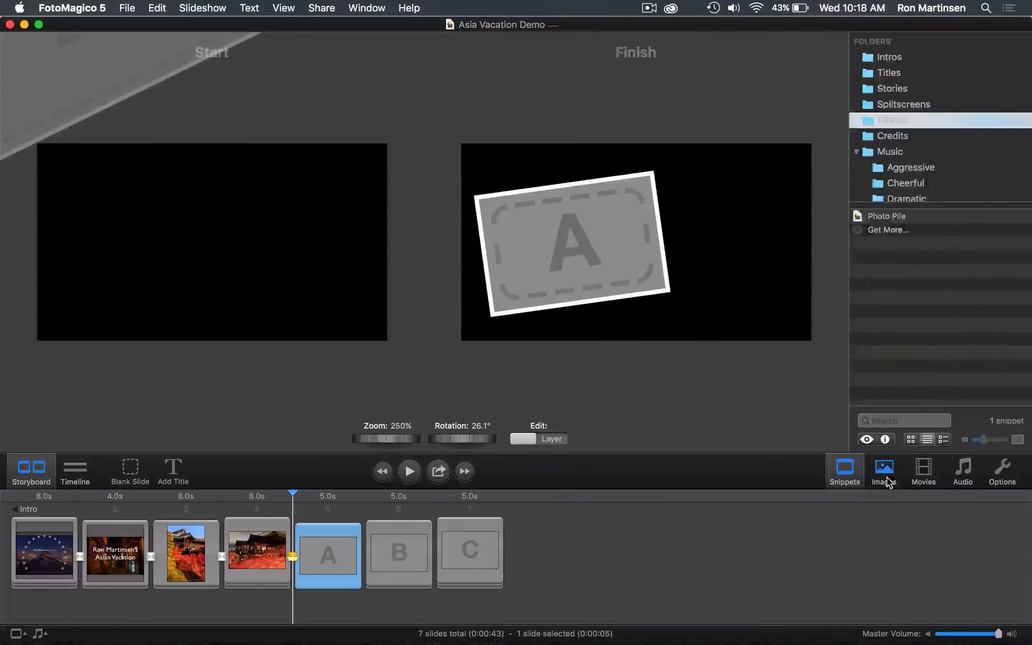
click(884, 471)
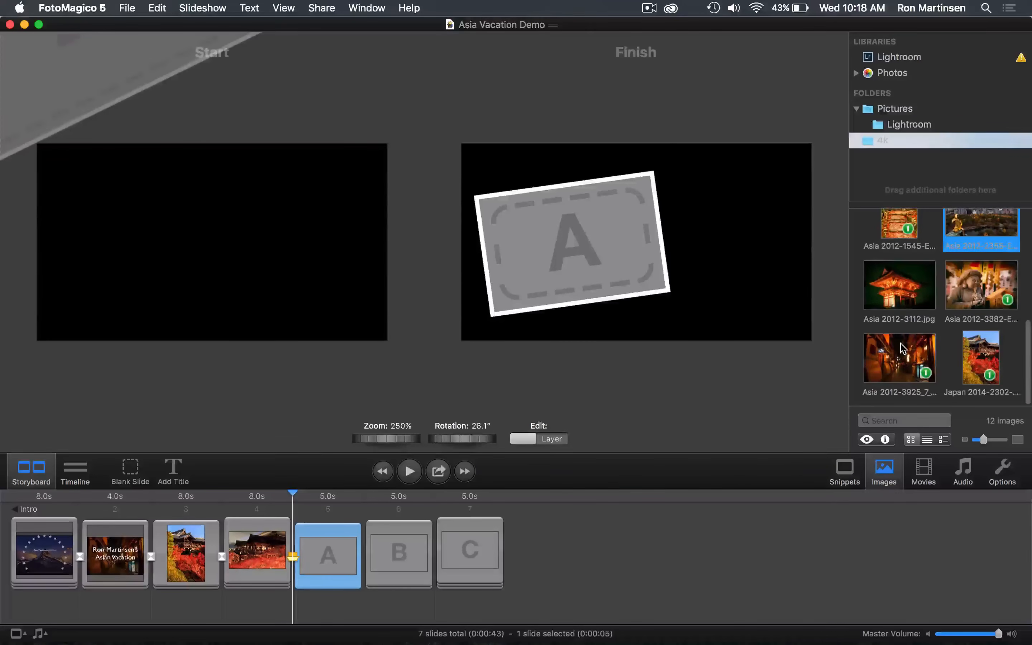
scroll(down, 3)
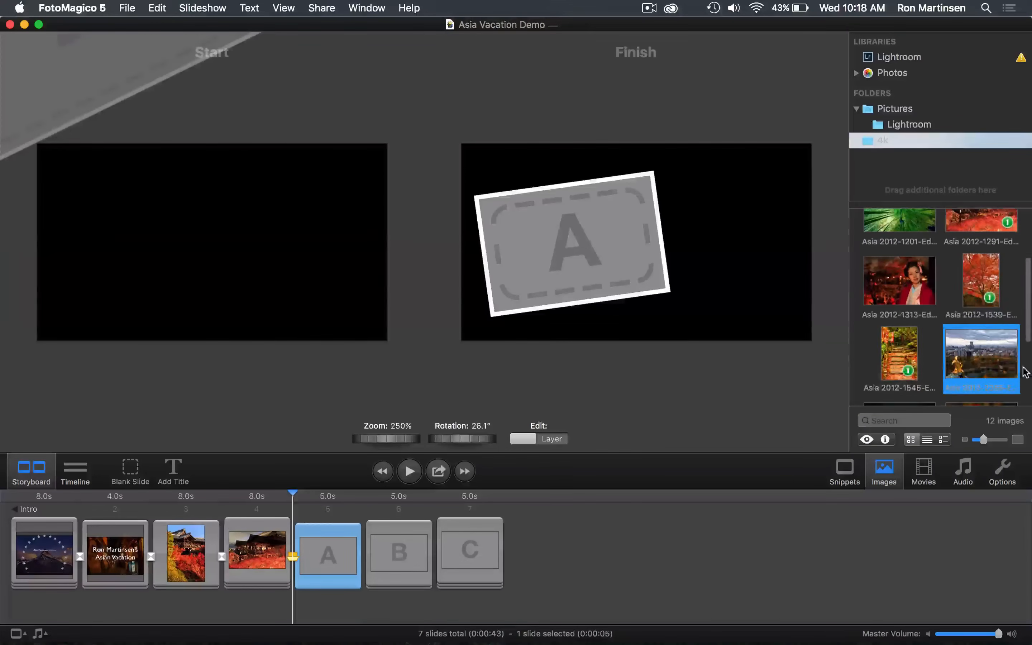
drag(981, 353, 571, 244)
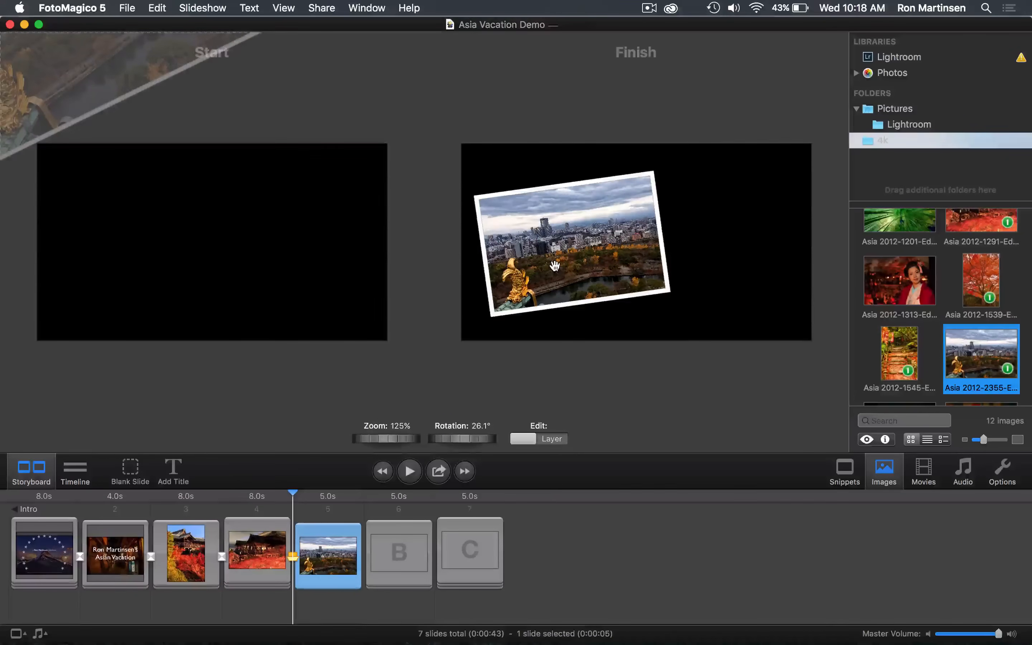
click(399, 552)
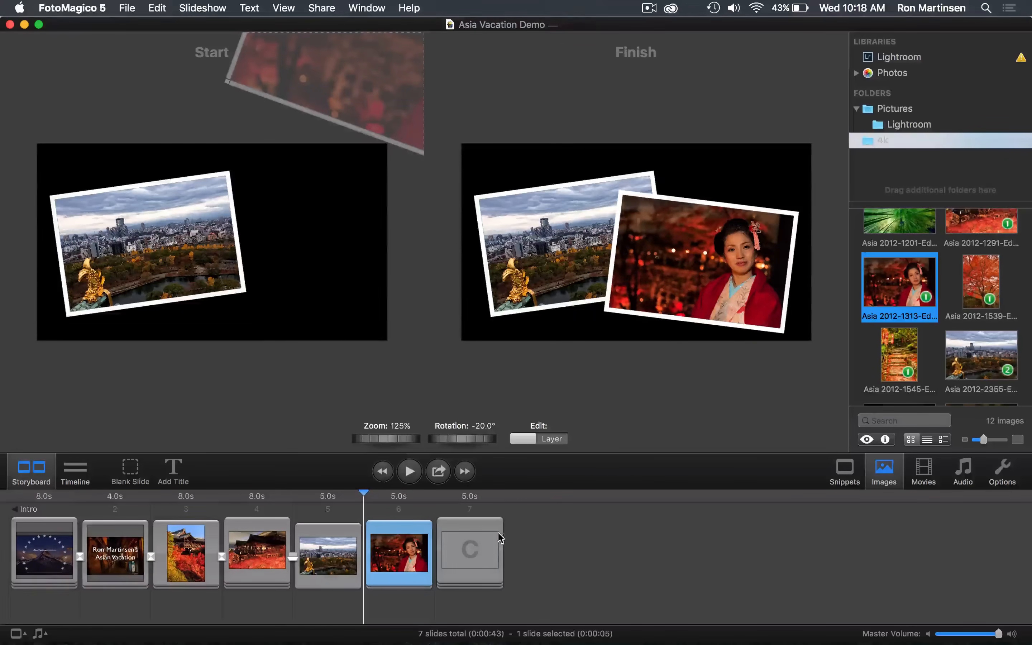
Step: Place the geisha and palace photos into the remaining photo-pile placeholders
click(470, 553)
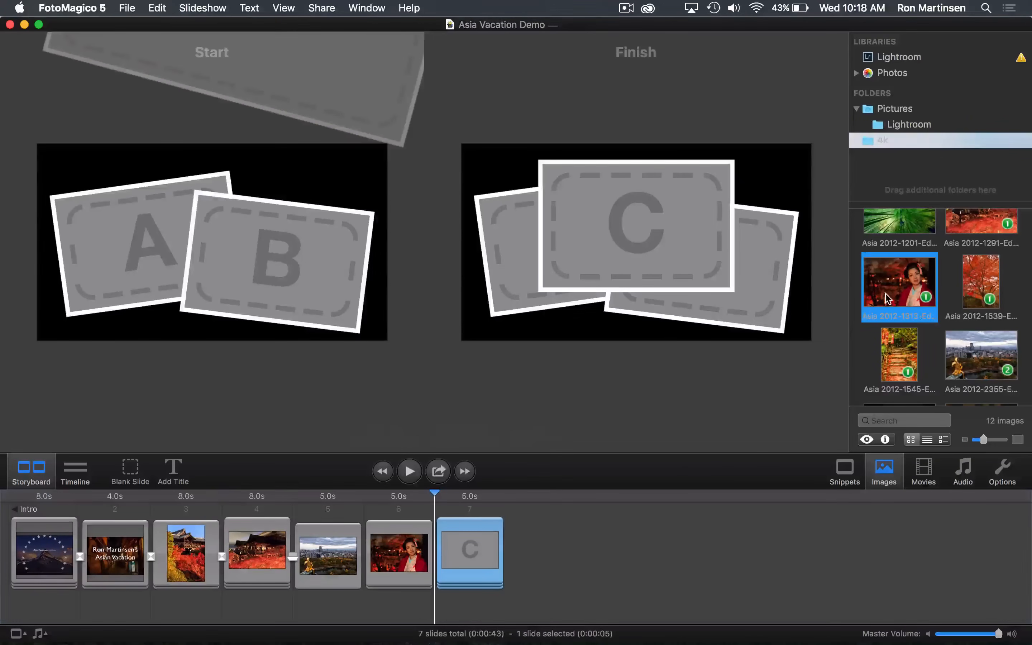
drag(899, 286, 279, 251)
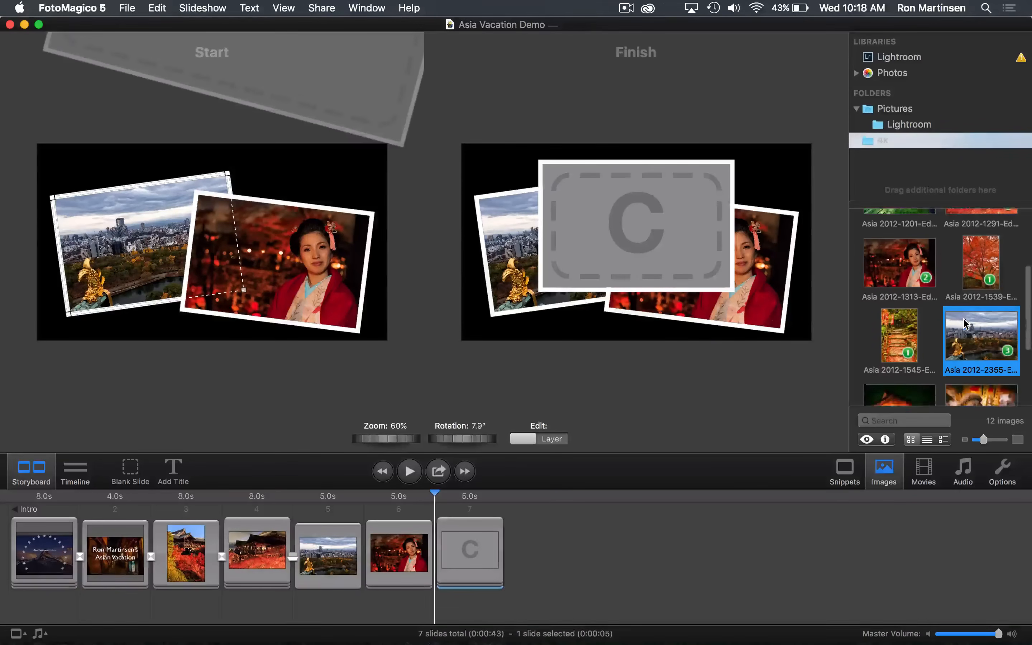
scroll(down, 3)
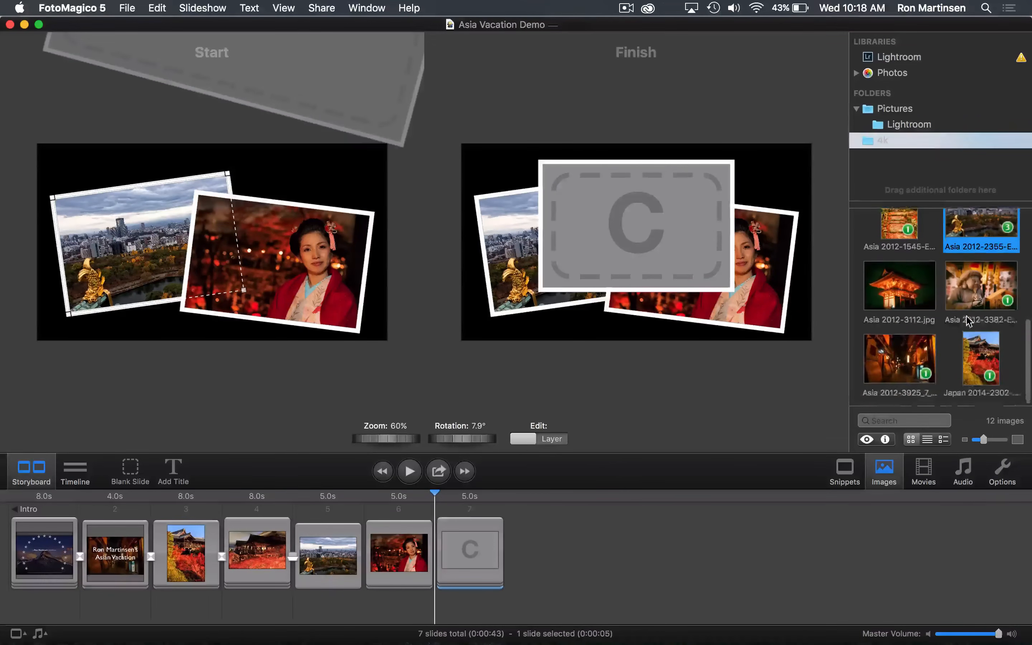
scroll(down, 3)
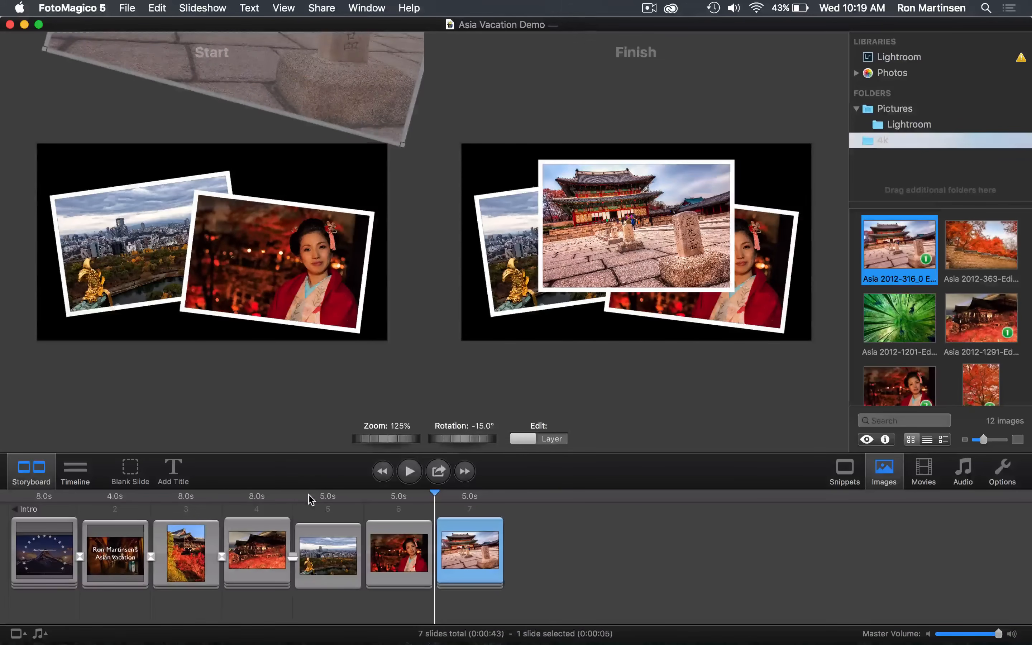
click(328, 553)
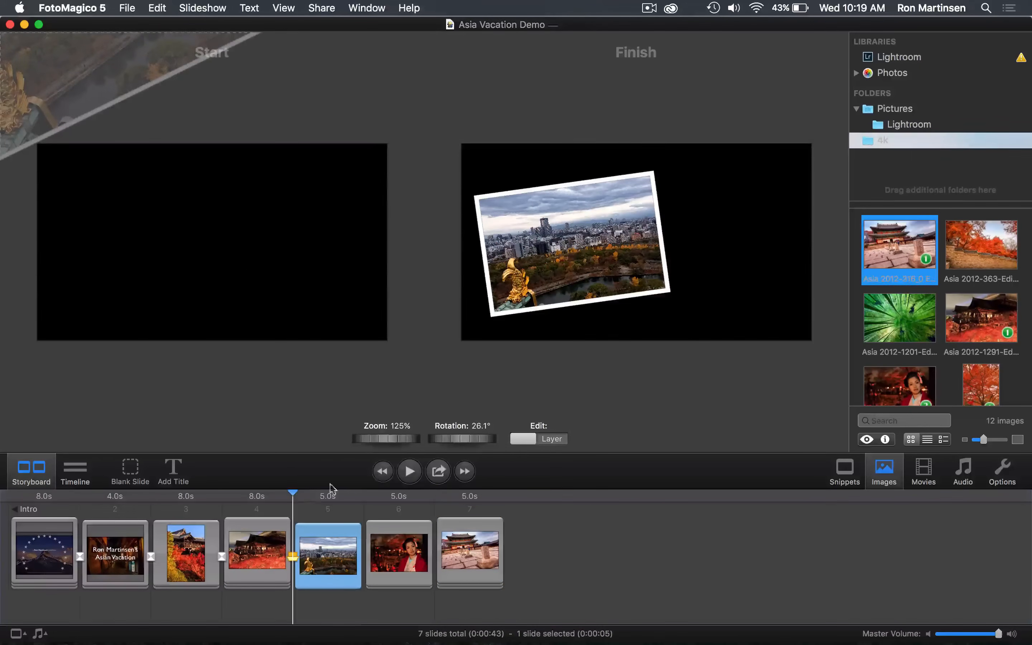
click(409, 471)
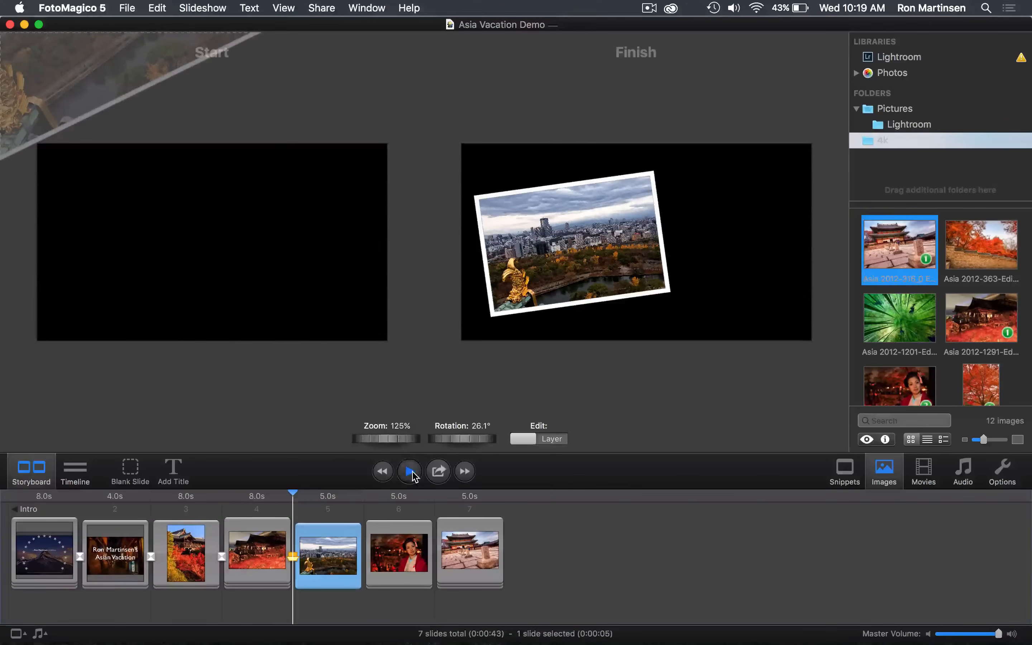
click(408, 472)
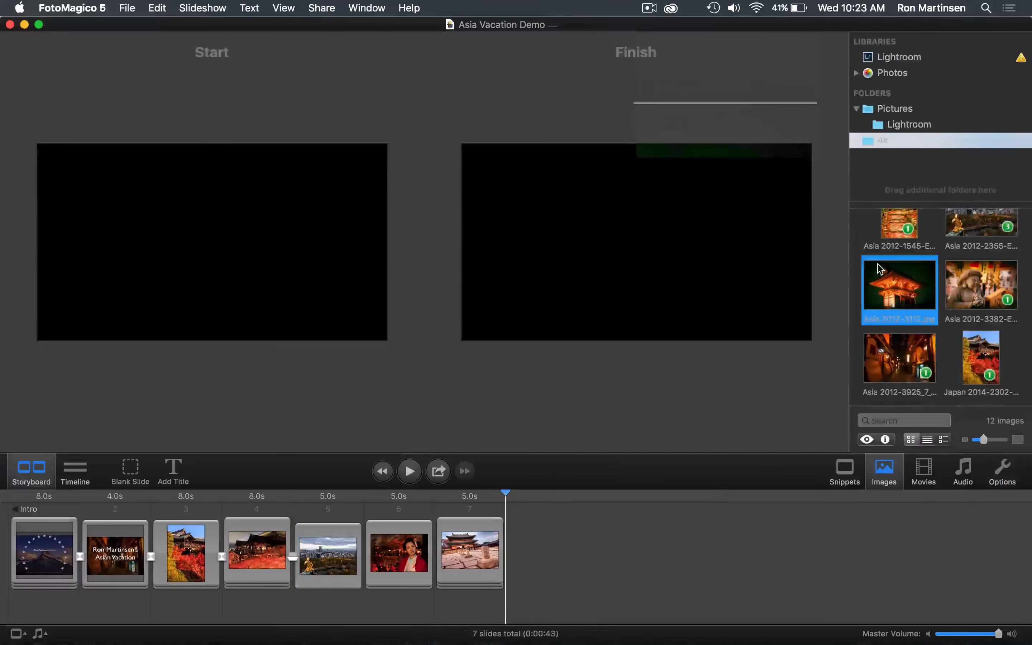
Step: Add the night temple photo as slide 8 and fit the whole image within the frame
drag(899, 290, 700, 425)
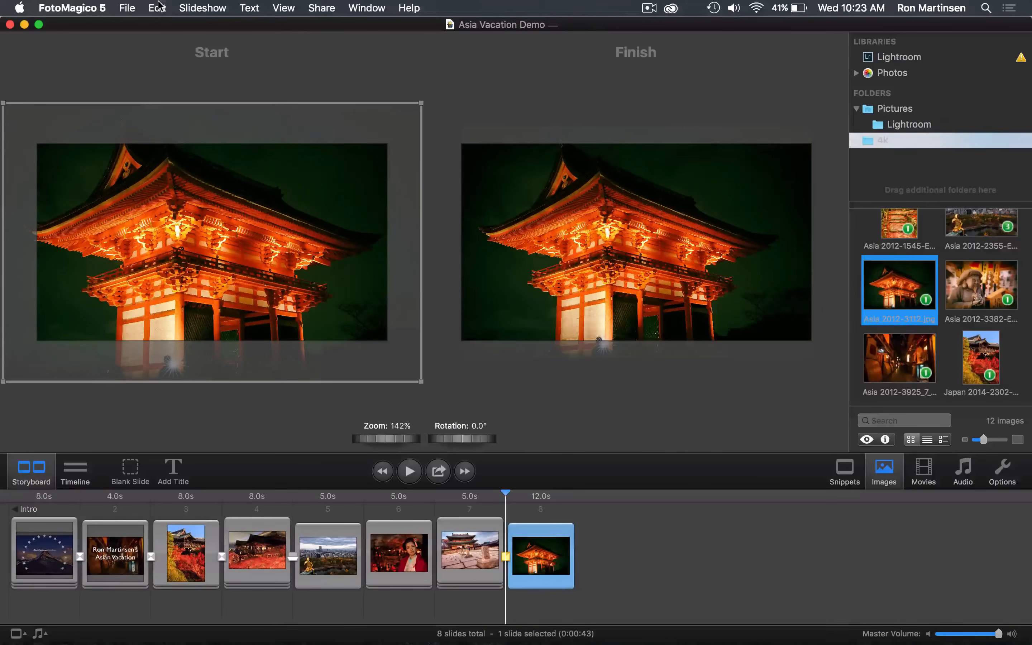
click(203, 7)
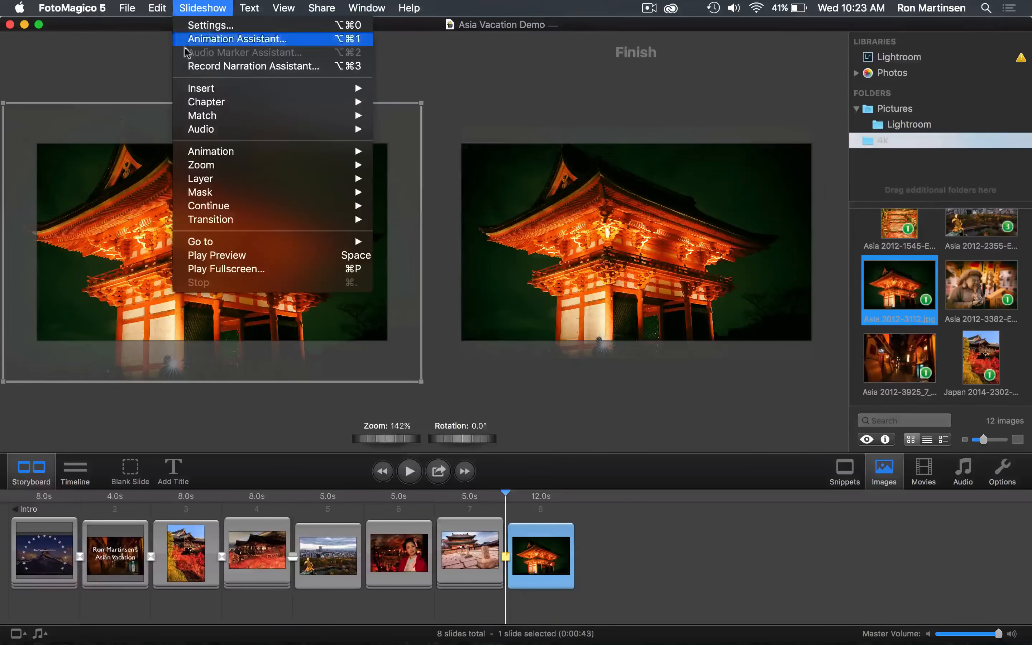
mouse_move(202, 165)
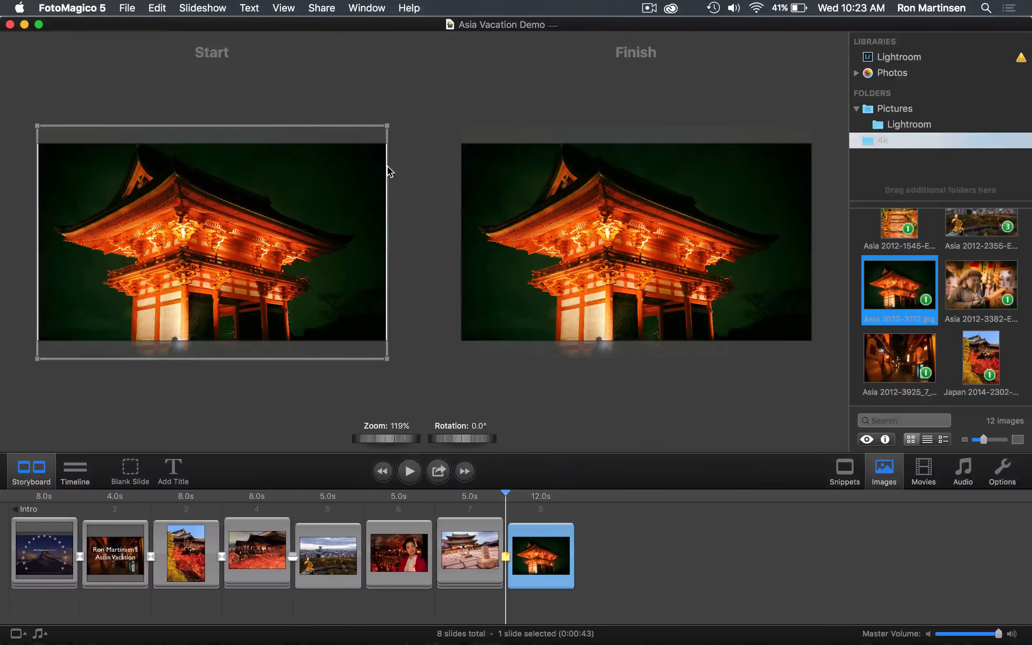
click(203, 8)
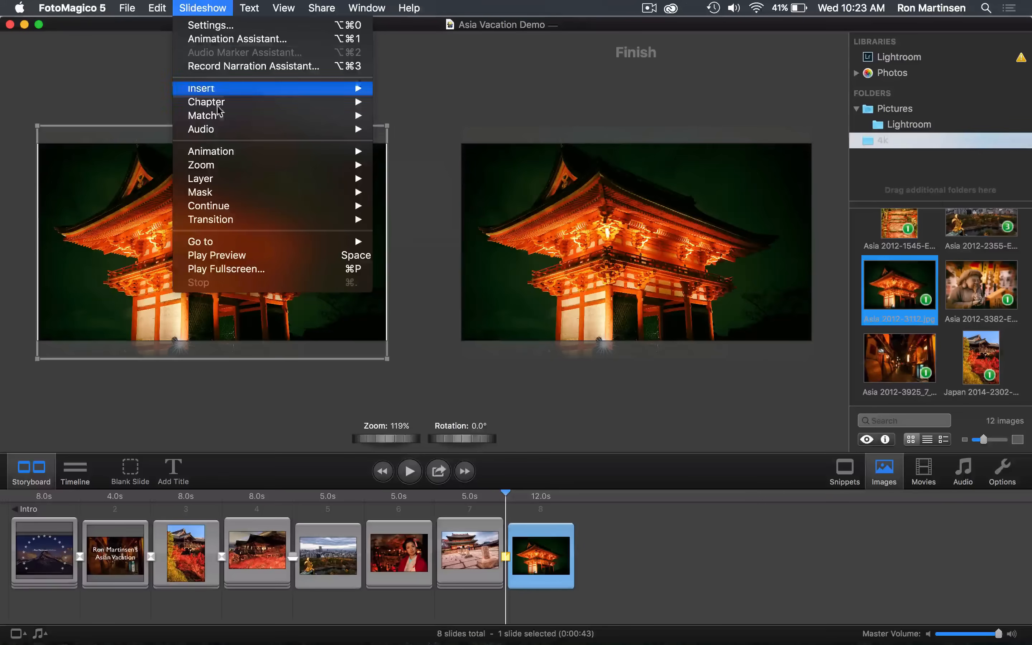
mouse_move(201, 165)
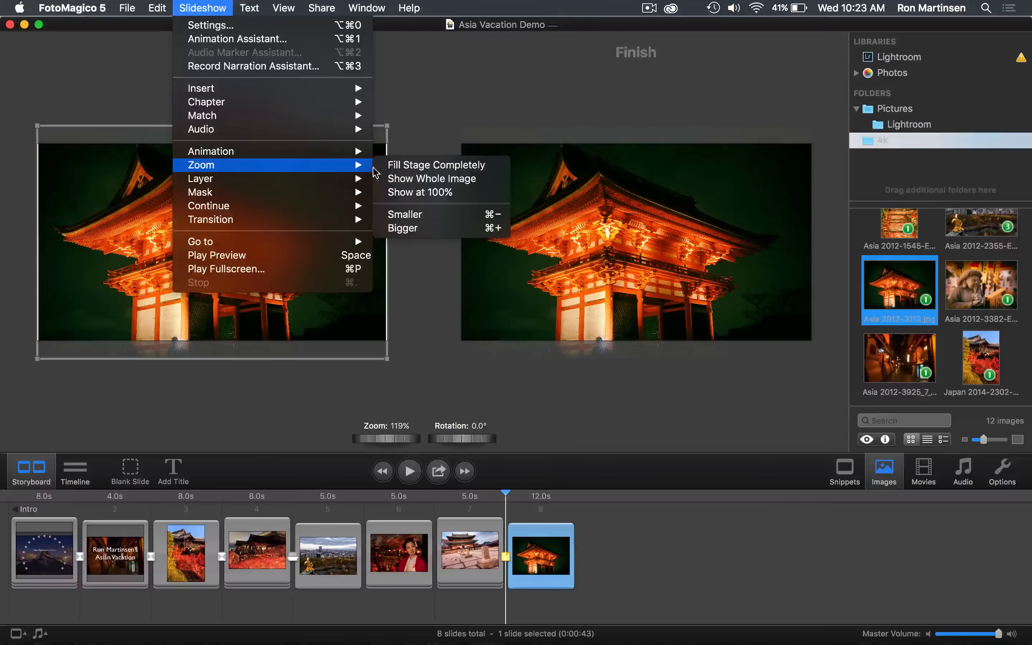
click(419, 192)
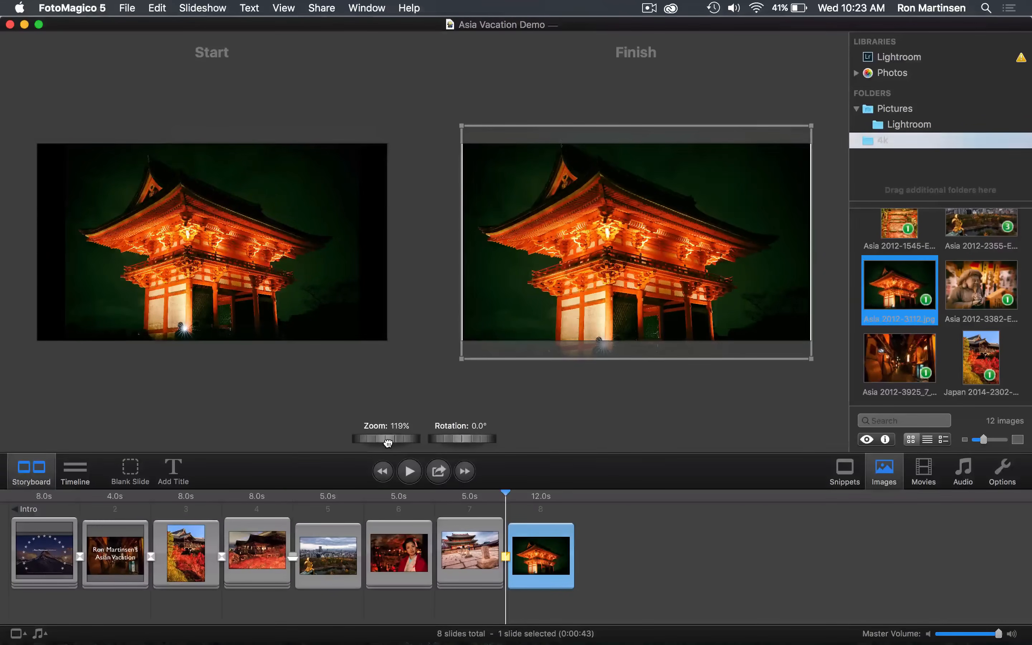
Step: Shrink the Finish image to 67% and tilt it, swap Start and Finish, set duration to 6 s and preview
drag(387, 439, 355, 439)
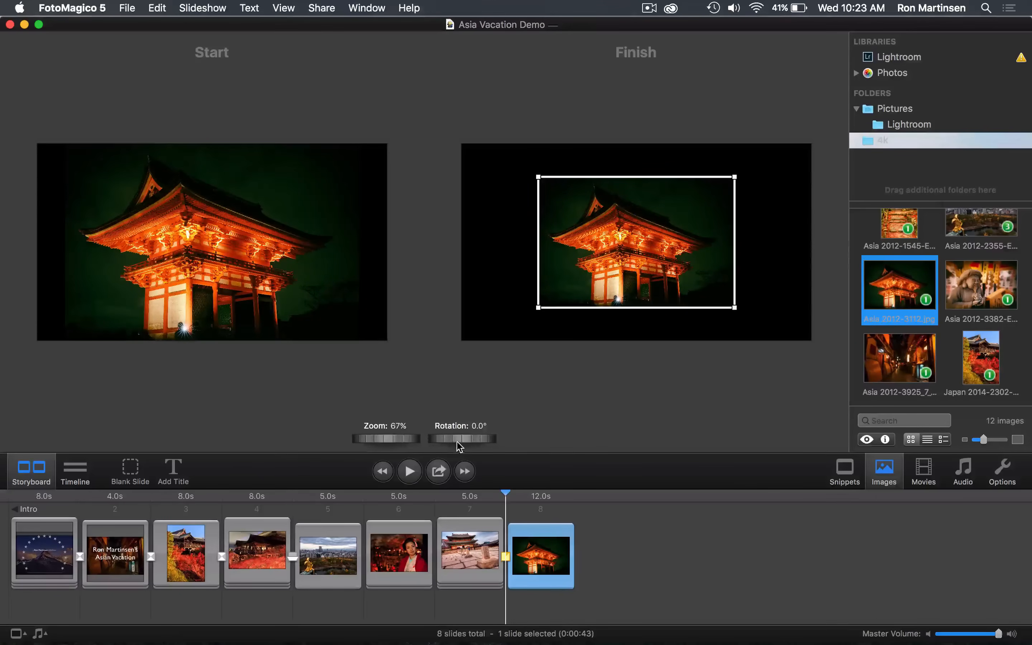
drag(461, 438, 490, 438)
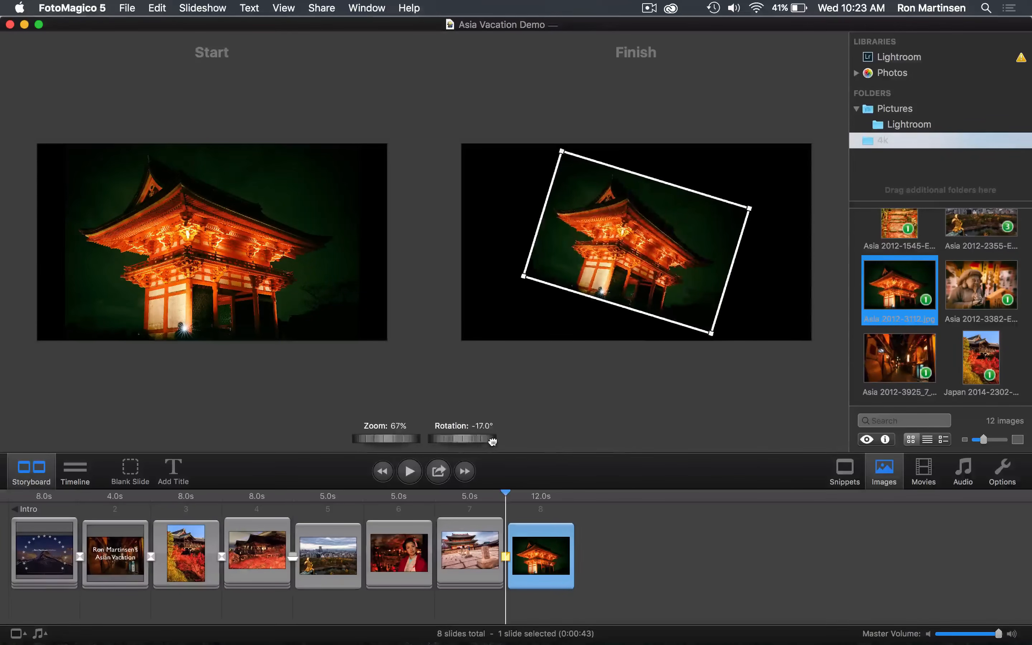
drag(490, 439, 467, 439)
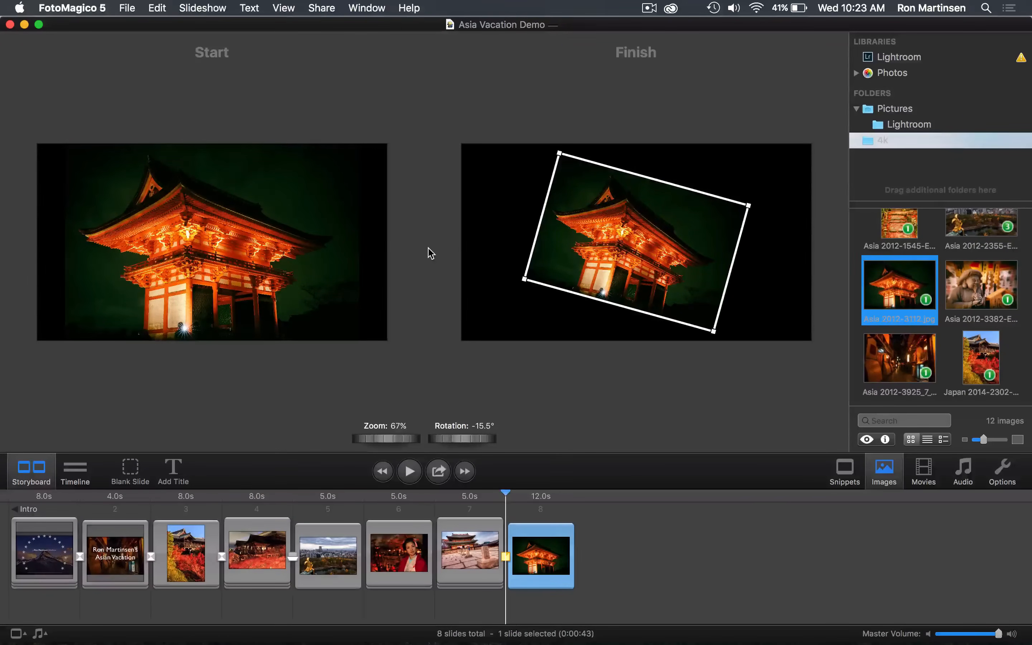
mouse_move(367, 252)
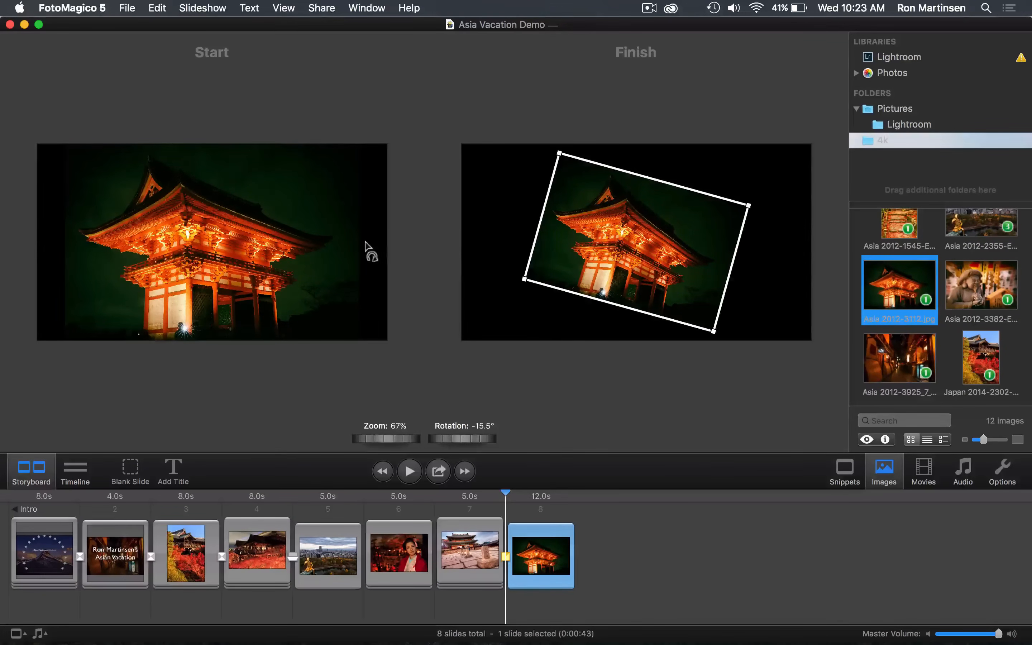
click(203, 8)
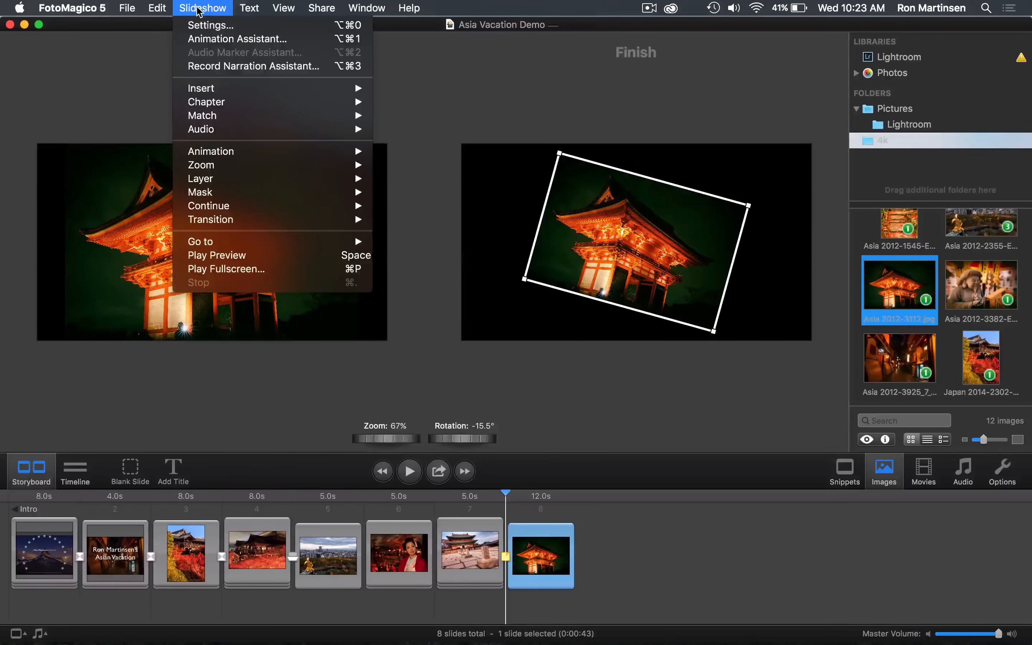
mouse_move(211, 151)
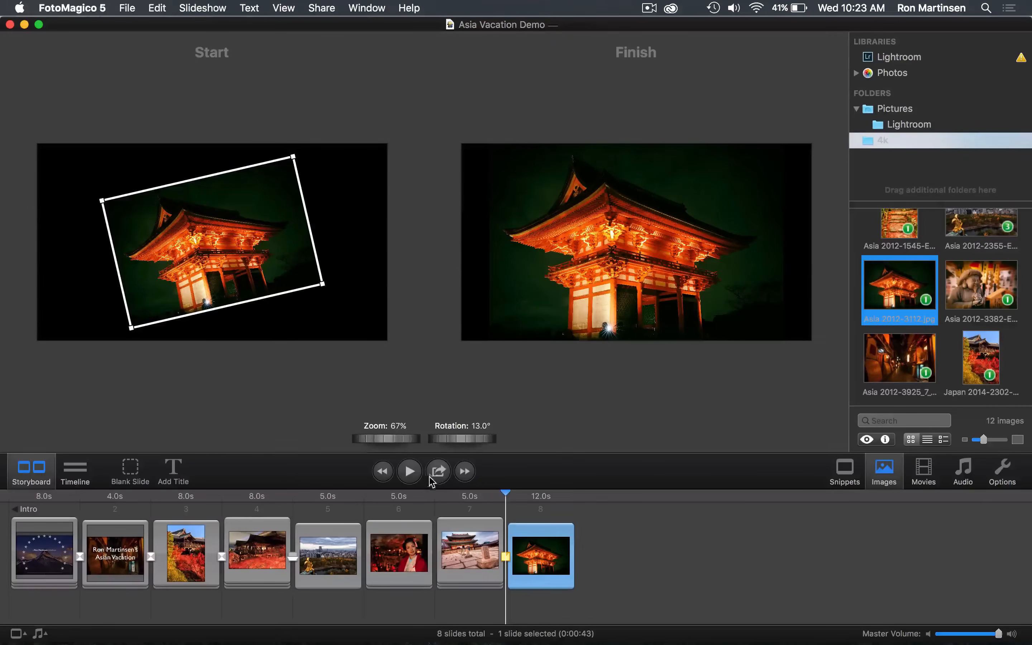
click(409, 471)
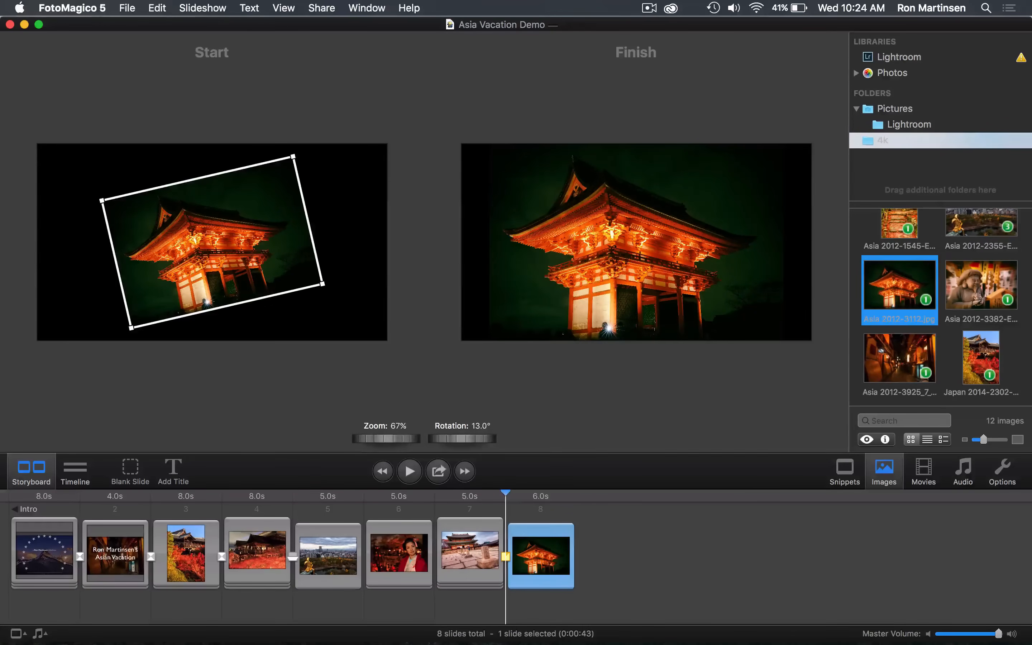
click(409, 471)
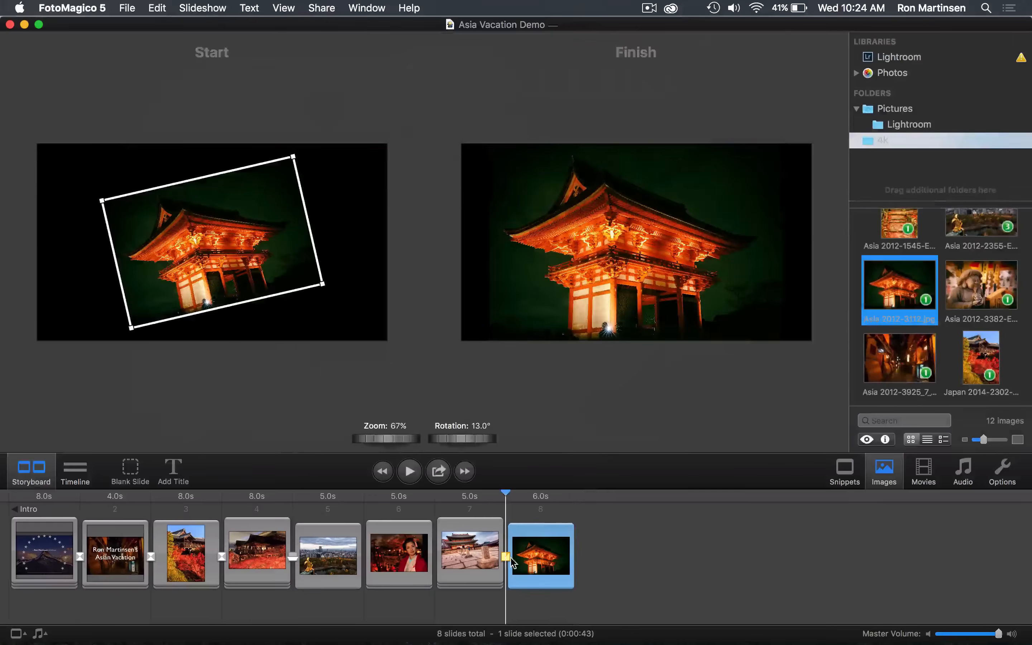
Step: Set the transition into the temple slide to Topple and preview it
click(1002, 467)
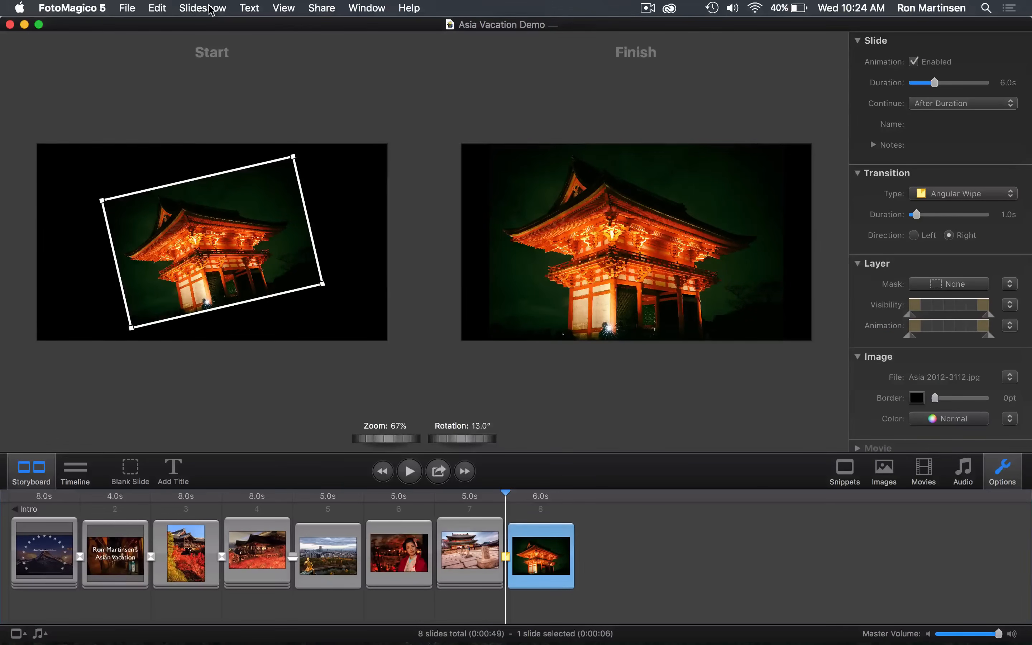
click(203, 7)
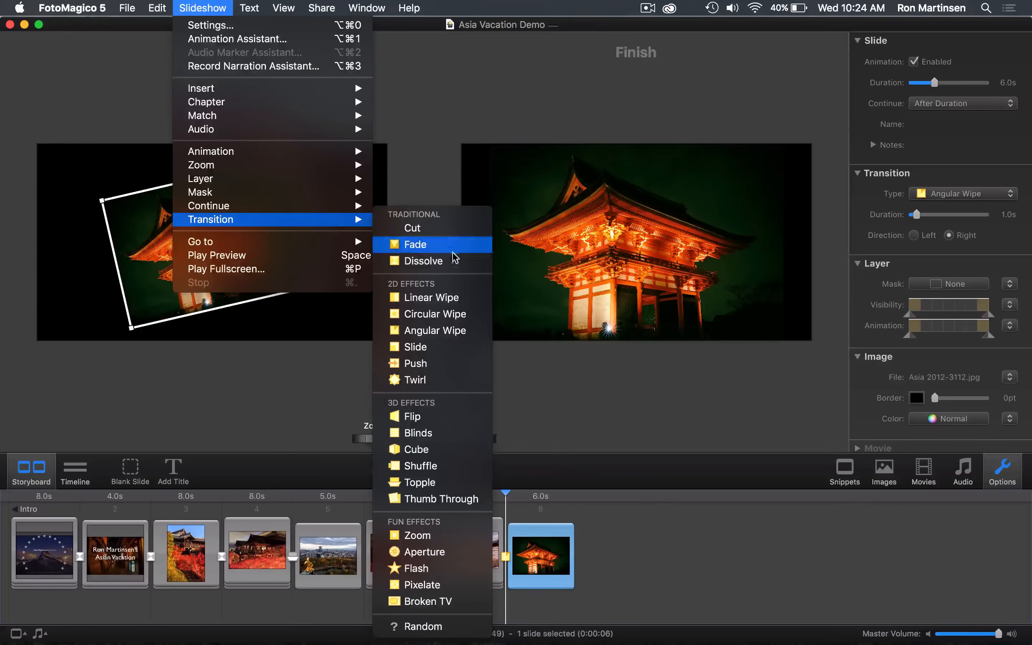
mouse_move(445, 450)
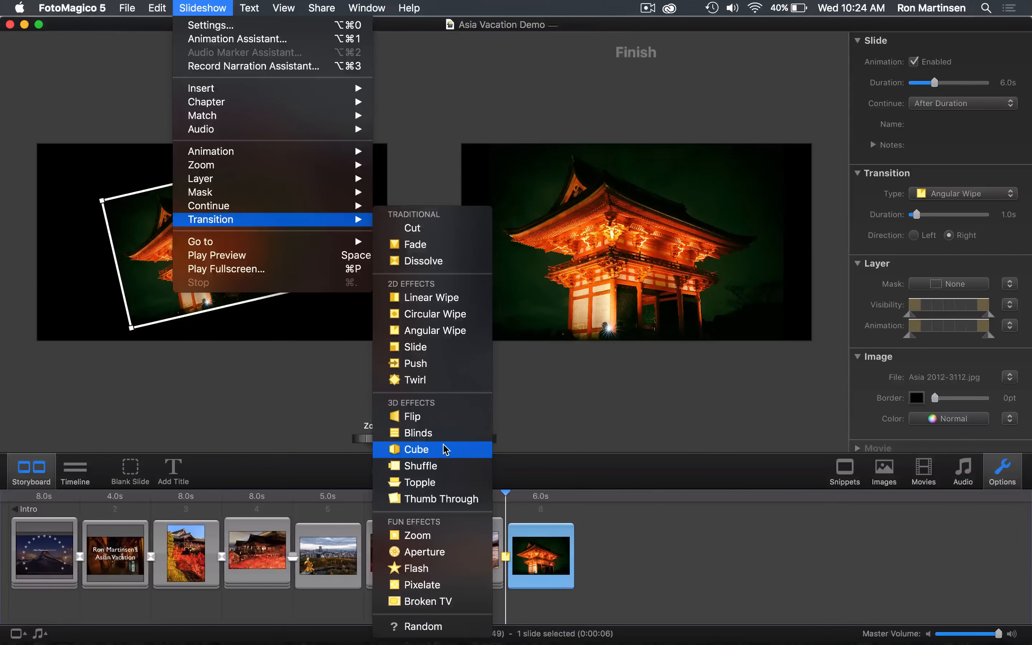
mouse_move(419, 482)
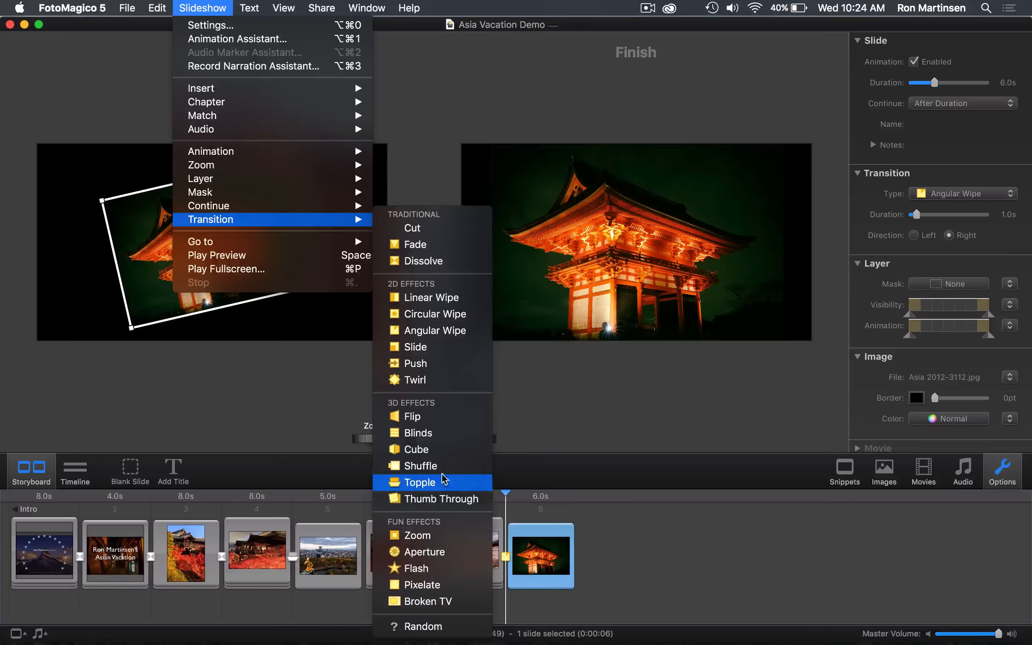
click(415, 449)
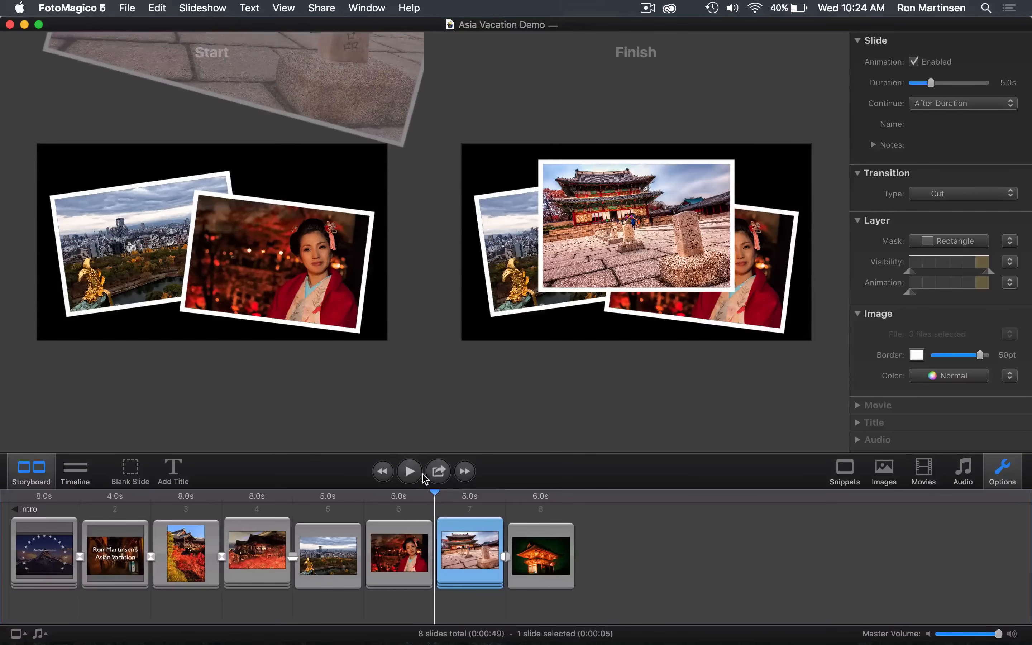
click(408, 472)
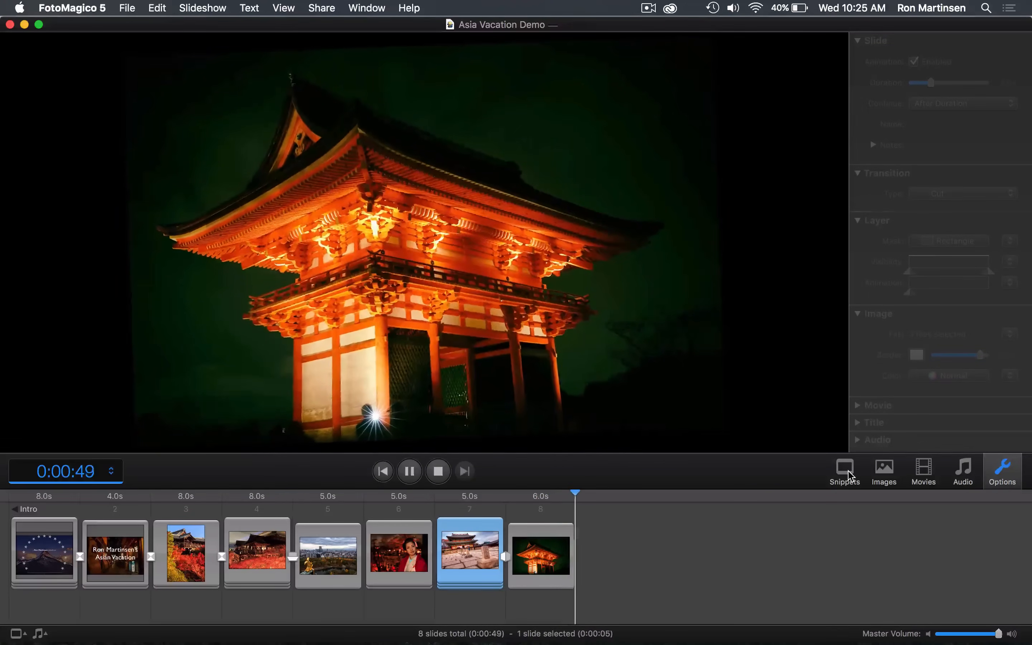
Step: Add the Rolling Credits snippet as the closing slide after the last photo
click(844, 472)
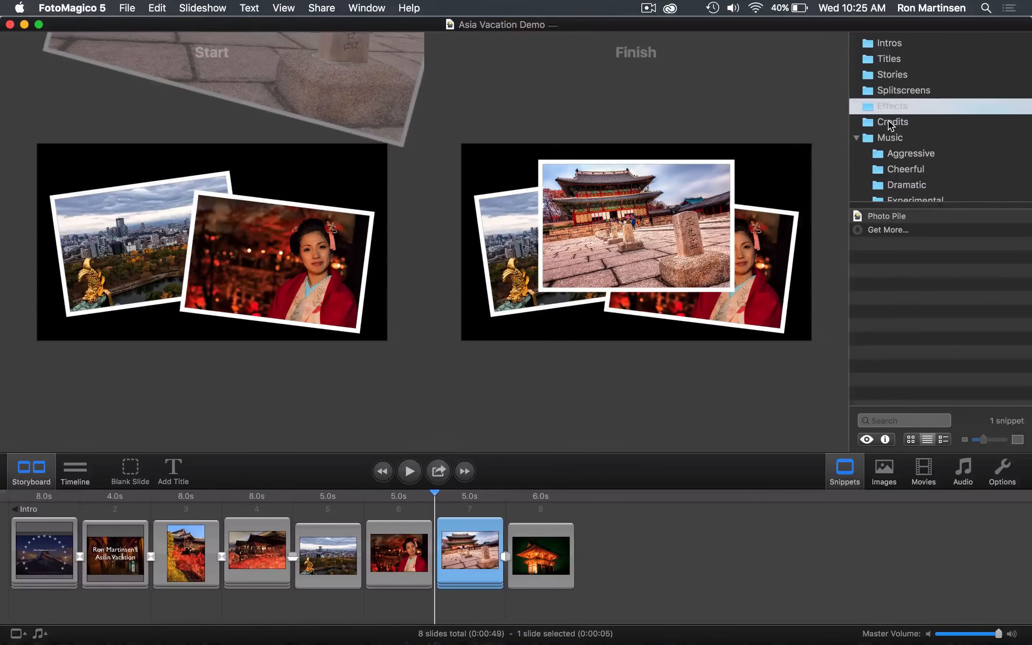
click(893, 122)
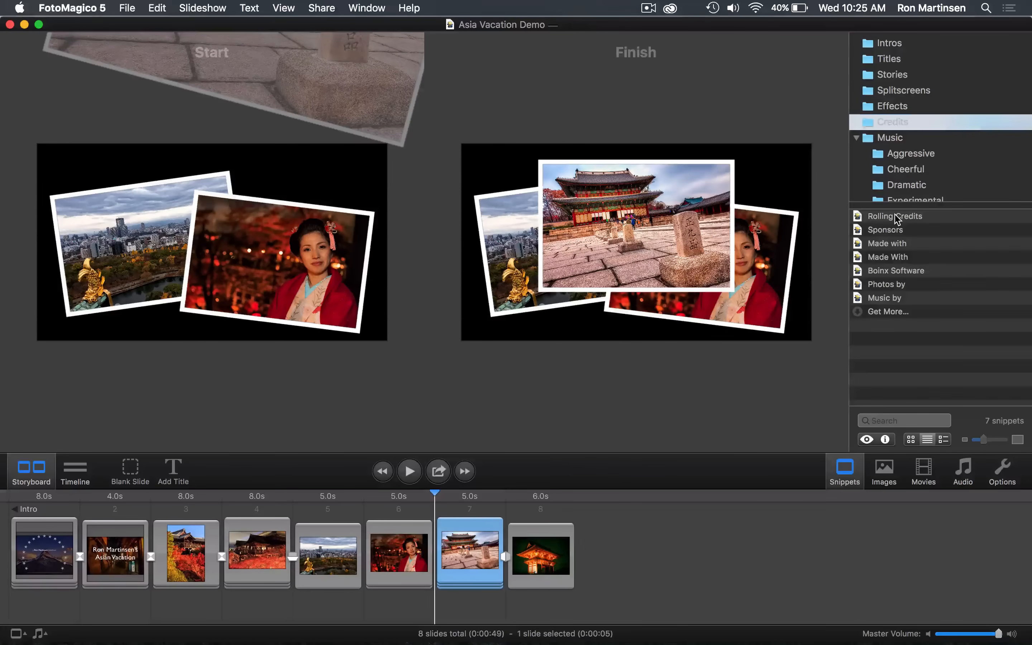
click(896, 216)
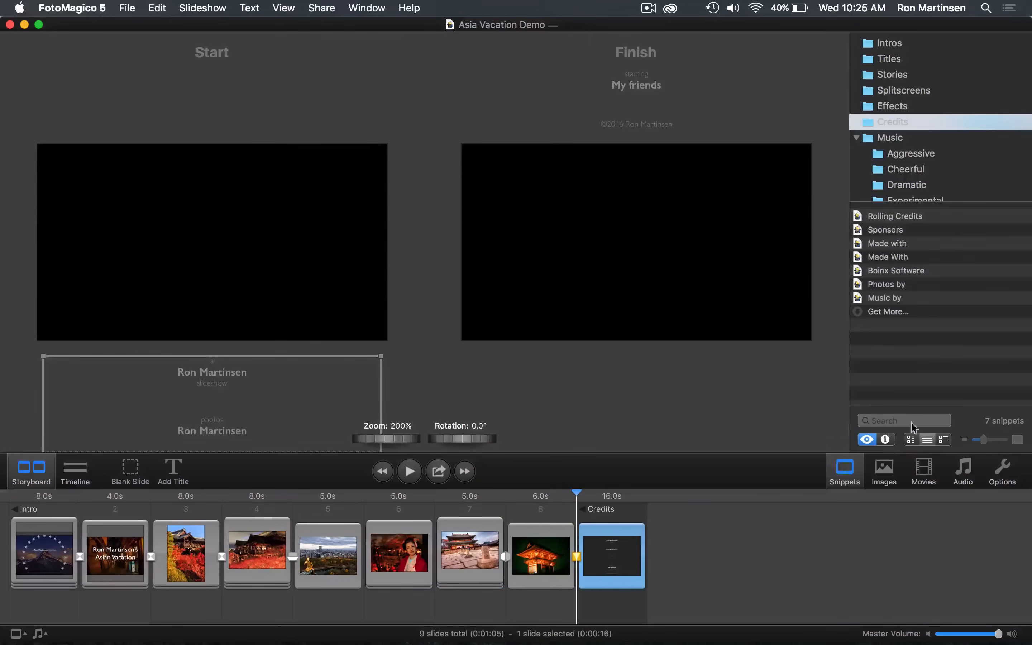
mouse_move(889, 105)
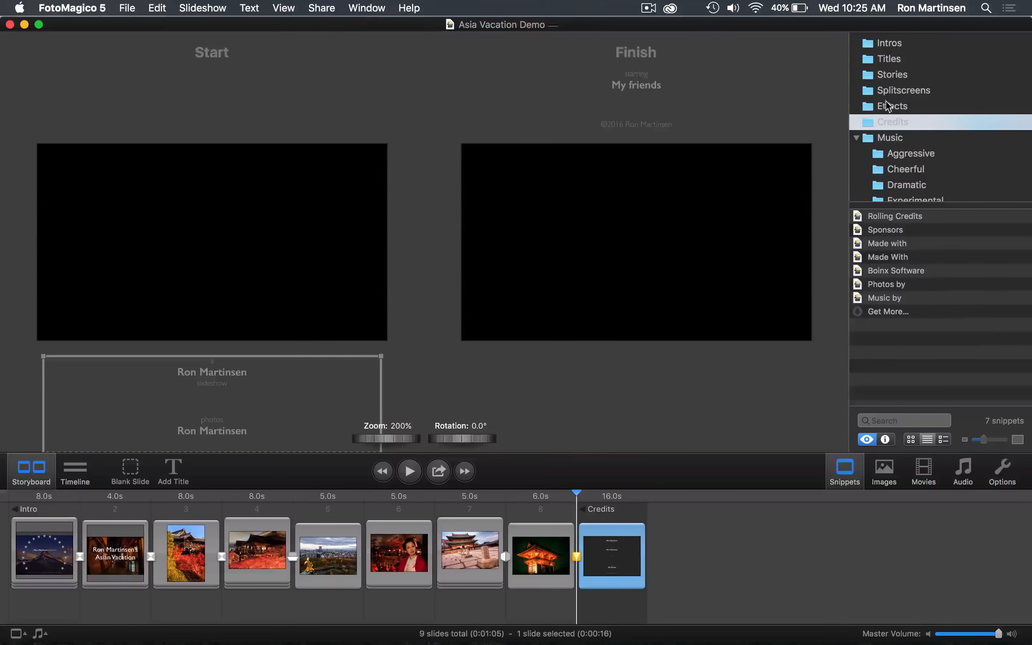
Step: Add the Eastern Thought track from the World music collection as the slideshow soundtrack
scroll(down, 3)
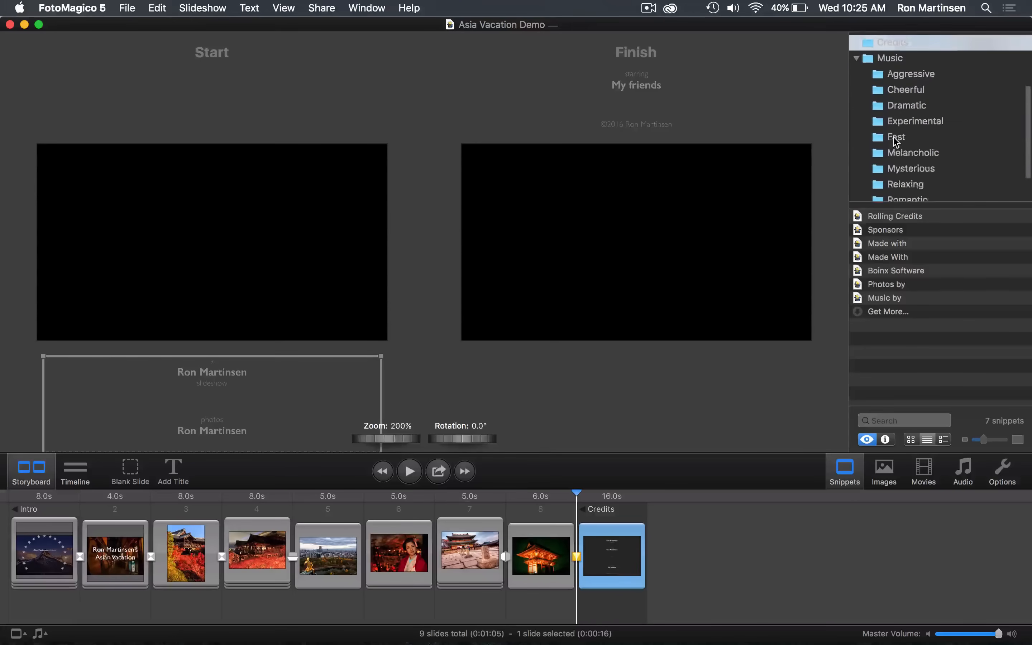
click(900, 193)
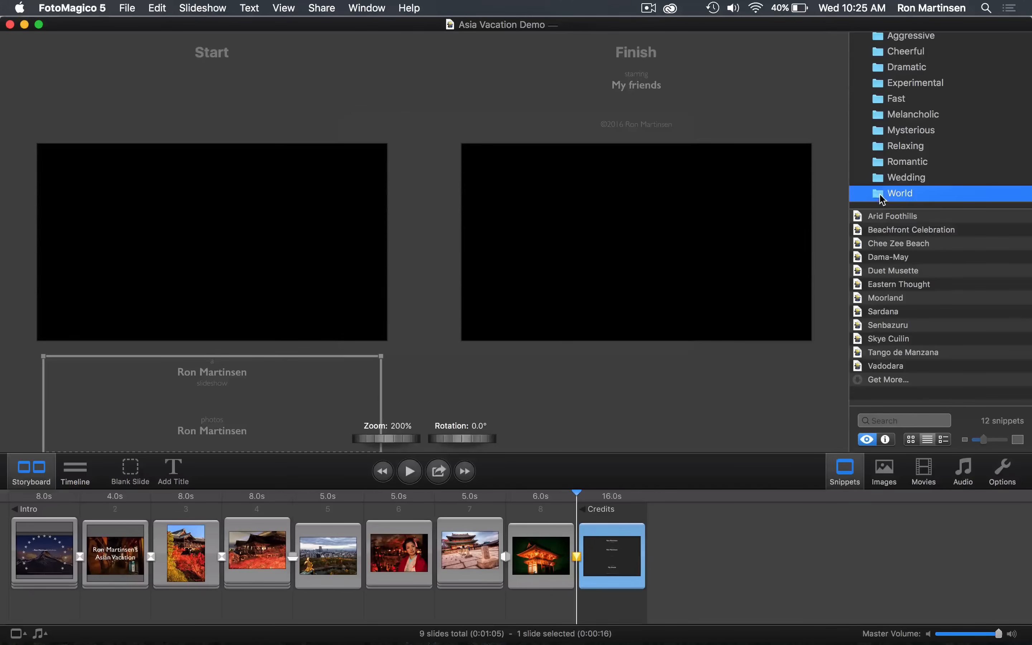
click(898, 284)
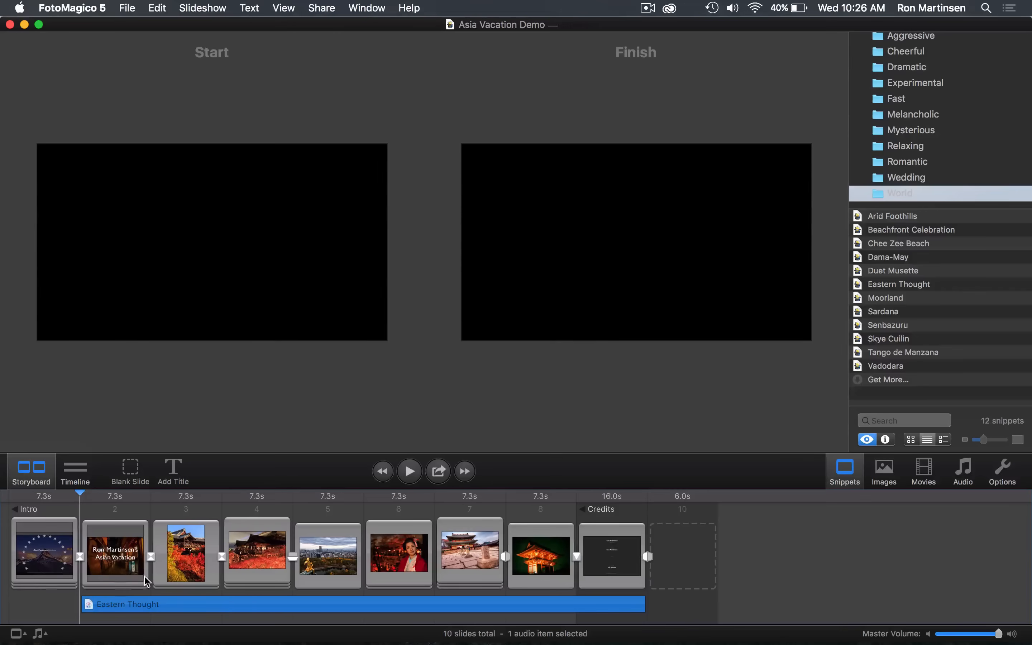
mouse_move(521, 530)
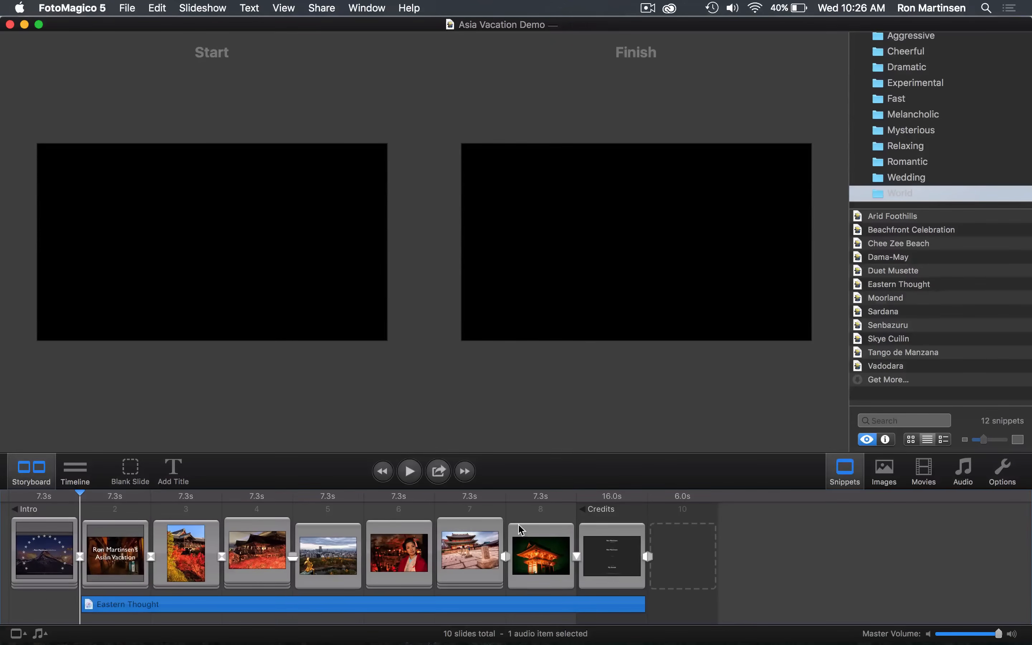
mouse_move(575, 512)
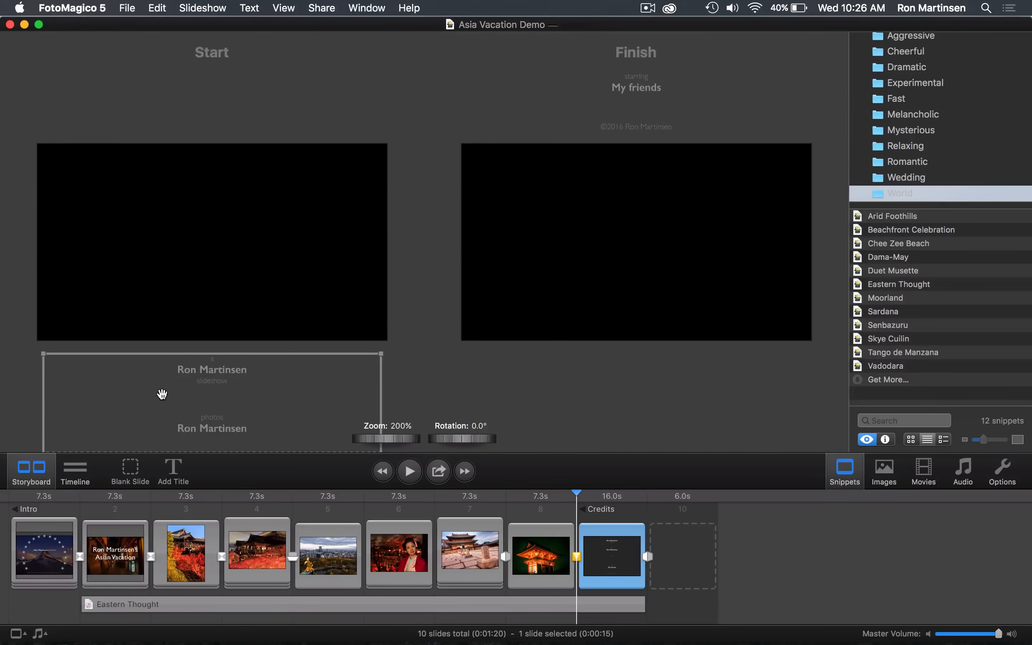
Step: Enter Kyoto, Japan; Osaka, Japan; and Seoul under Locations in the credits text
drag(163, 394, 173, 205)
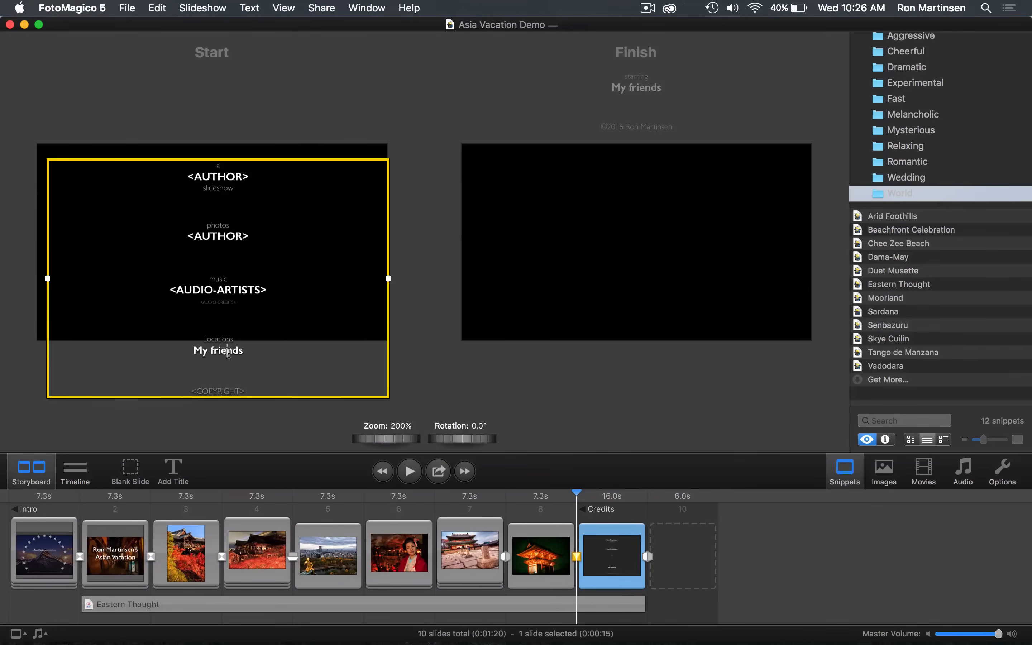
text(M)
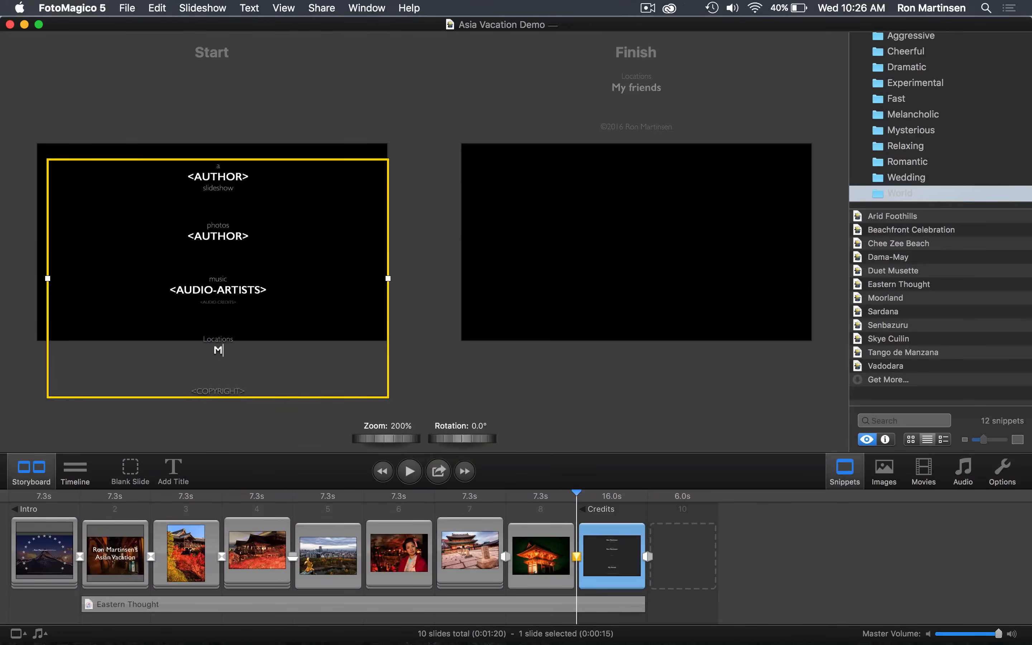
text(Ky)
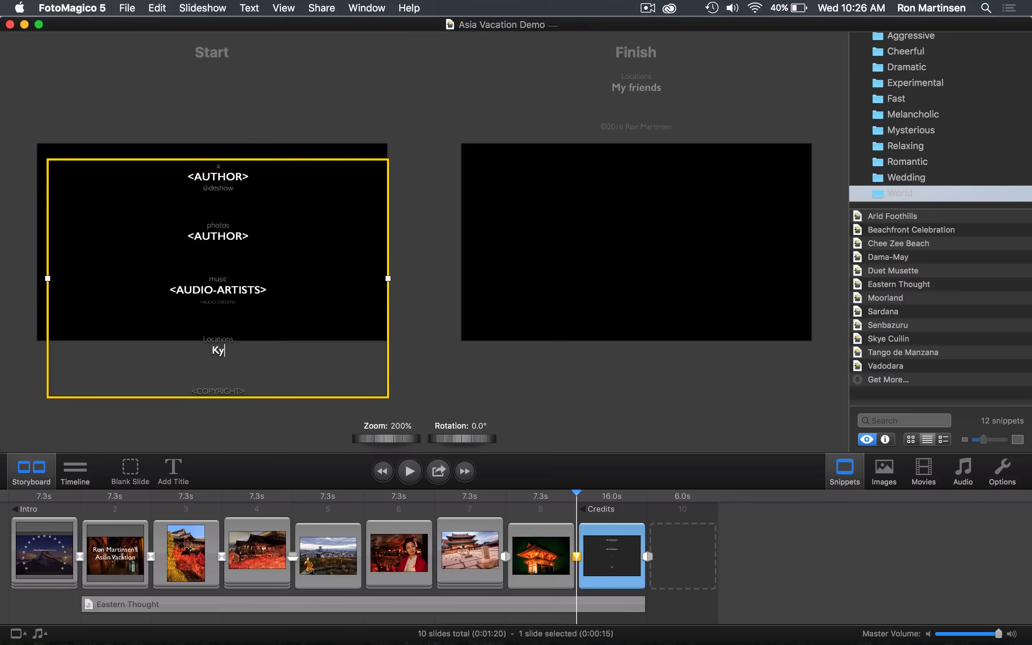
text(oto, Japan)
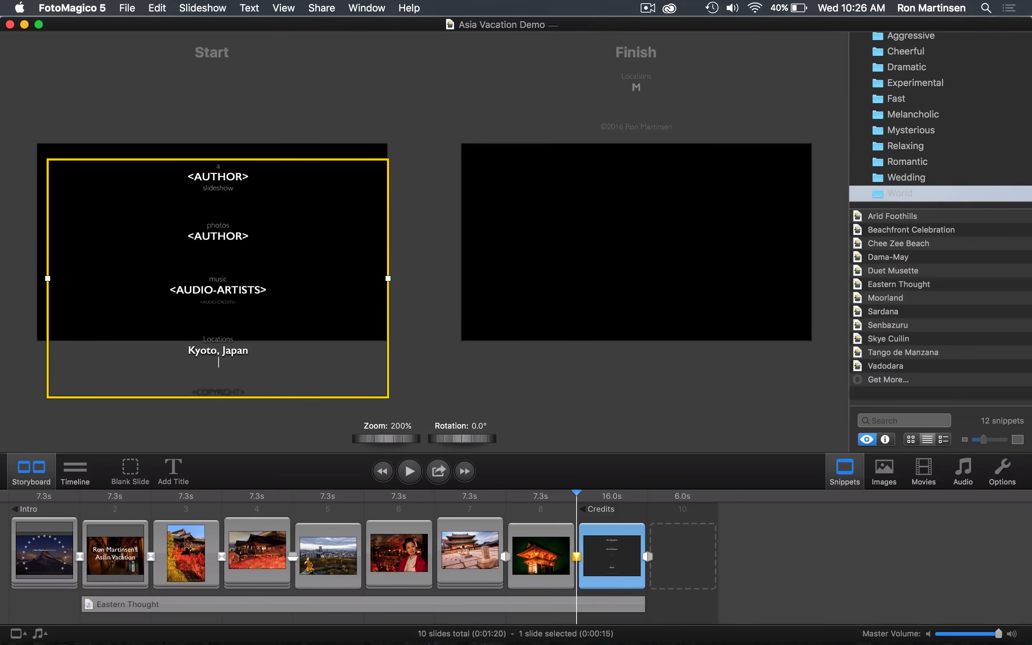
text(Osaka)
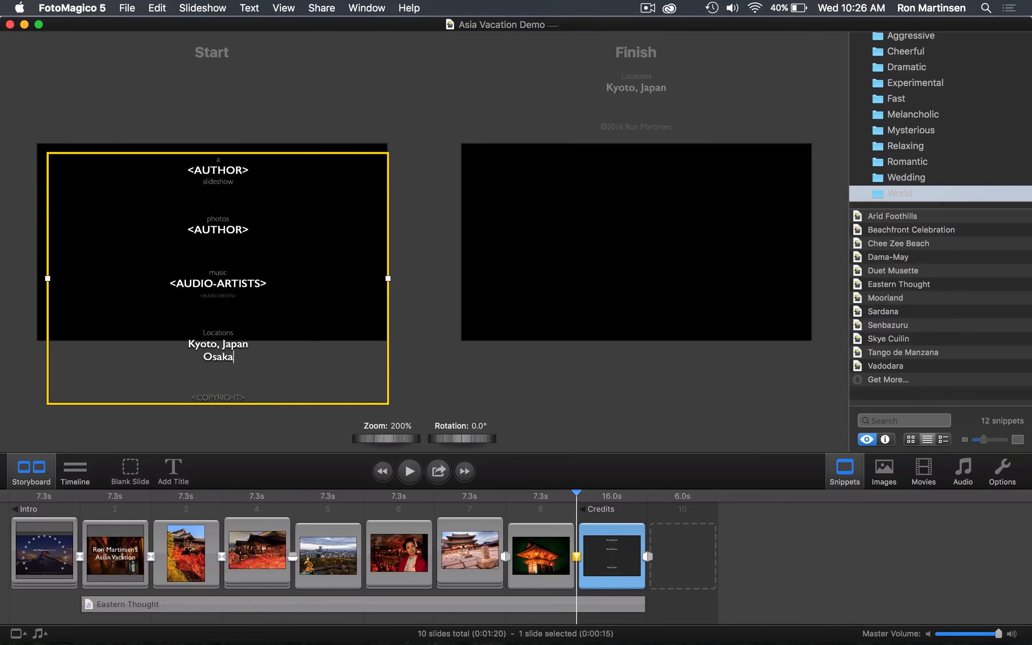
text(, Japan)
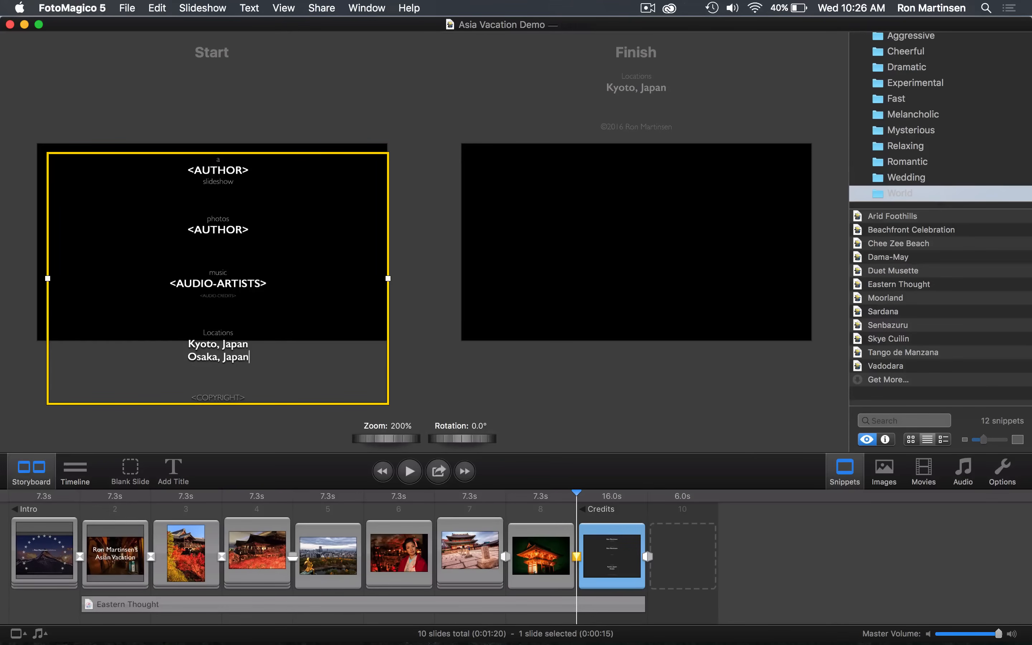
text(S)
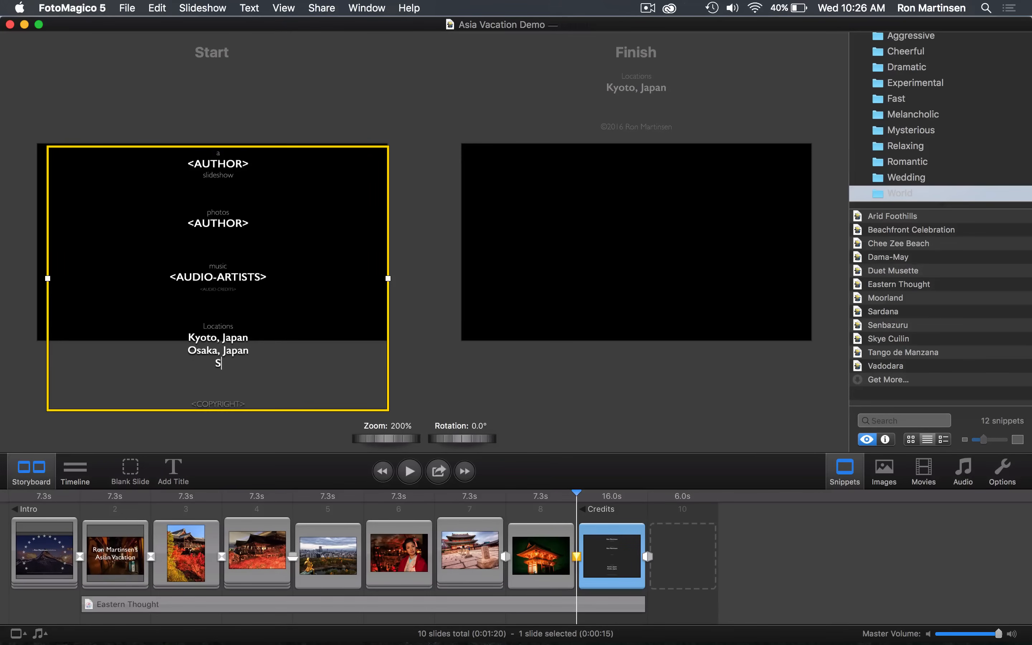
text(eoul, South Korea)
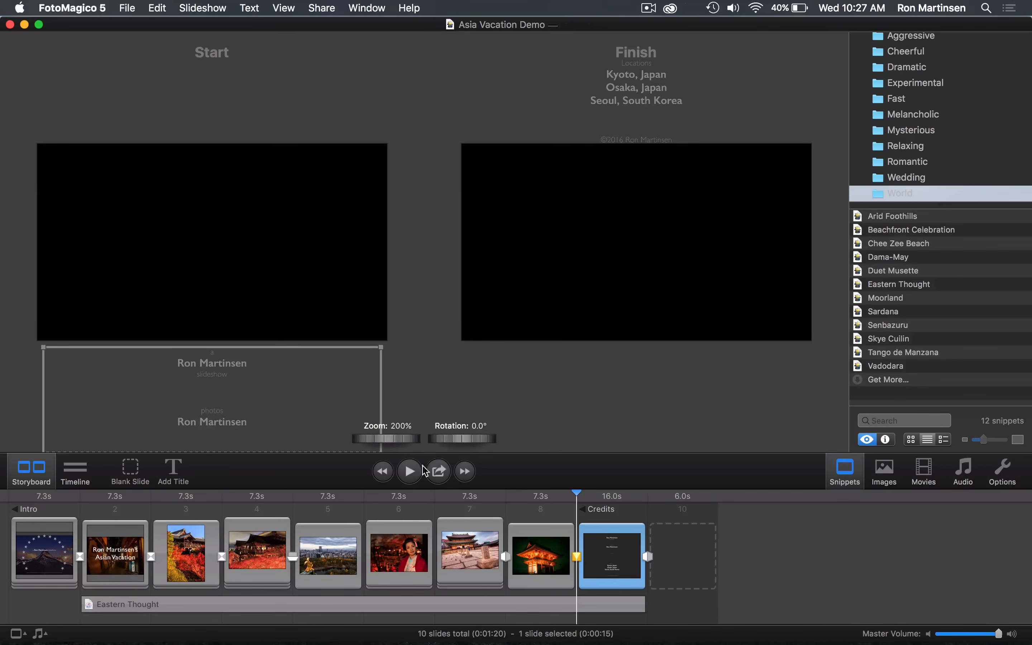
click(409, 471)
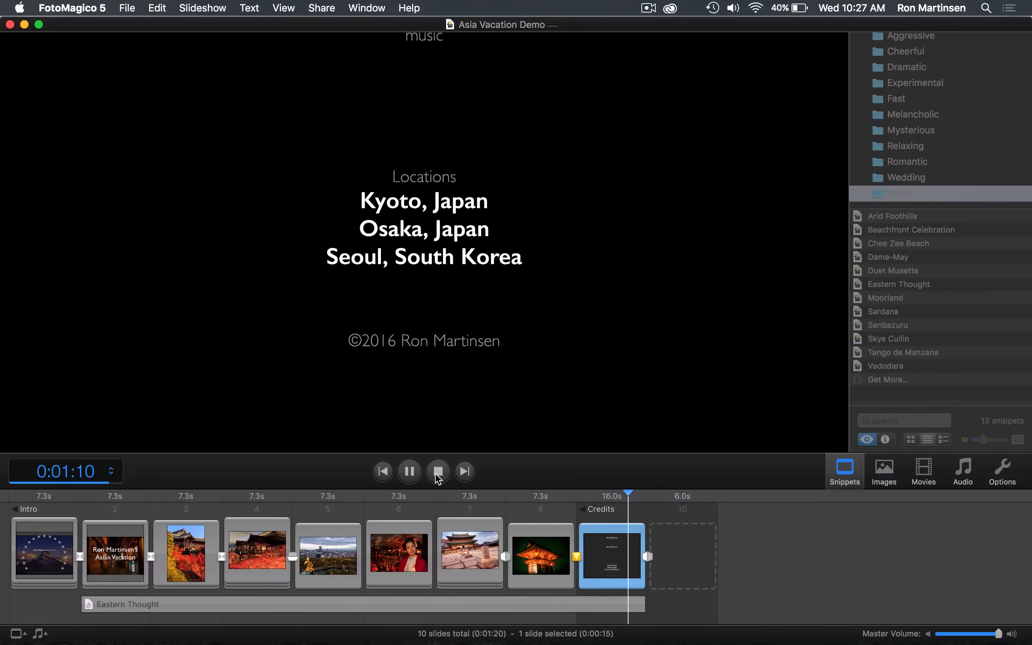
click(437, 471)
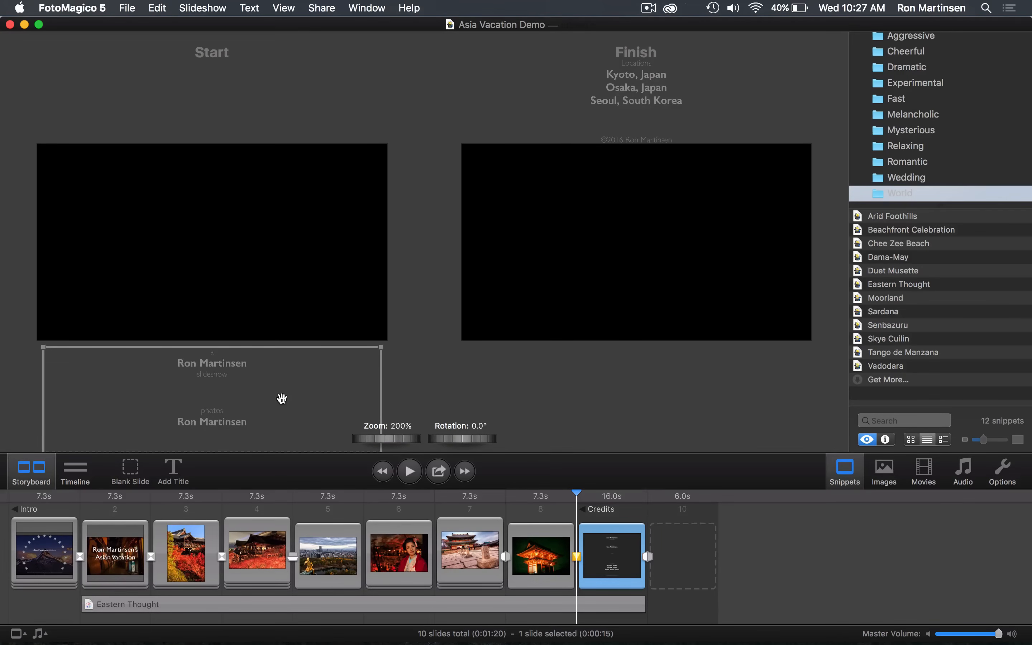
Step: Replace the audio artists placeholder with 'by Foto Magico' and return the credits text below the frame
drag(282, 397, 292, 335)
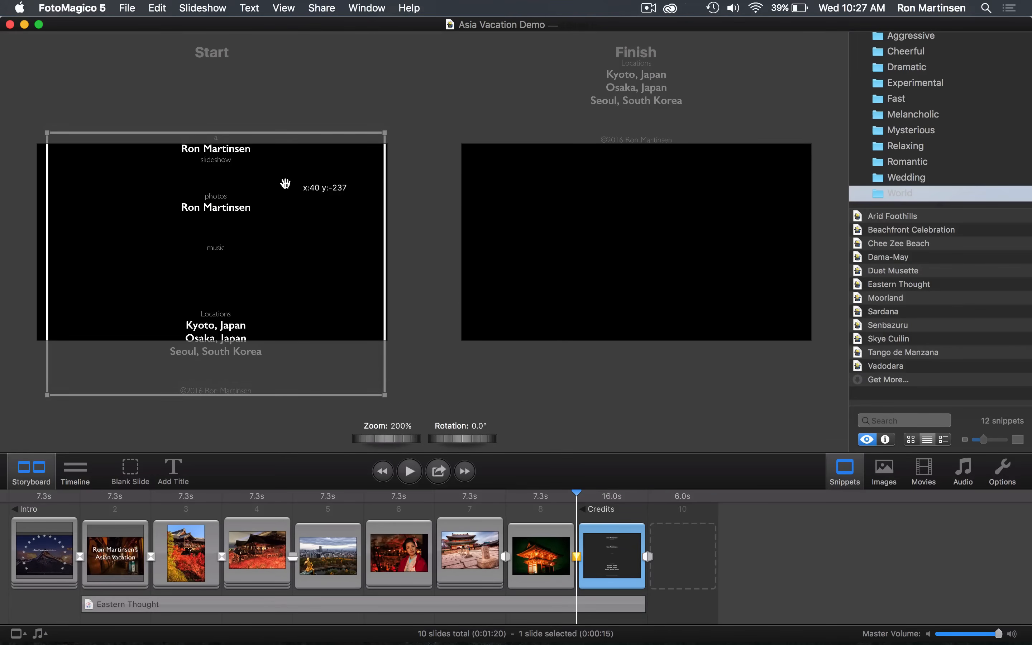
drag(286, 182, 204, 253)
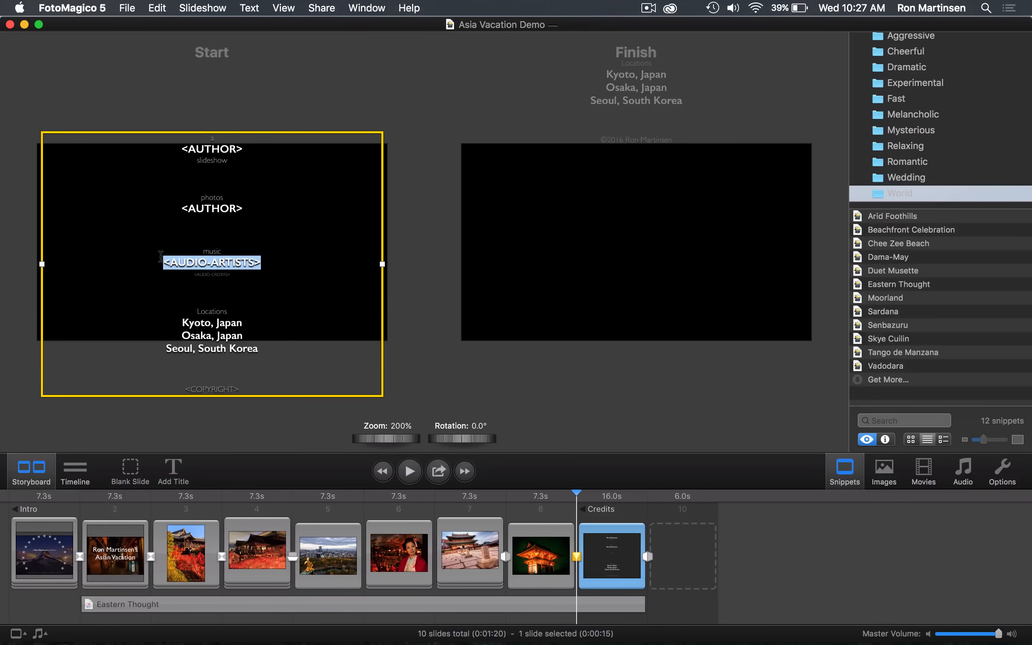
text(by)
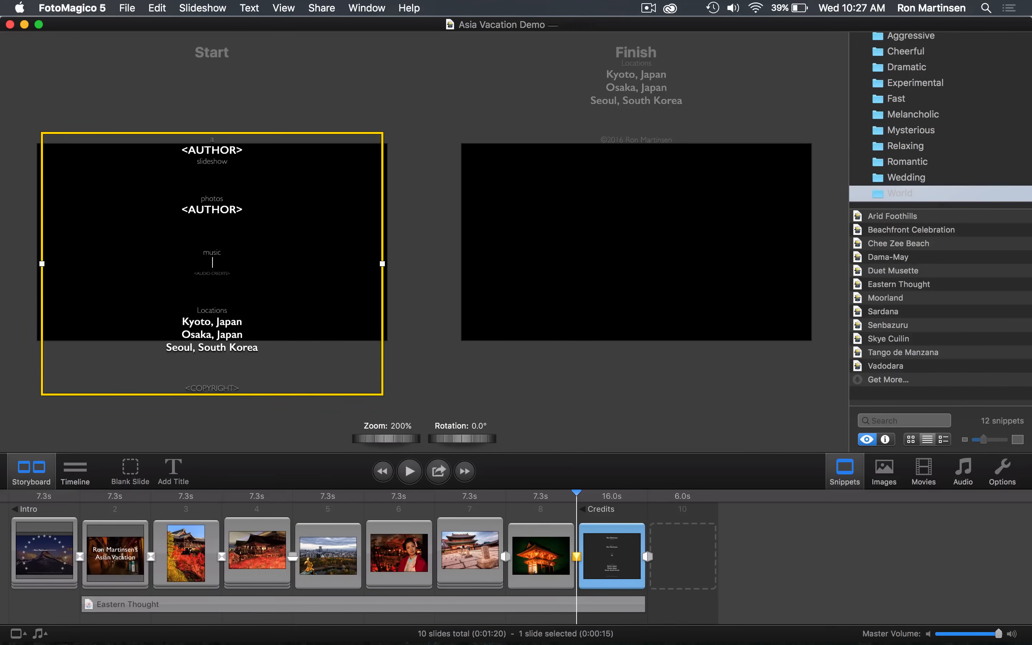
text(Foto Magiico)
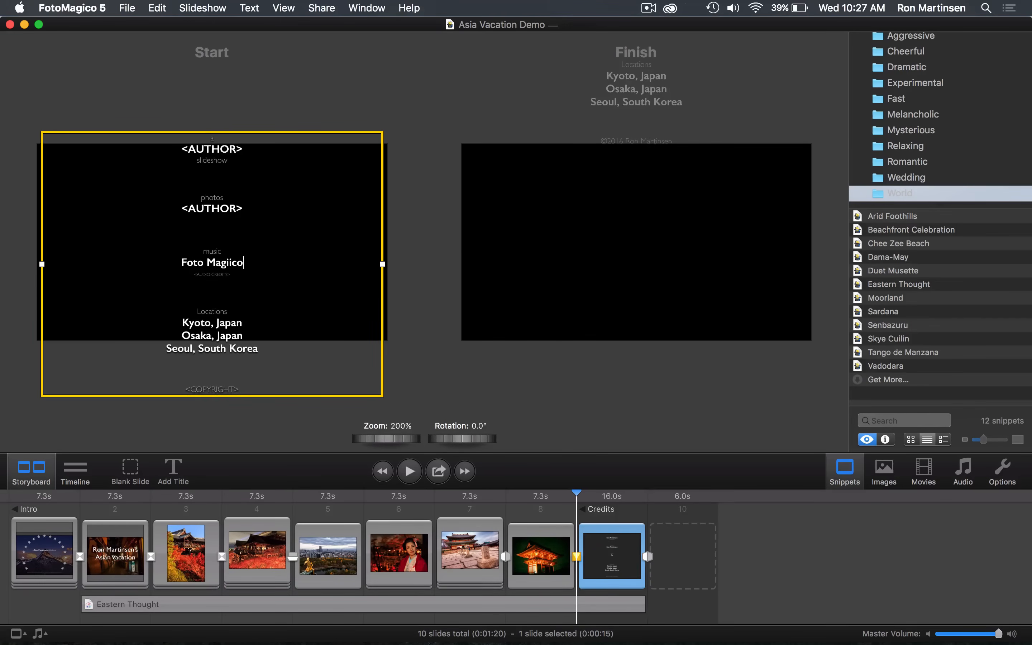
key(Backspace)
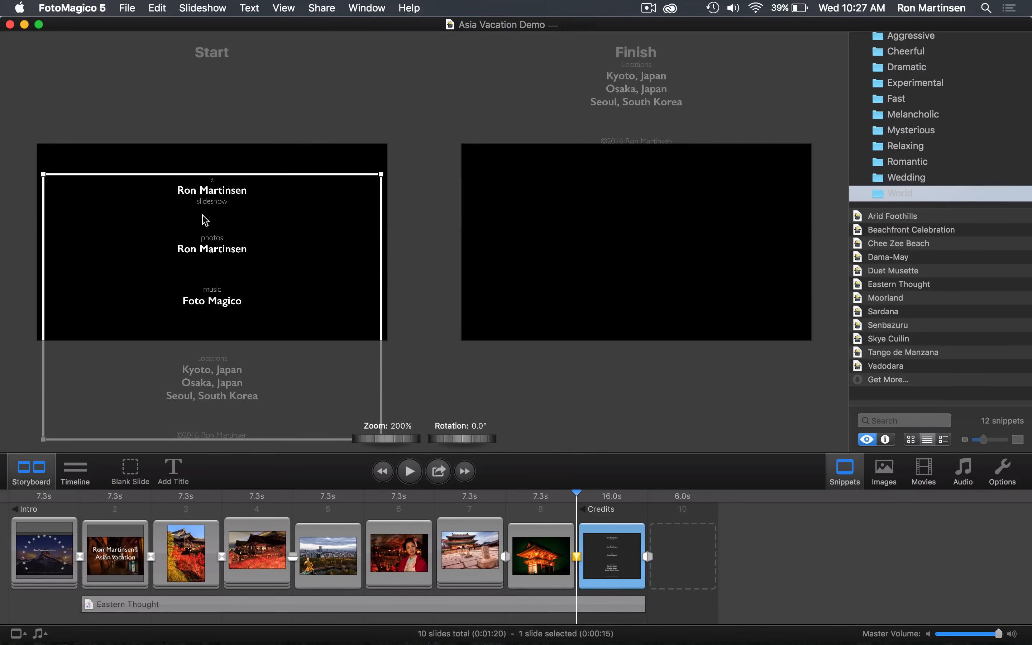
drag(212, 224, 250, 363)
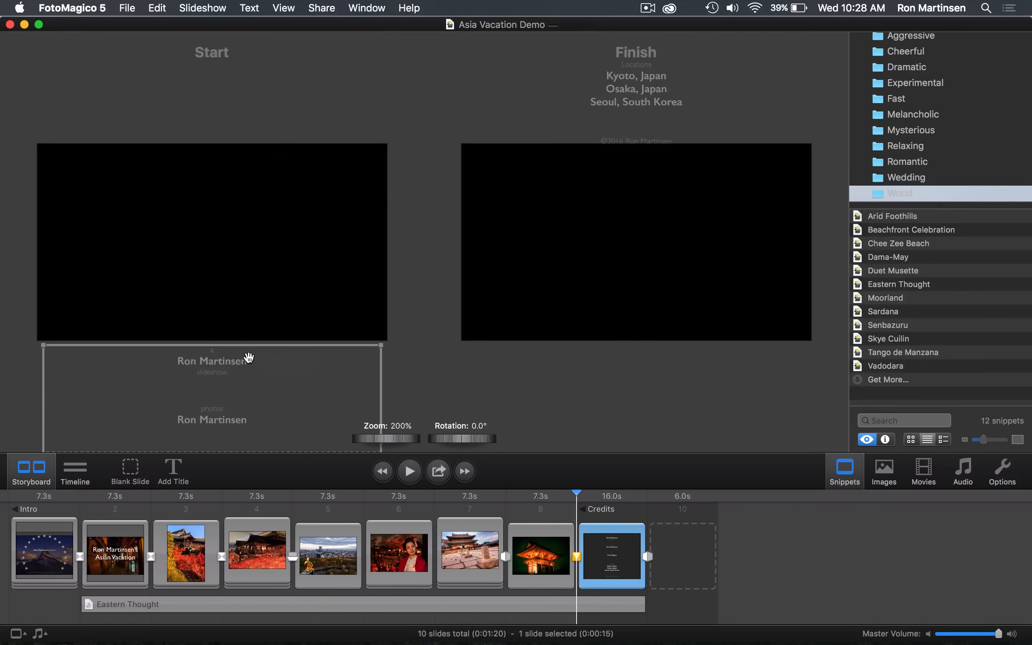
mouse_move(506, 309)
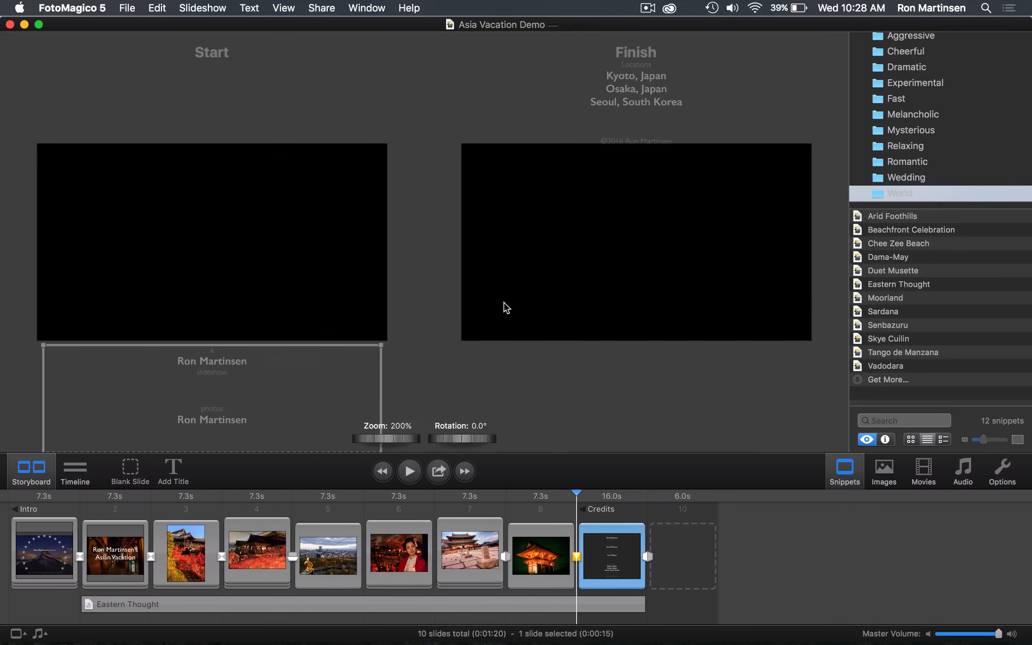
mouse_move(854, 476)
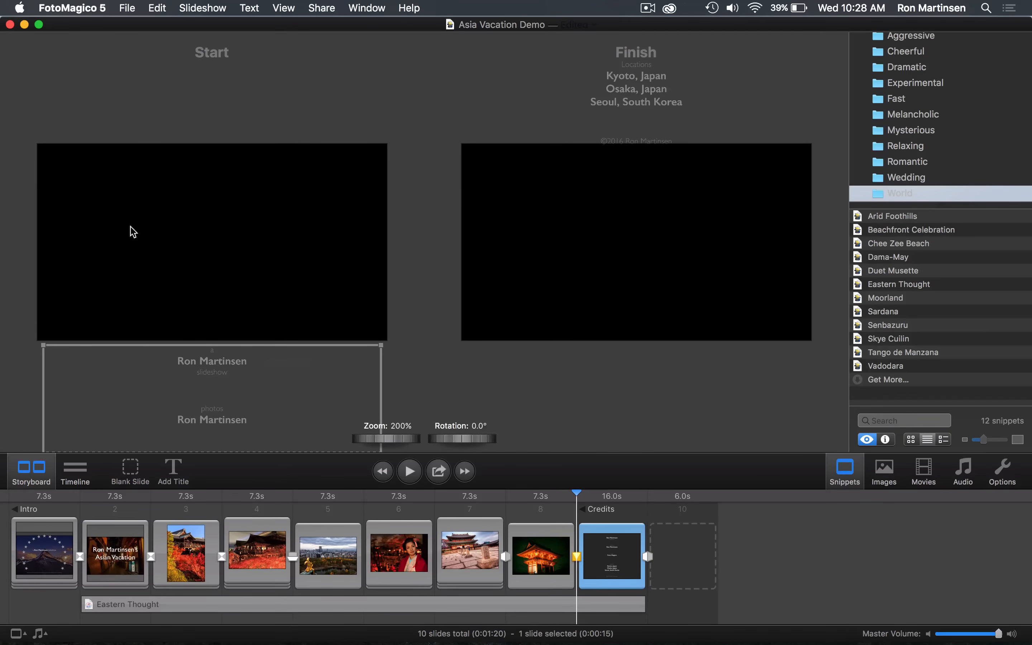
Step: Jump to the first slide and start playback of the slideshow from the mountain intro
click(44, 554)
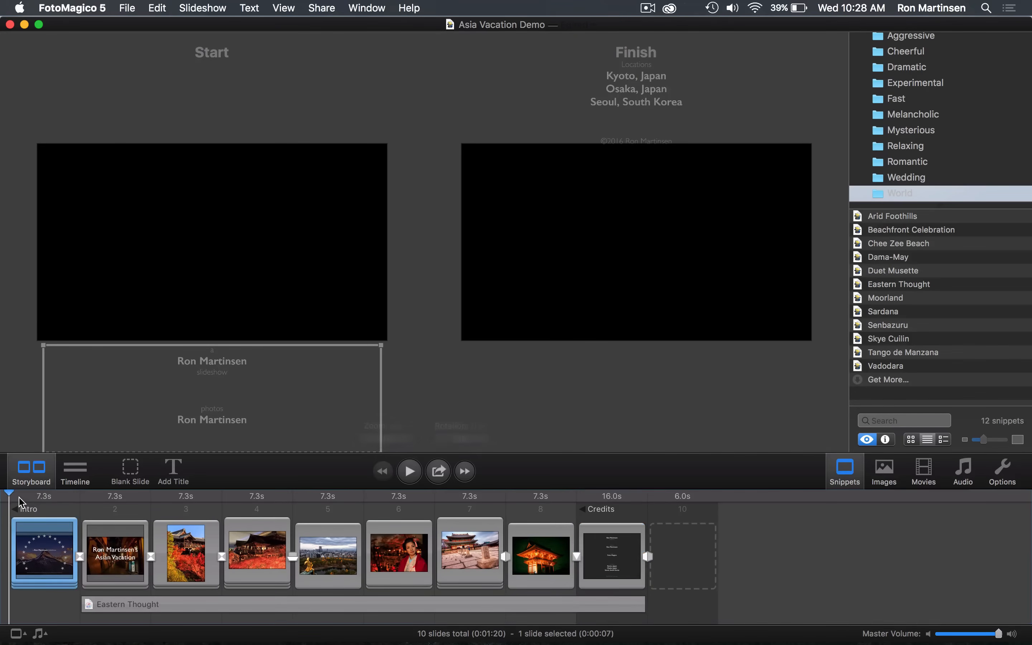
click(408, 471)
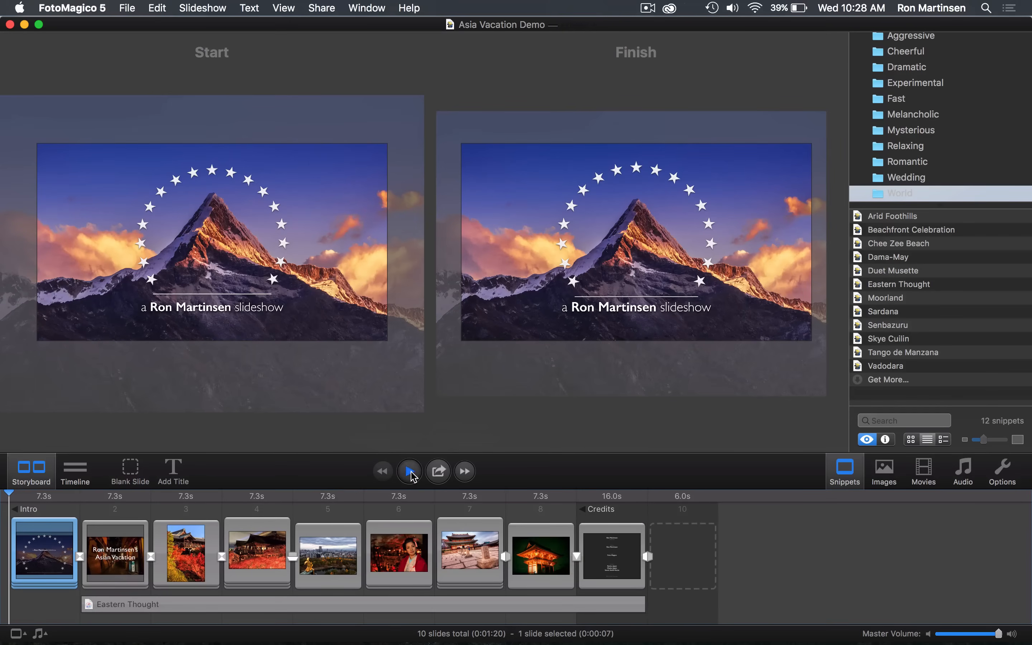
click(409, 471)
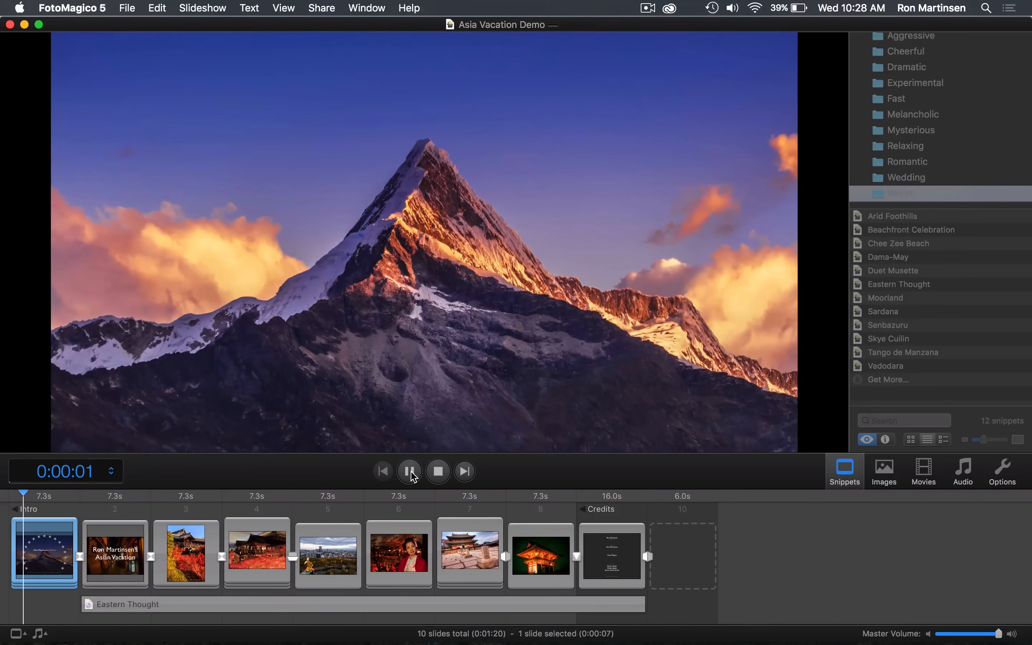